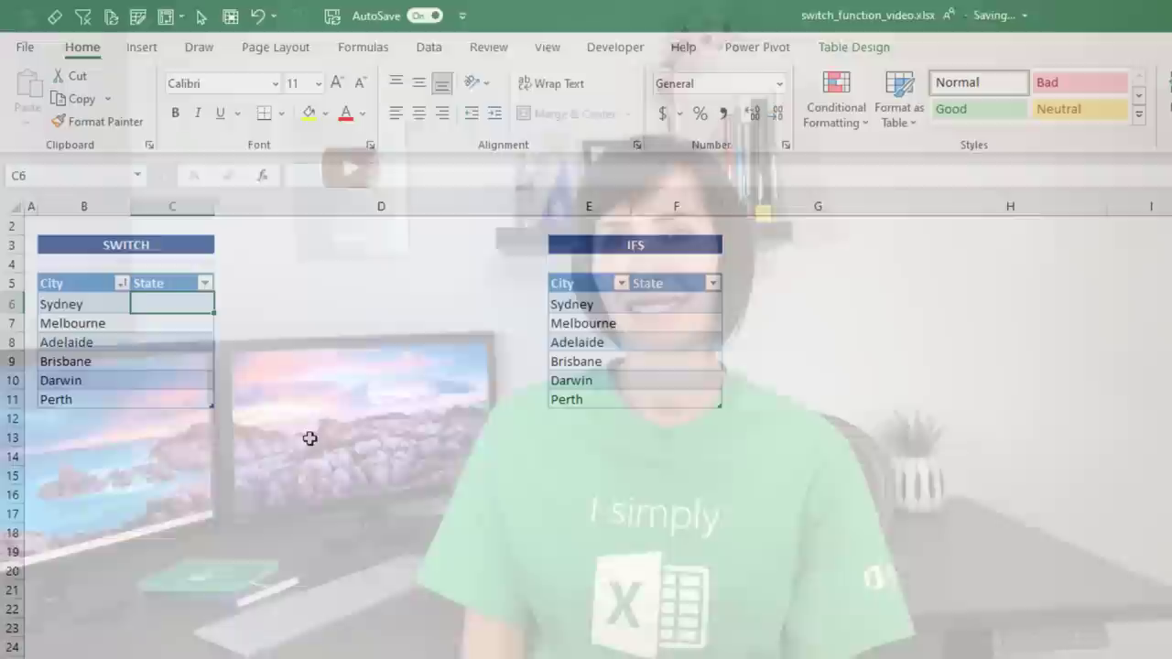
Start a =SWITCH( formula in the first State cell of the SWITCH table
text(=SWITCH()
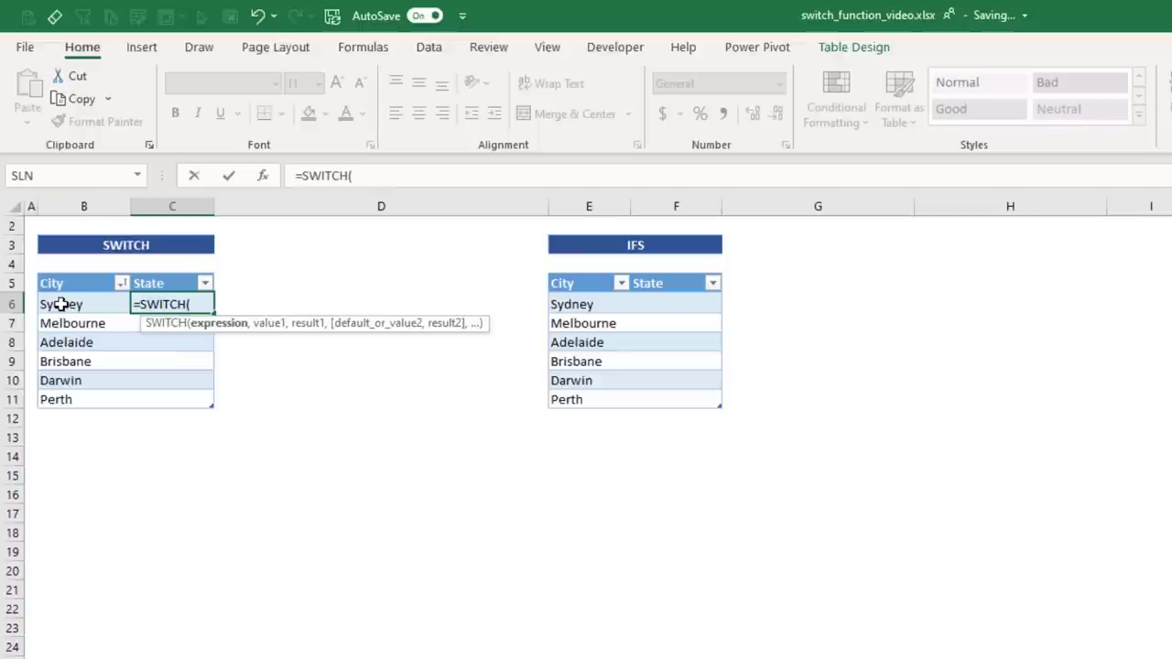
Reference the row's City and add the "Sydney","NSW" pair, continuing on a new line
click(61, 304)
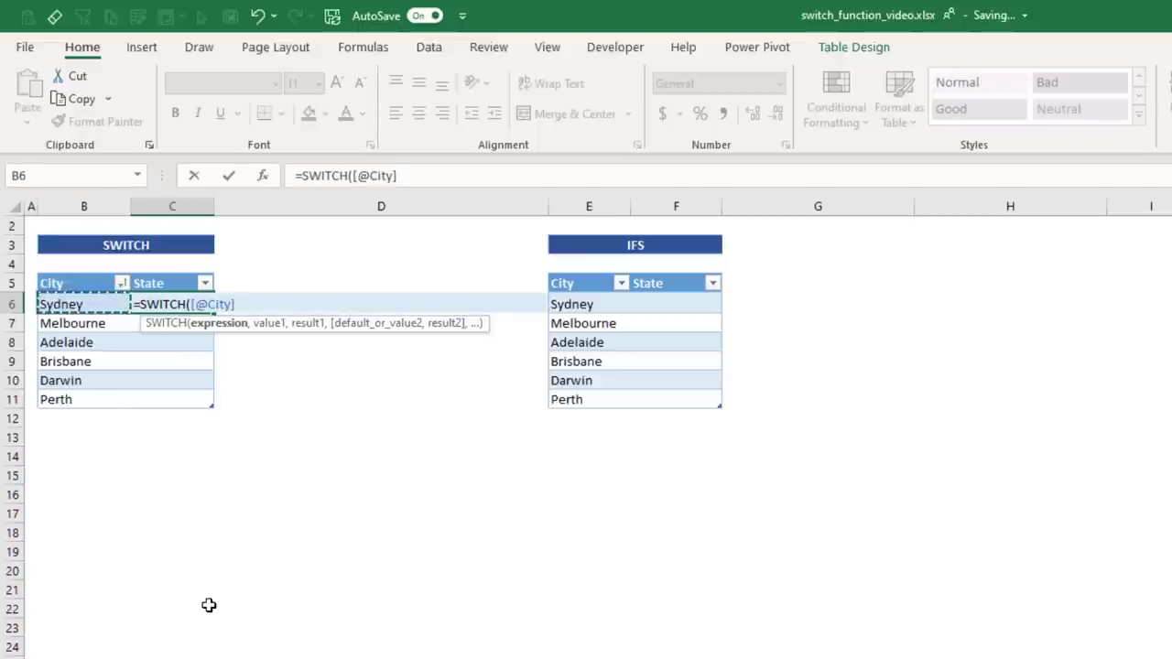
text(,)
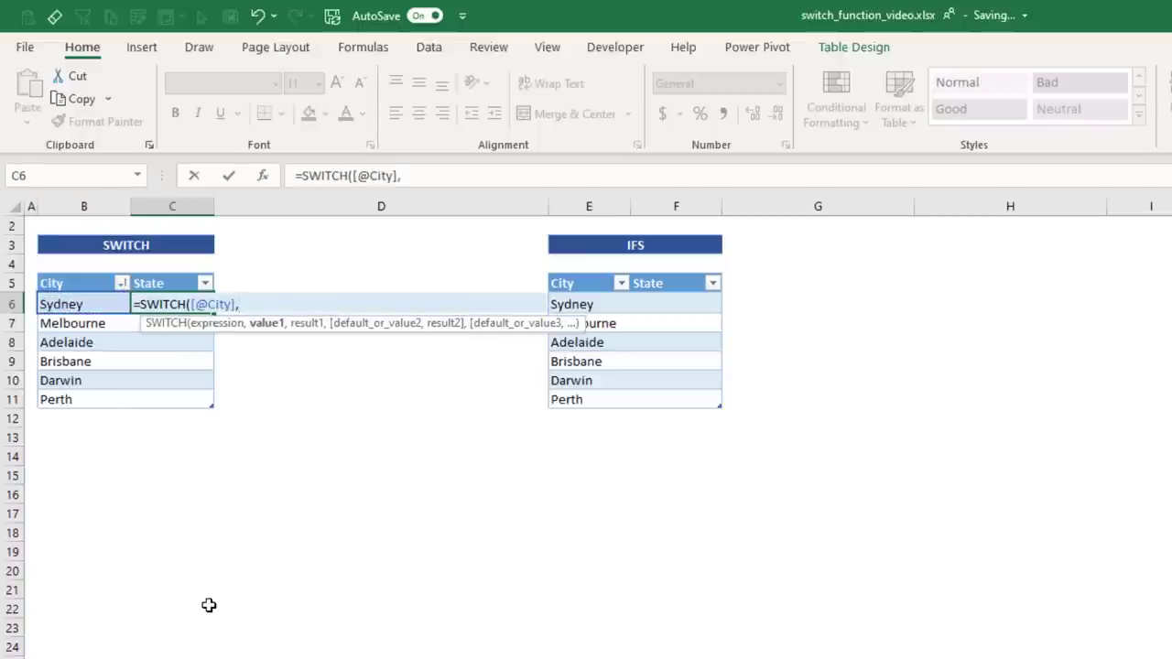
text("Syd)
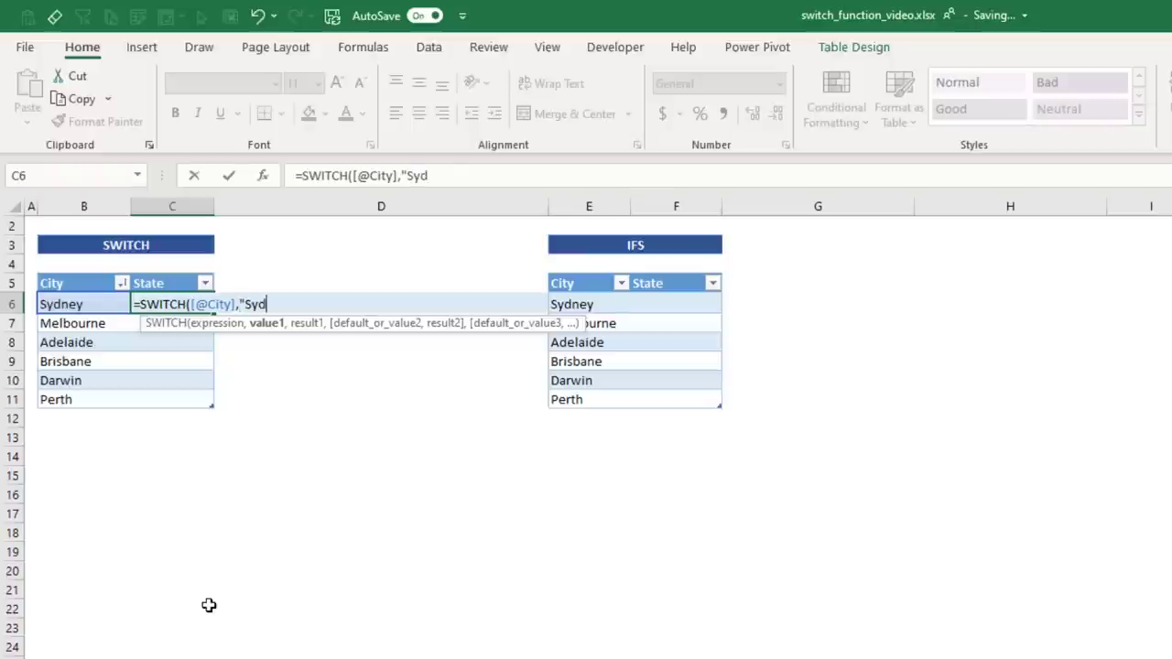
text(ney","NSW",)
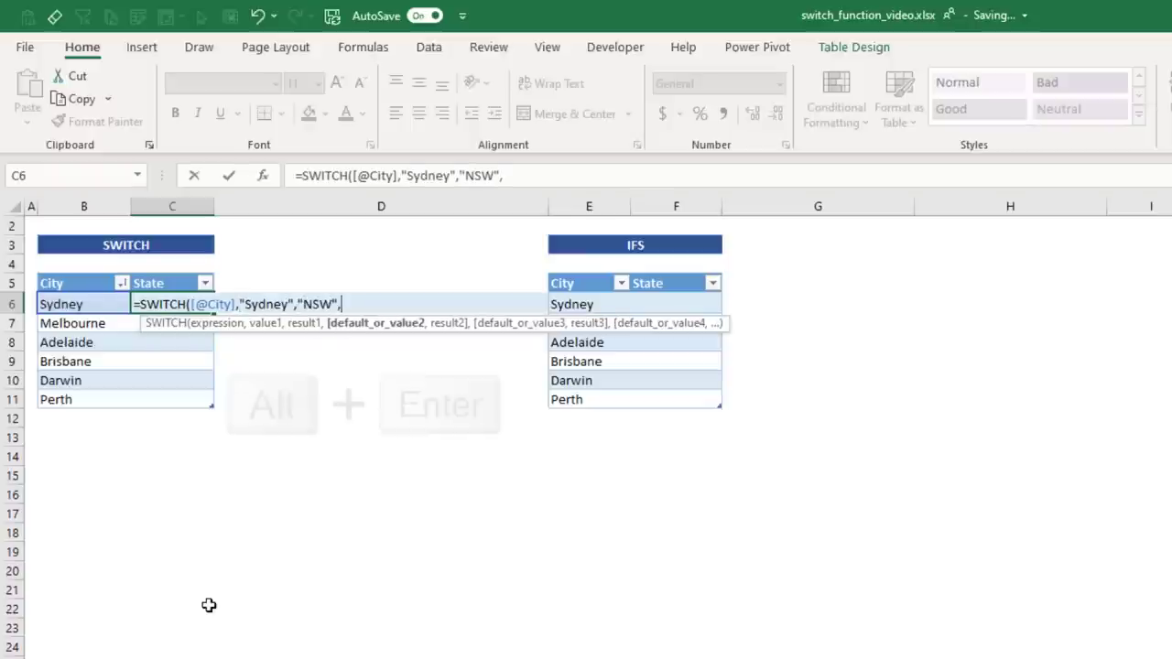
key(alt+enter)
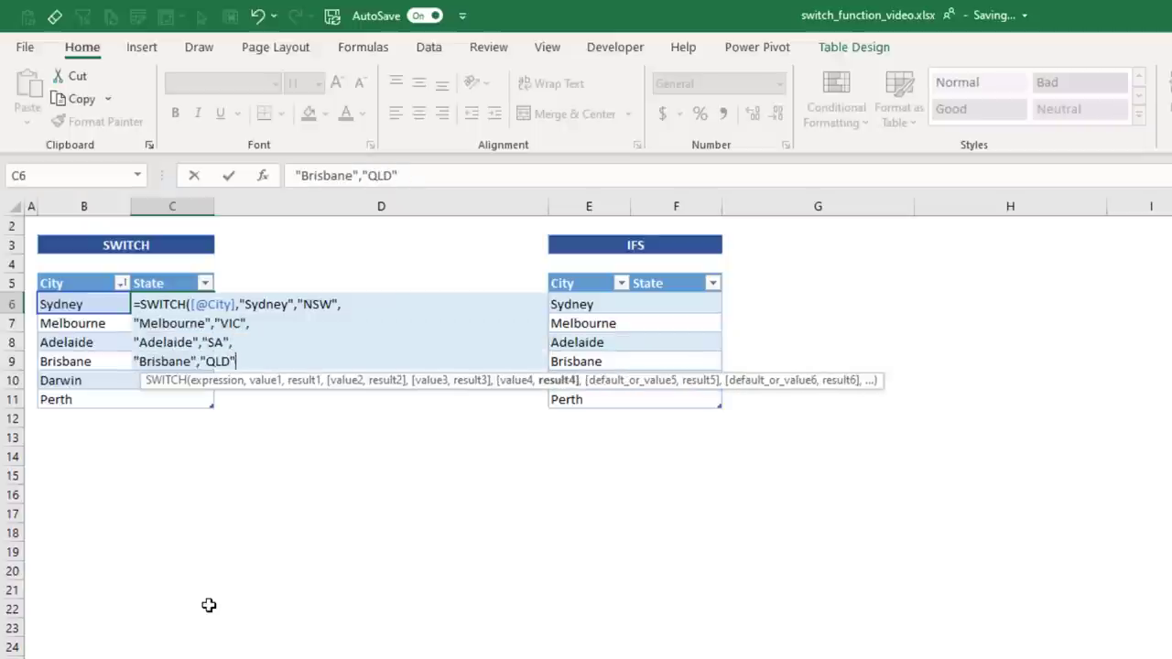
Finish the remaining city pairs through "Darwin","NT" with a "Not Found" fallback
text("Darwin","NT",)
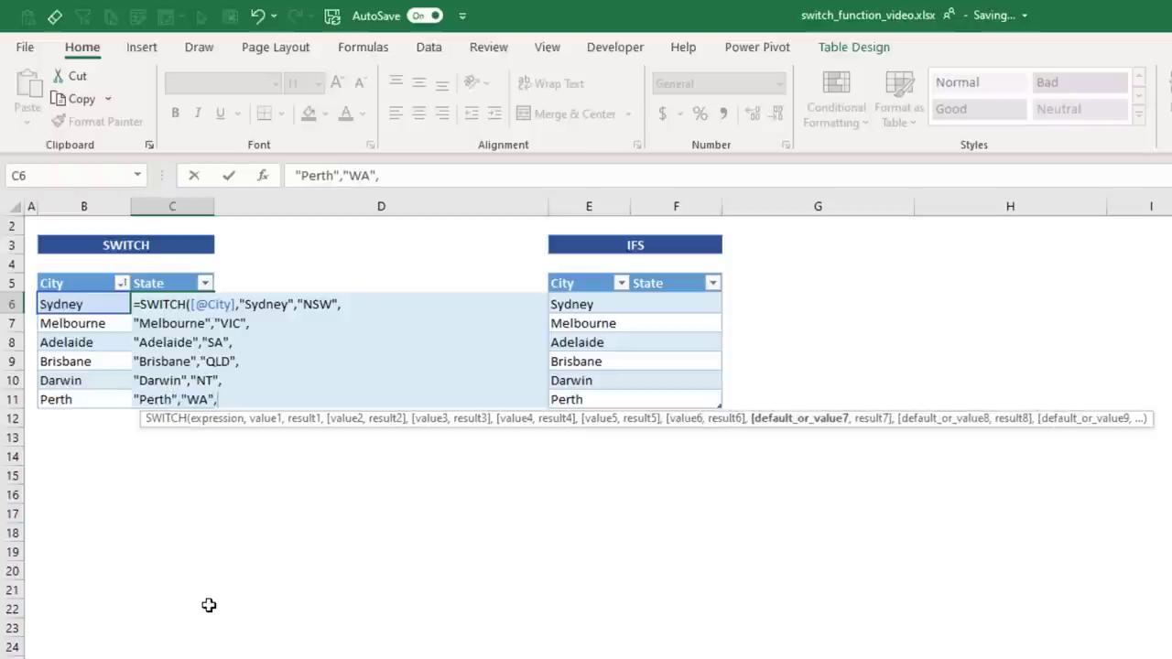
text("Not)
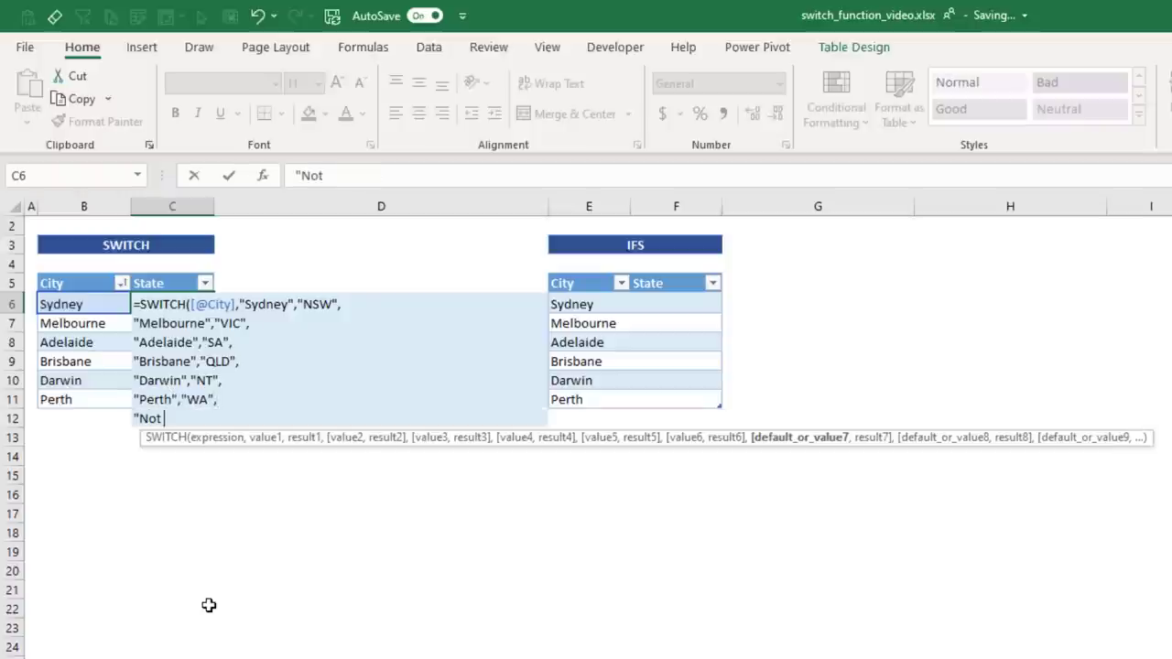
text(Found"))
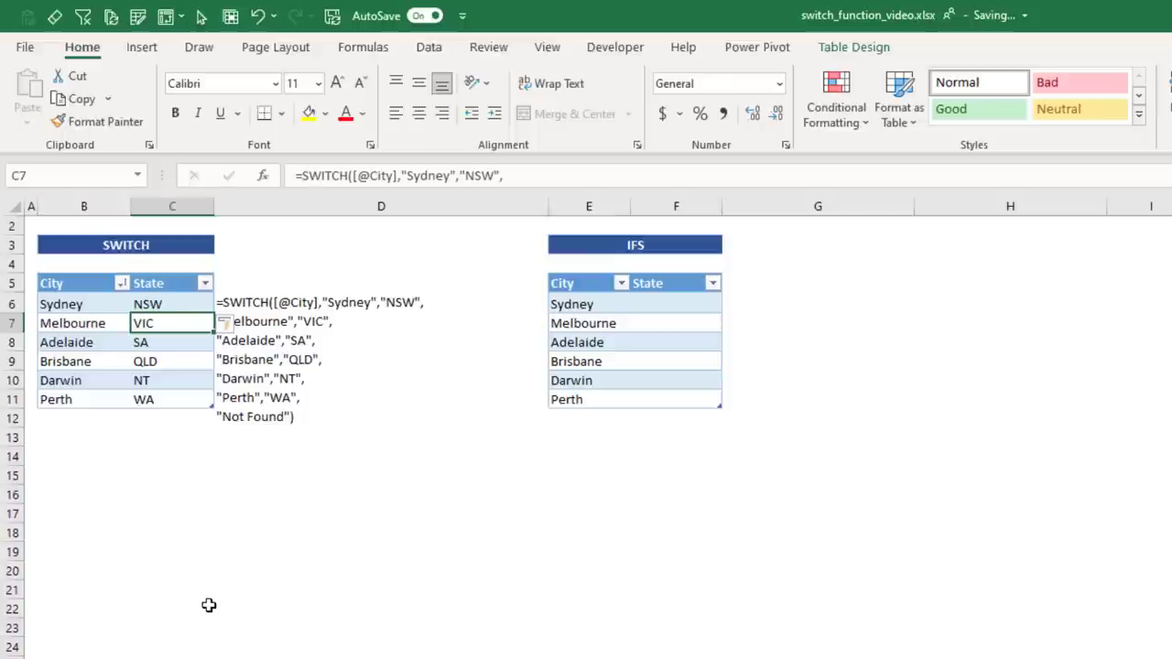
click(381, 302)
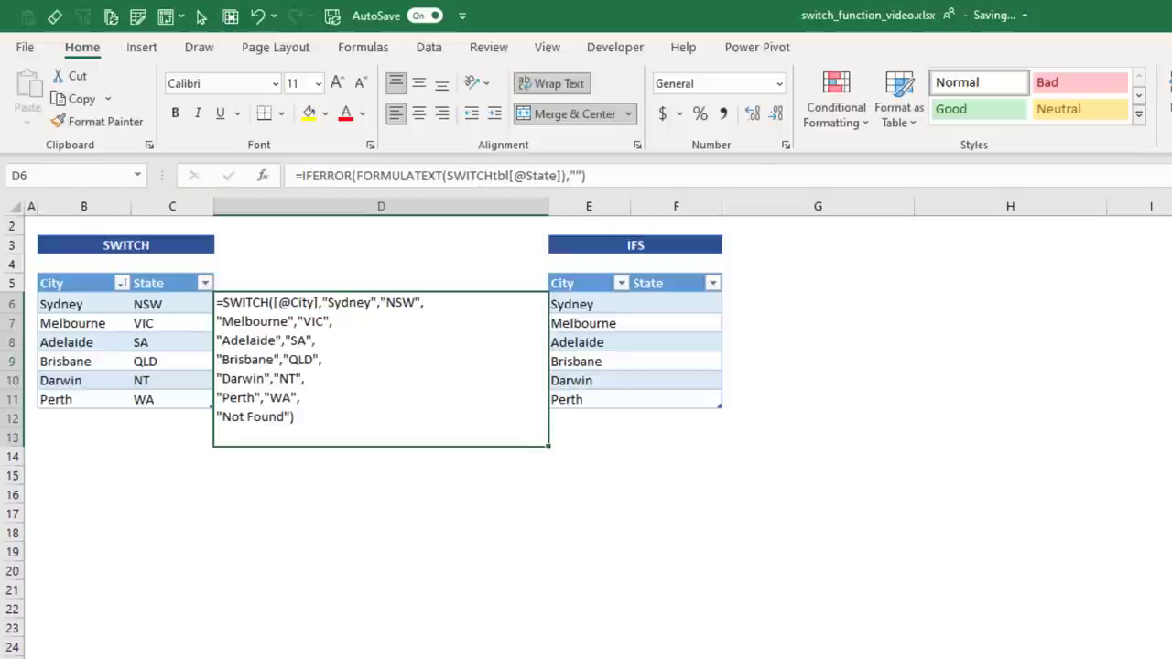
mouse_move(1072, 275)
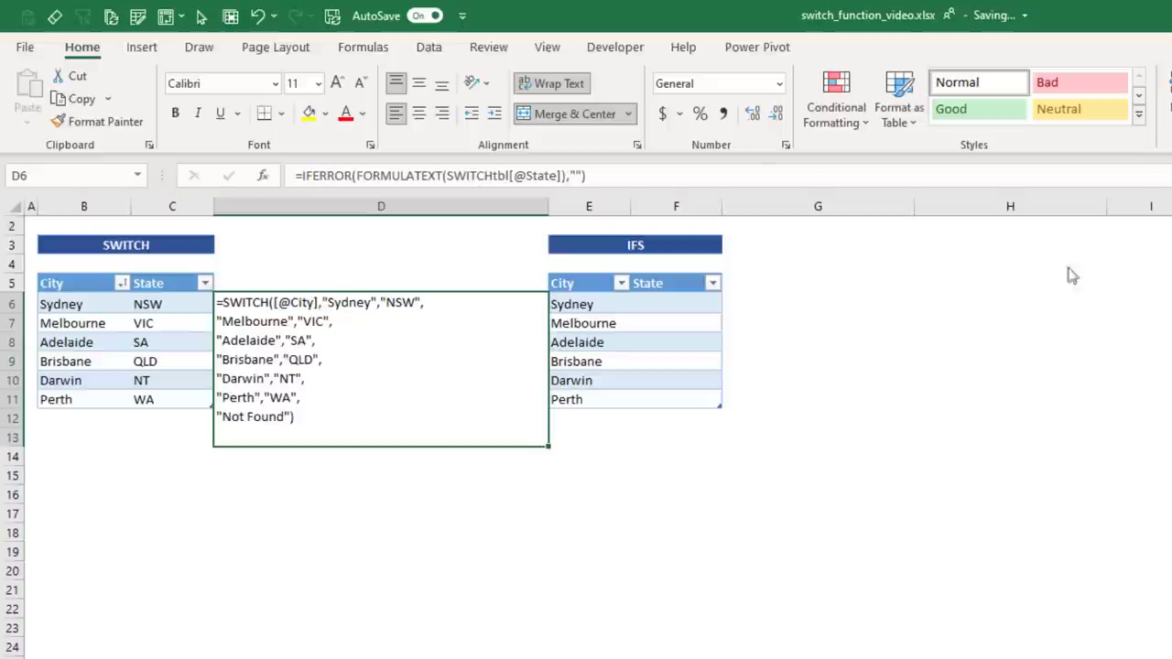
click(676, 304)
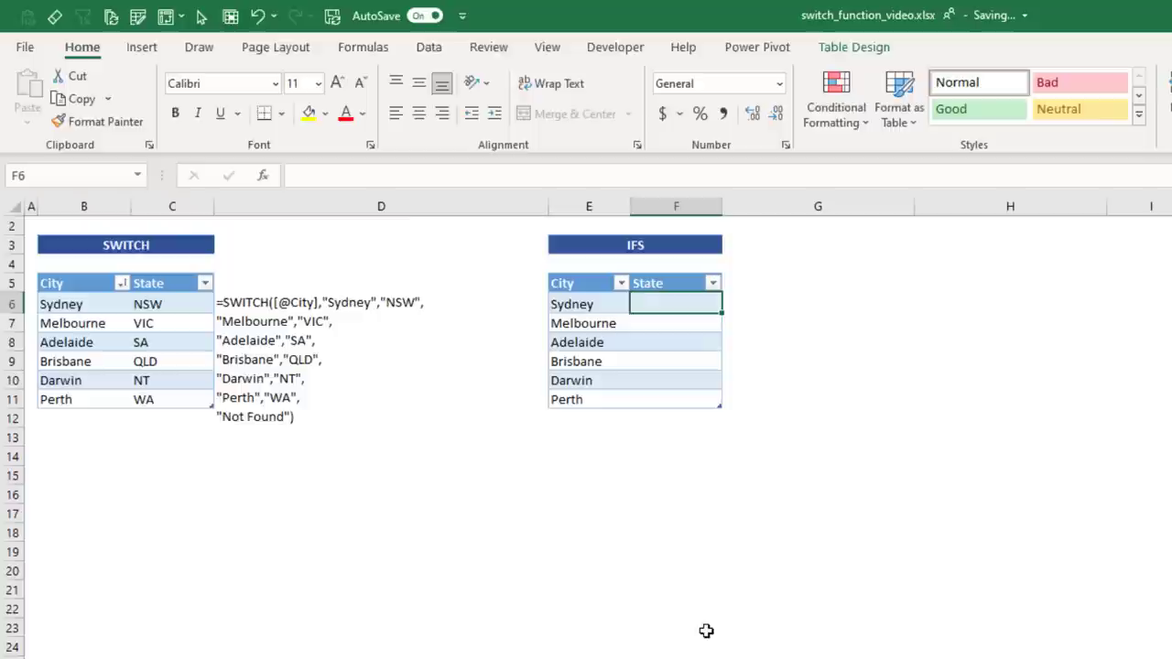
text(=i)
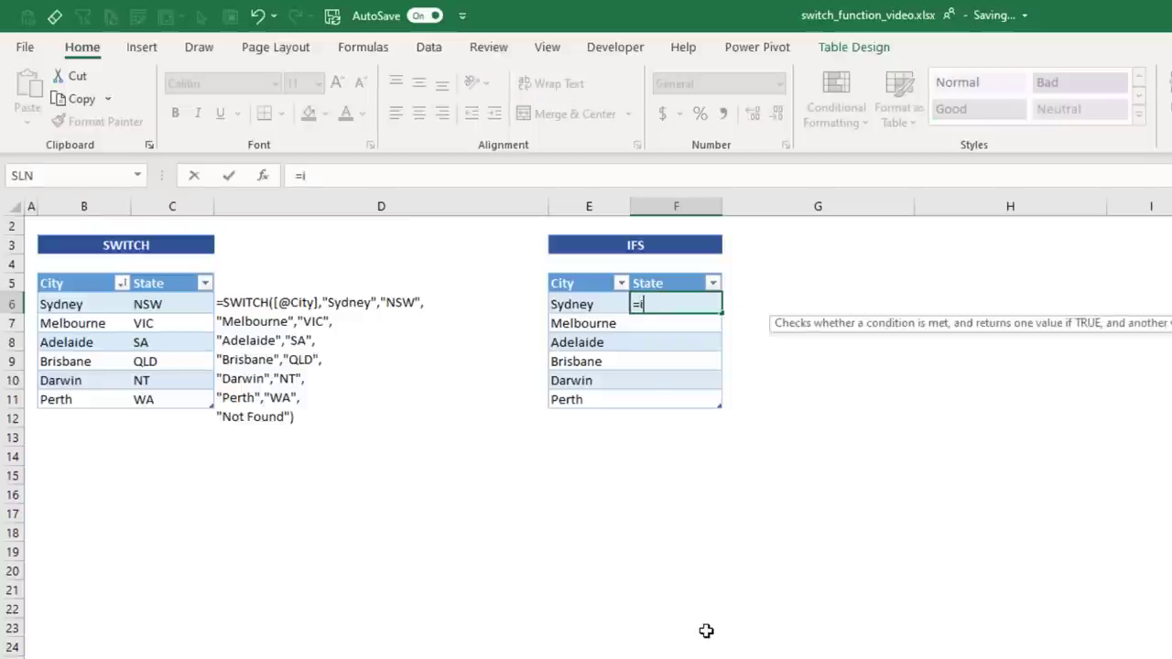
text(FS()
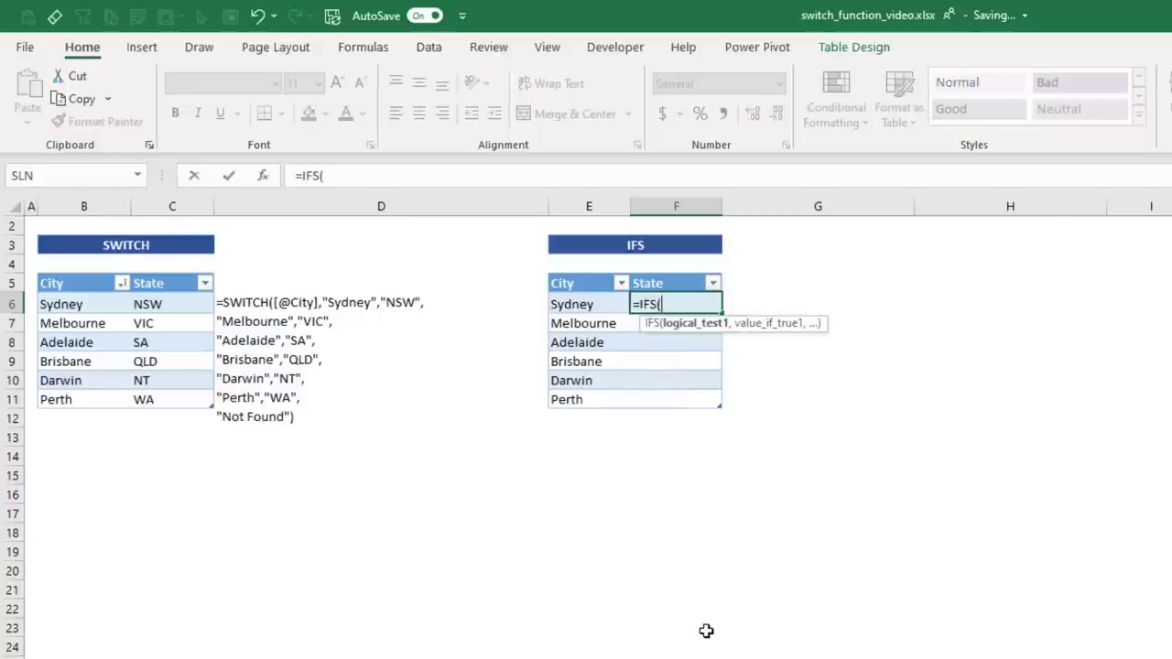
text([@City]=)
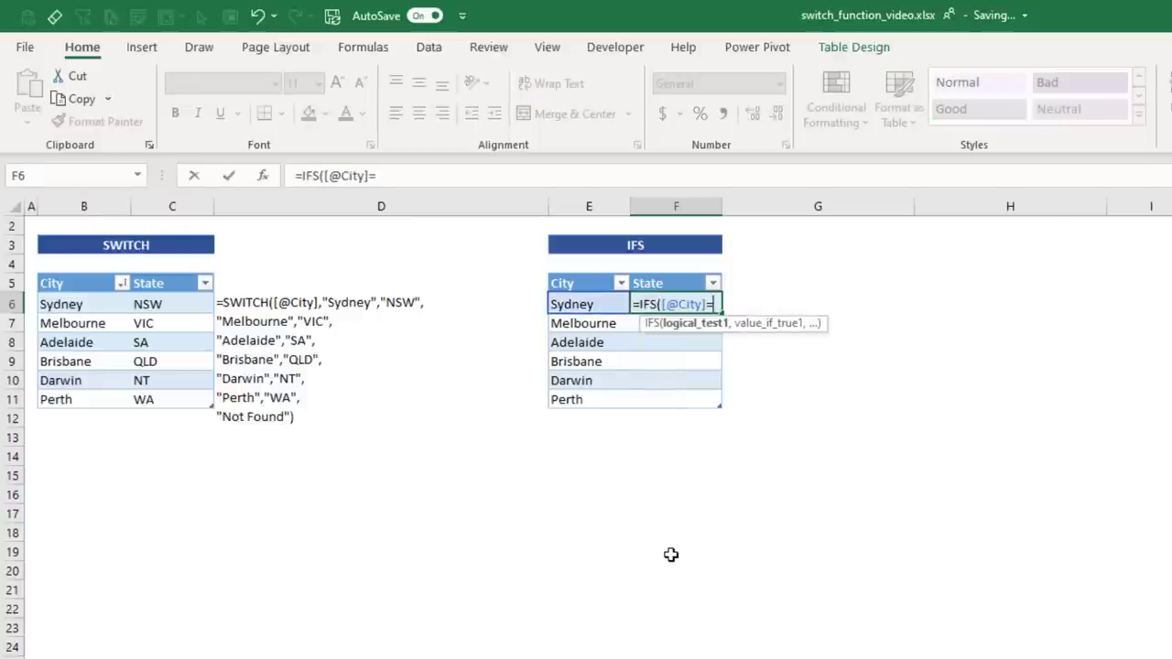
text(="Sydne)
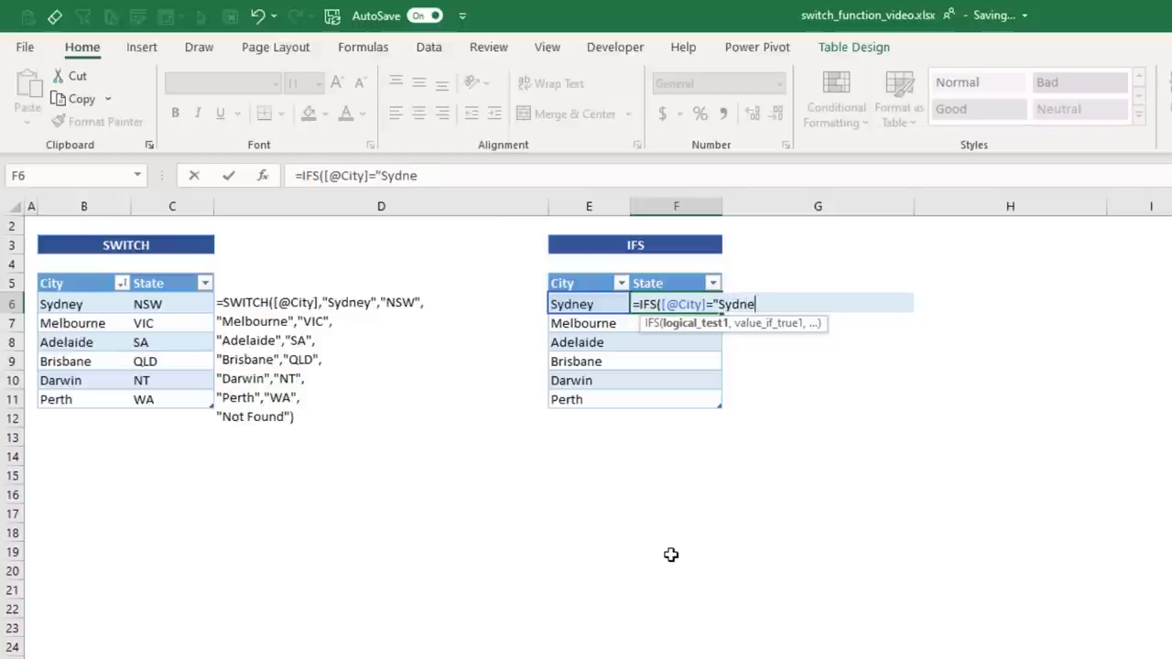
text(y",)
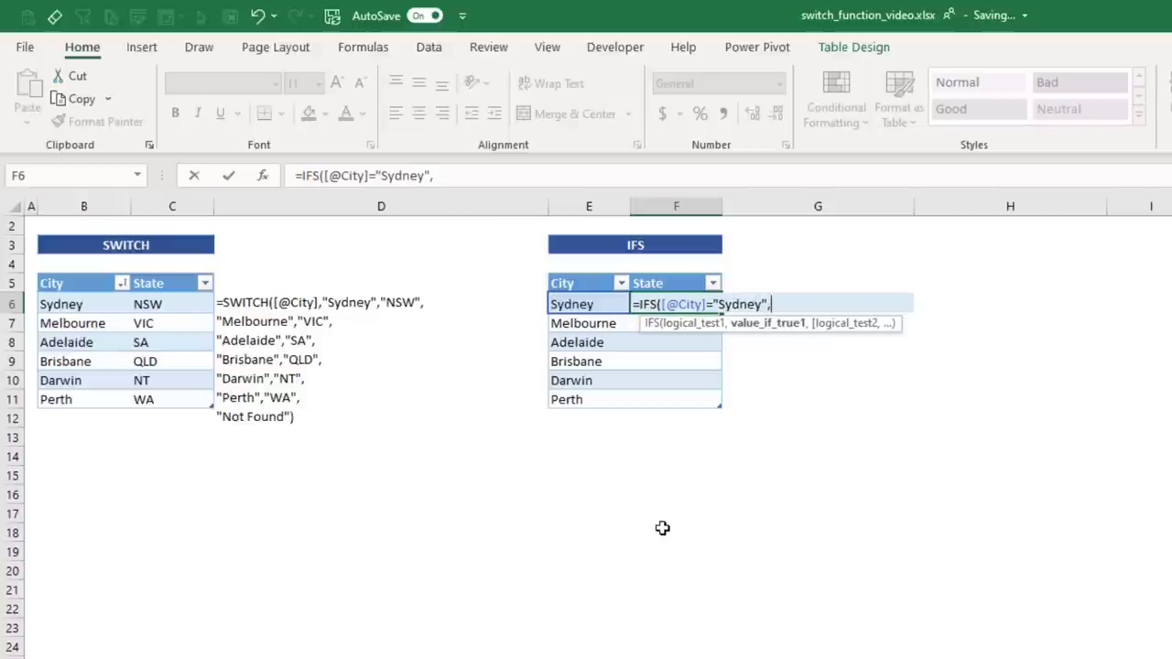
text("NSW")
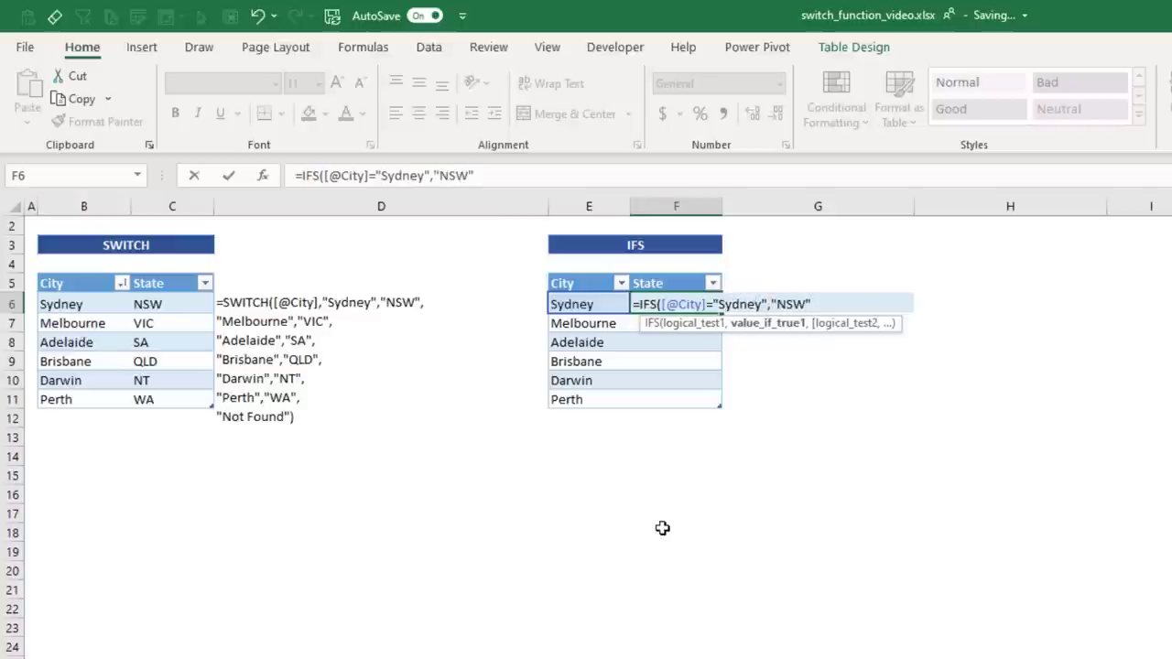
text(,[@City])
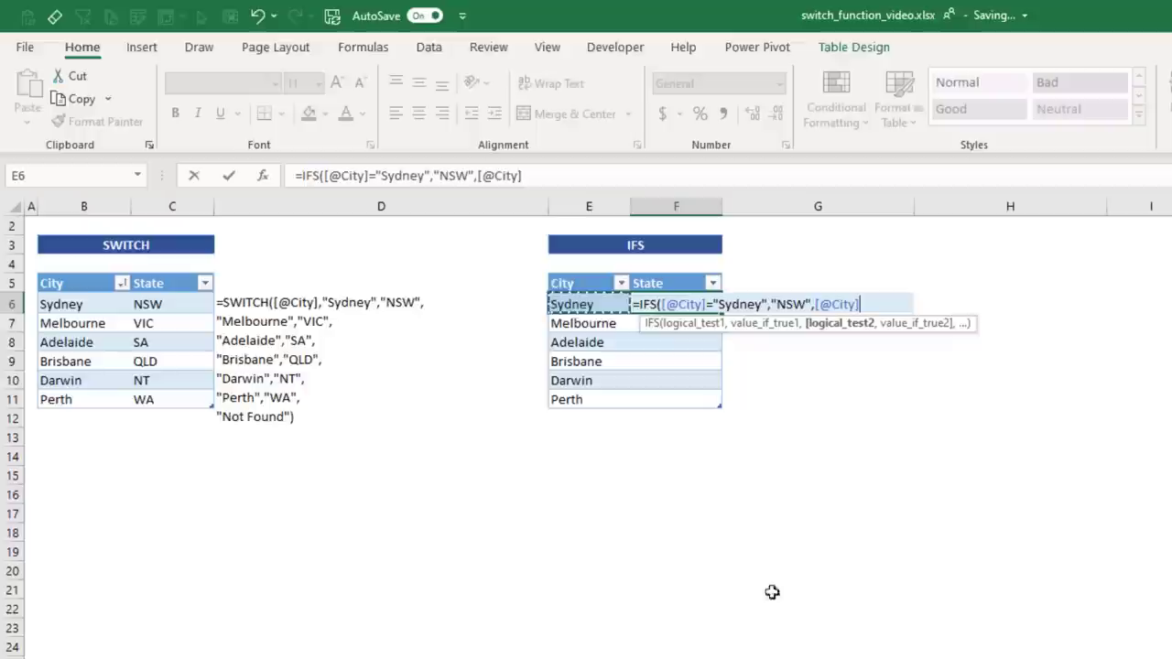
mouse_move(776, 600)
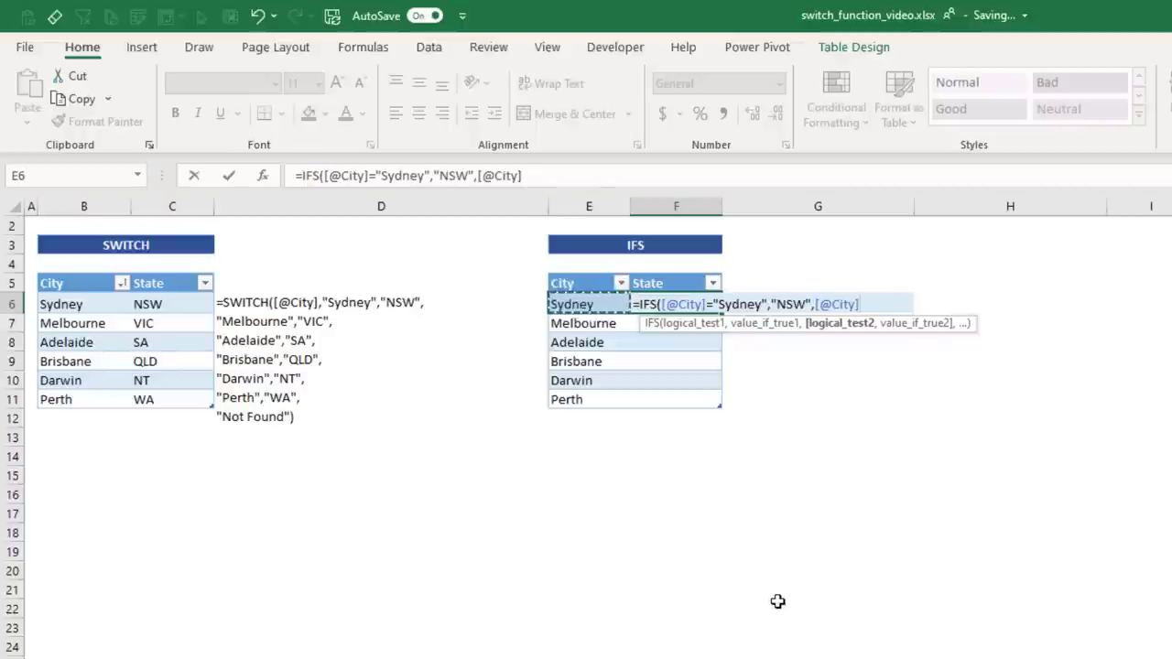
Add tests mapping Melbourne to VIC, Adelaide to SA, and on through Perth to WA
text(="Melbourne)
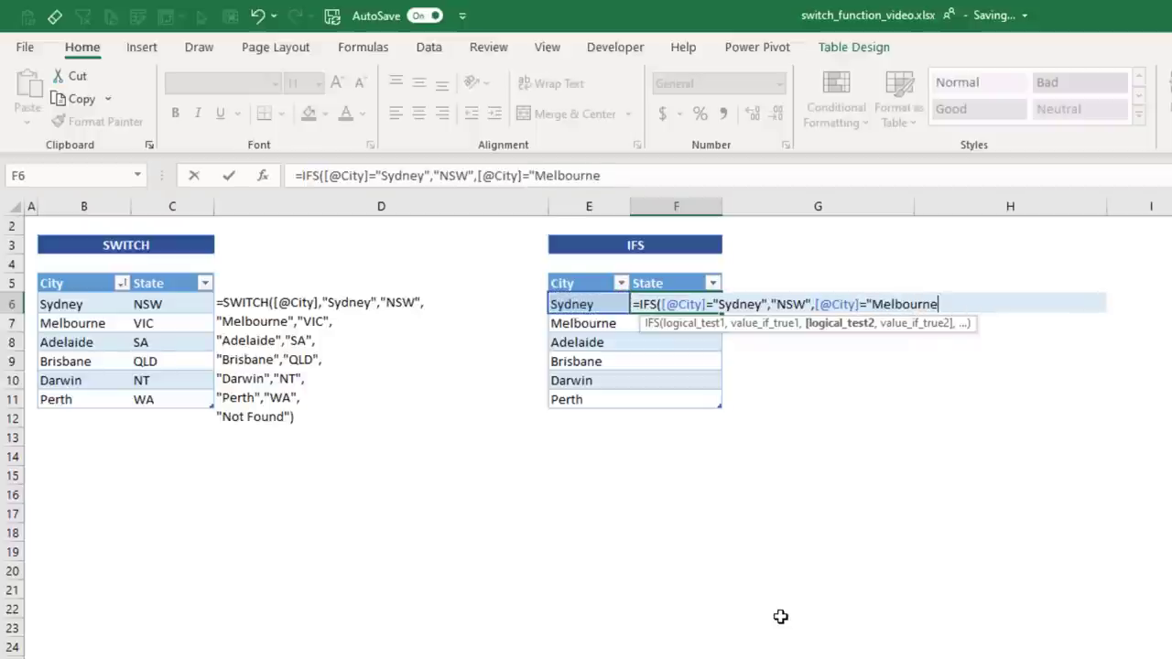
text(,"VIC)
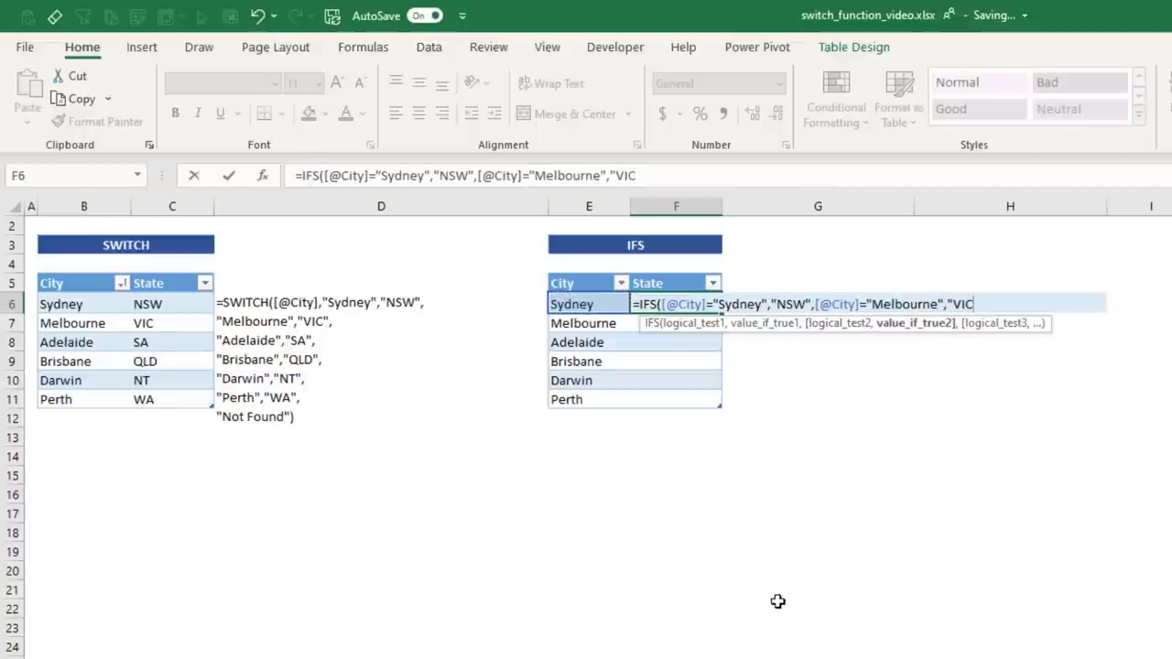
text(,[@City]=)
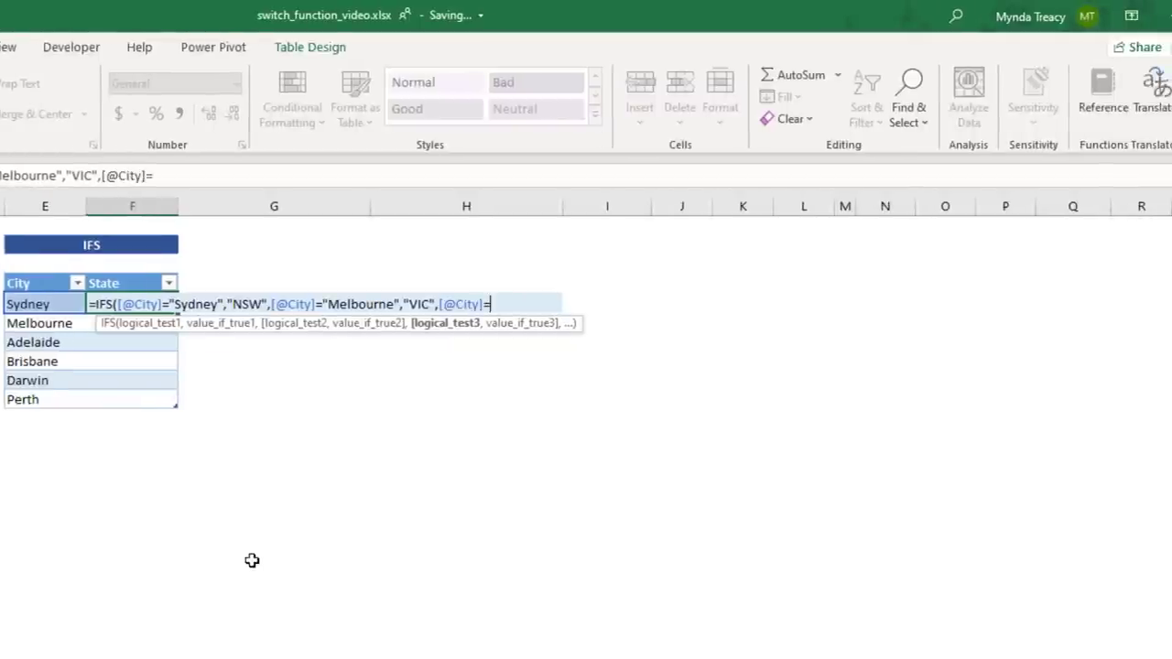
text("Adelaide","SA",[@City]="Brisbane","QLD",[@City]="Darwin","NT",[@City]="Per)
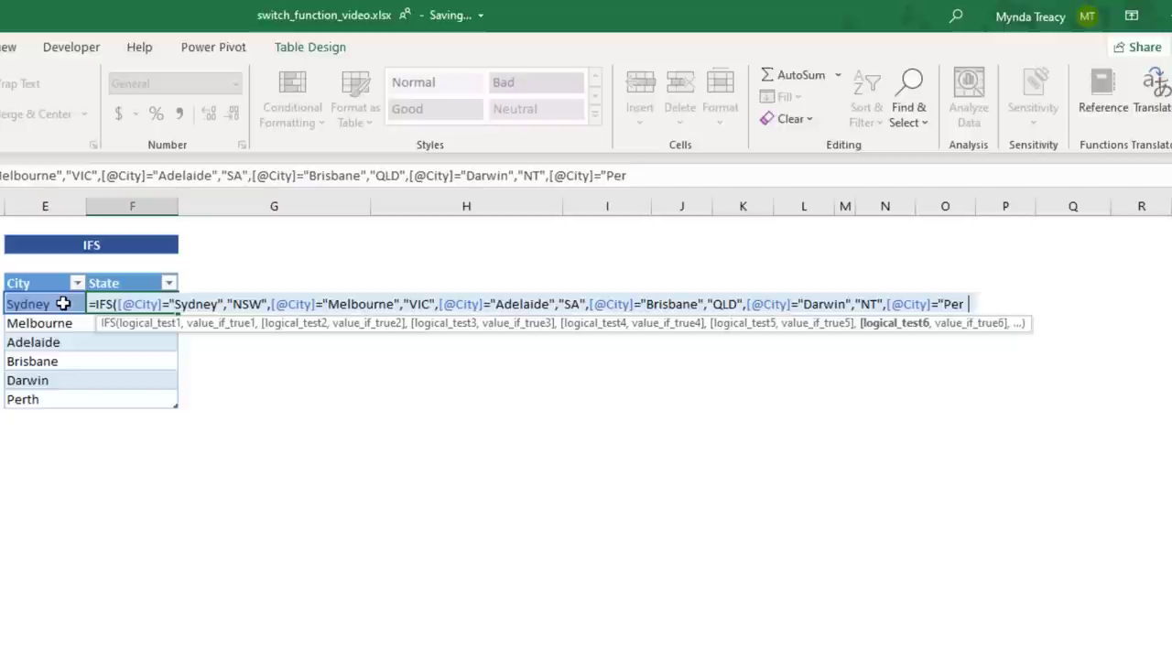
text(th","WA",)
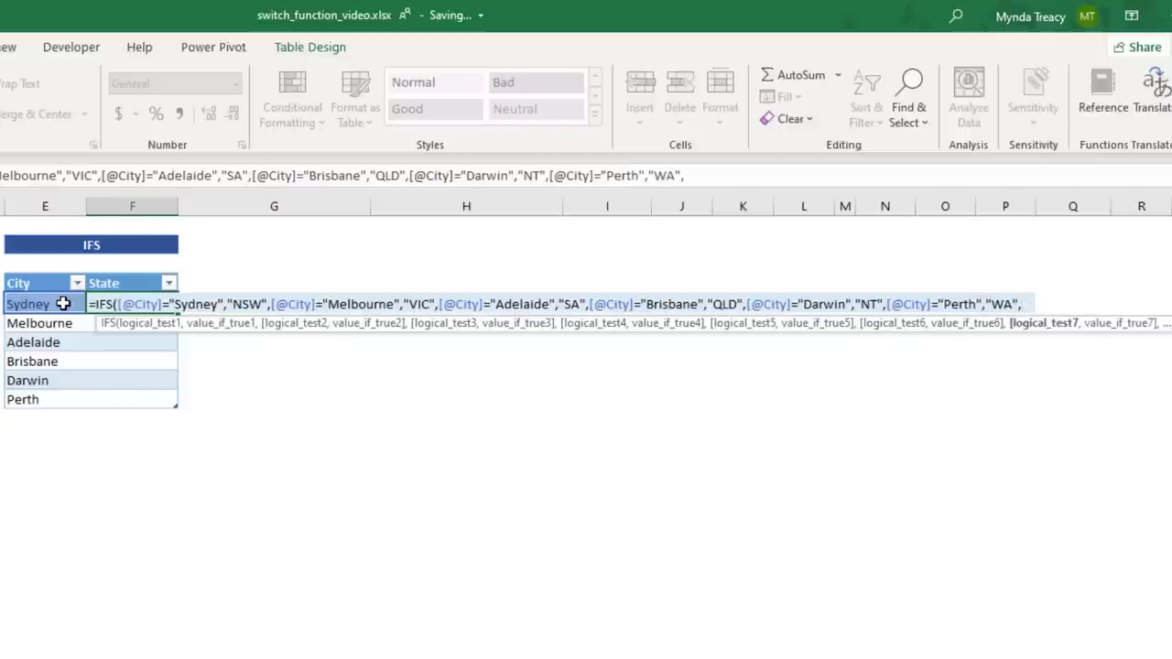
End the IFS formula with a TRUE,"Not Found" fallback
text(t)
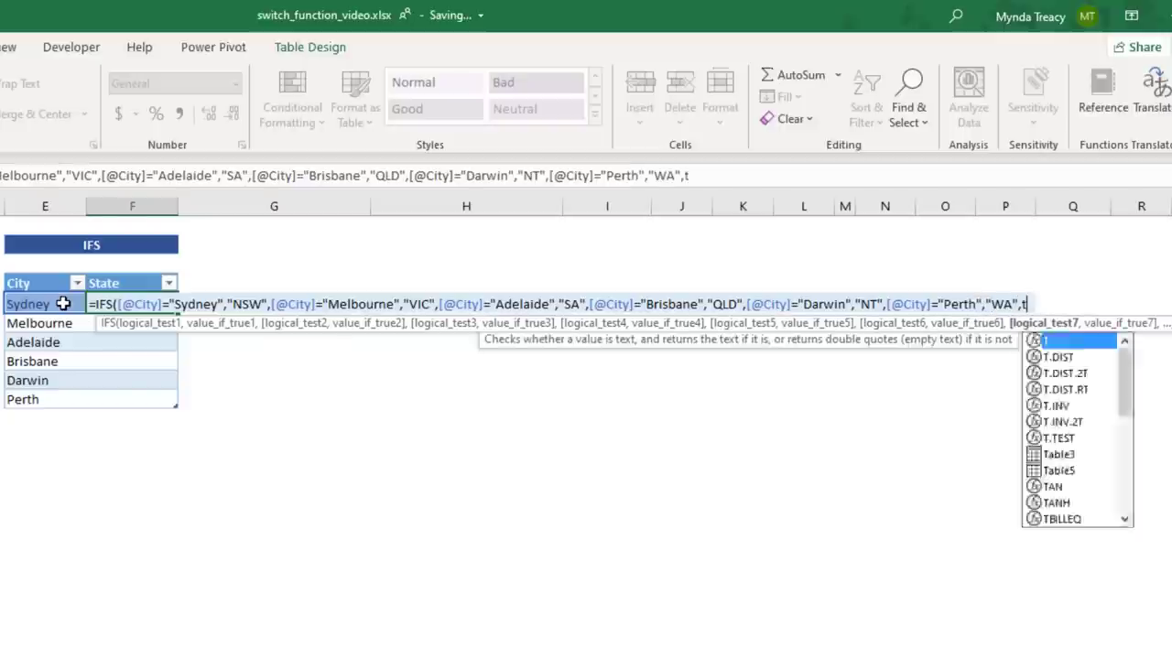
text(RUE)
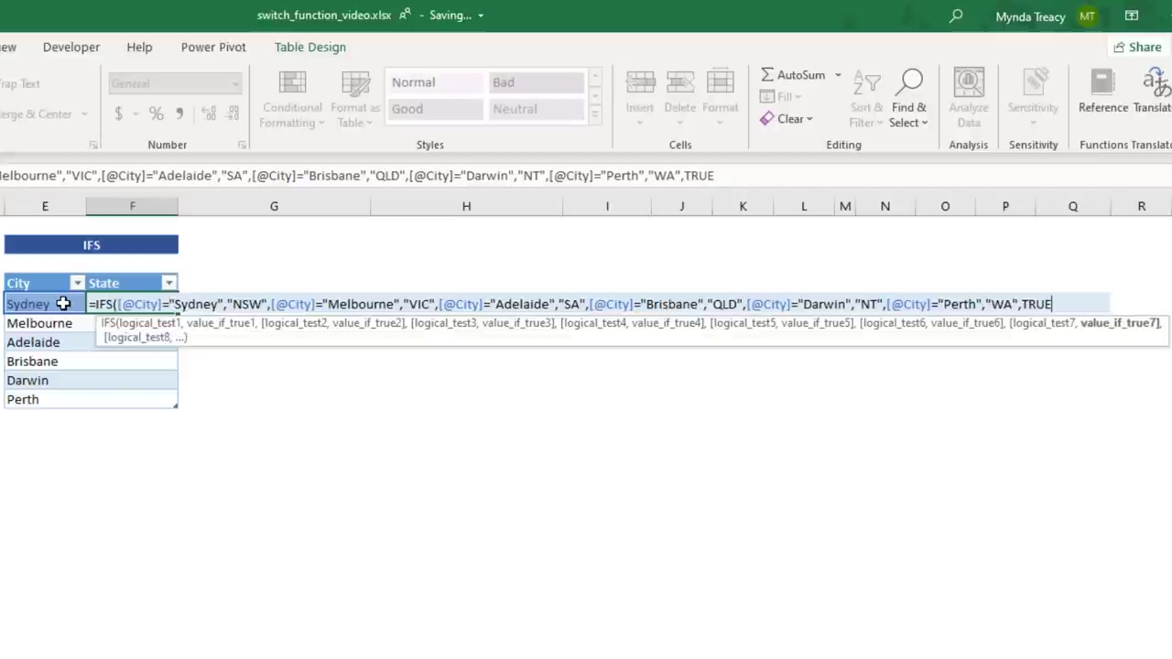
text("N)
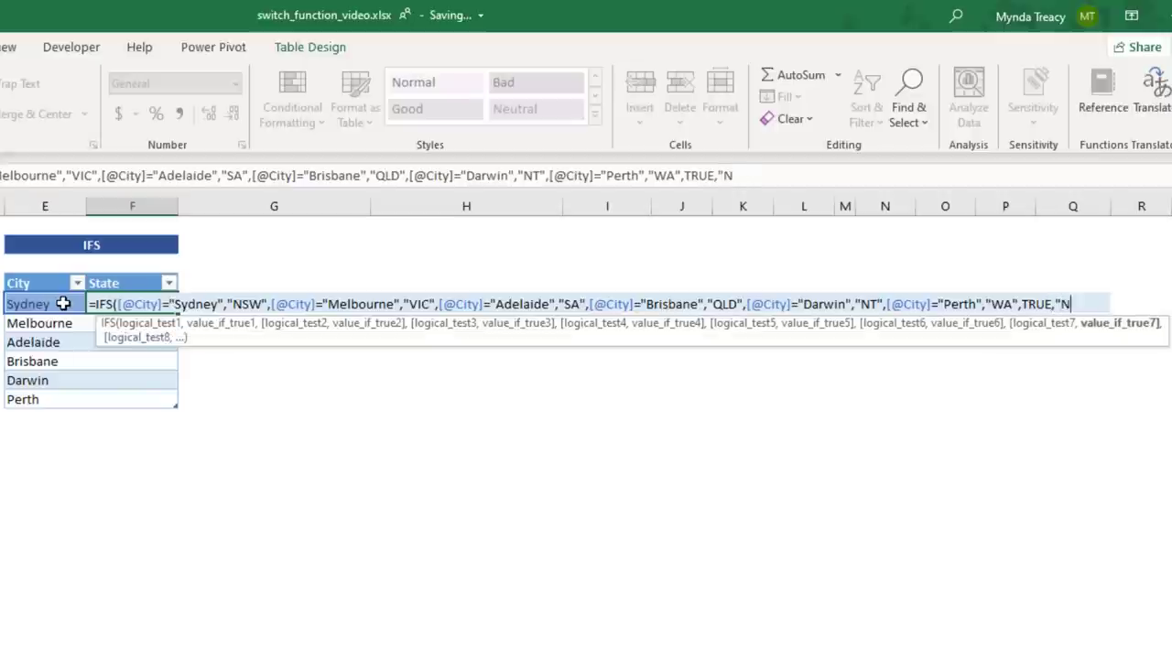
text(ot Found"))
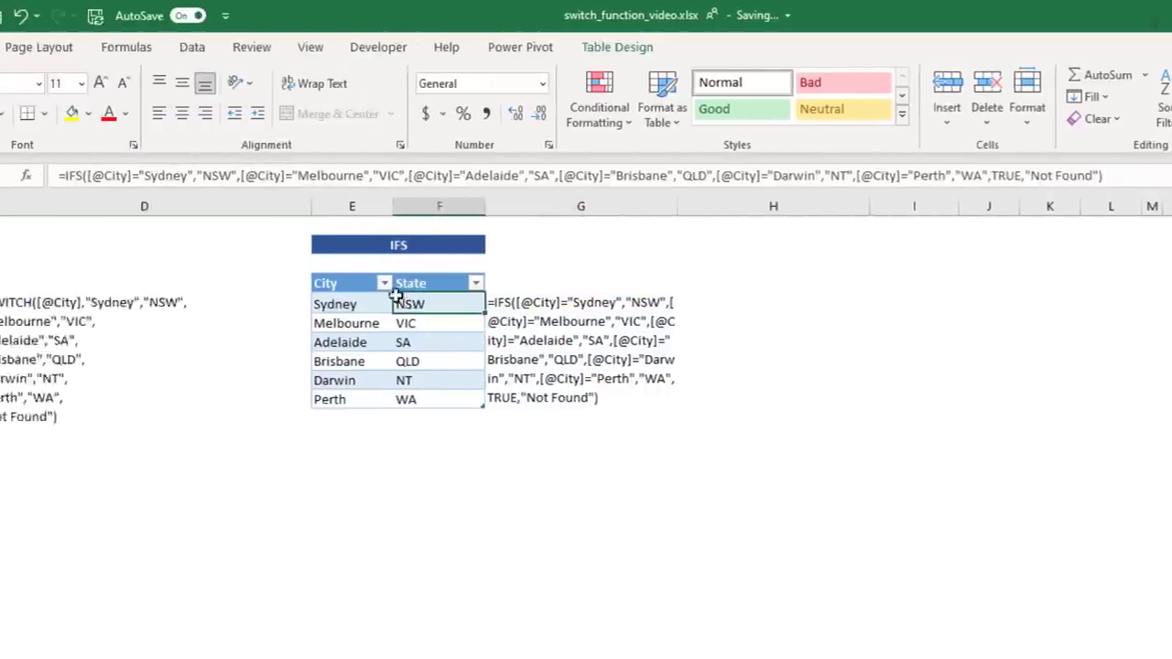
Commit the IFS formula and break its displayed text into one line per city-state pair
key(alt+enter)
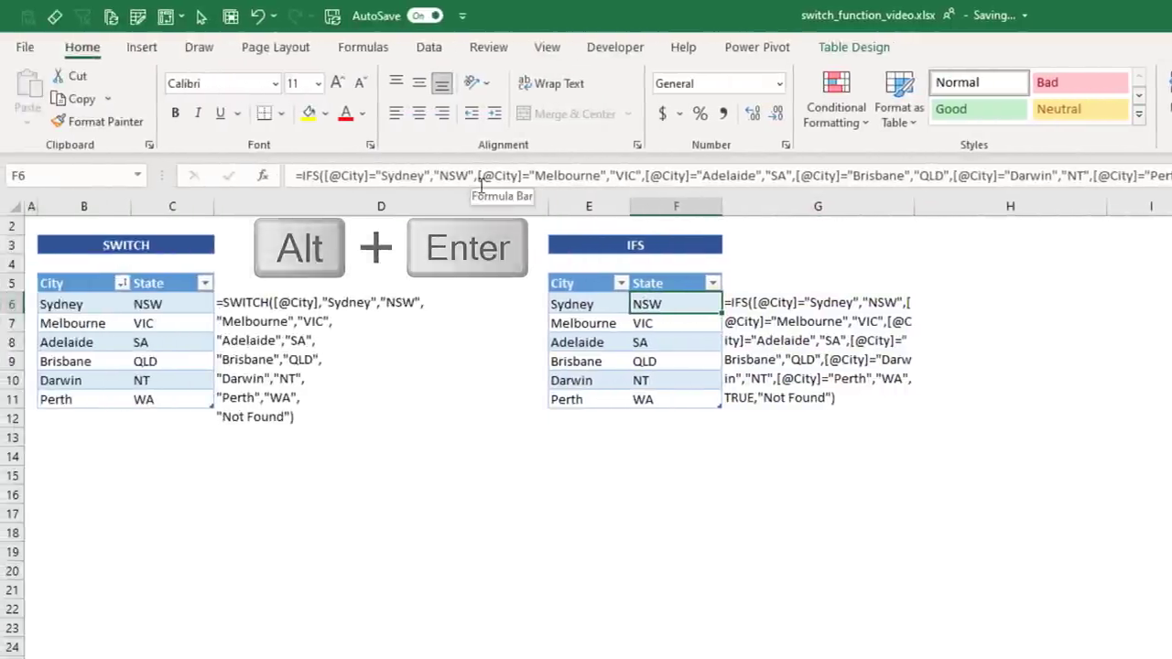
key(alt+enter)
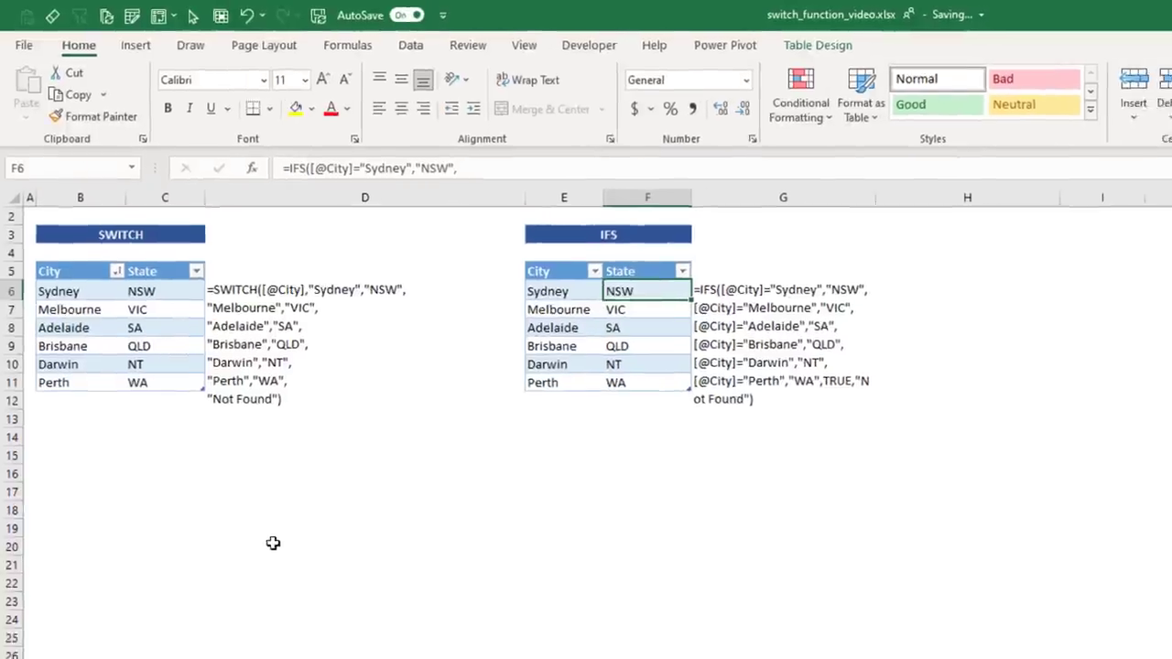
scroll(down, 3)
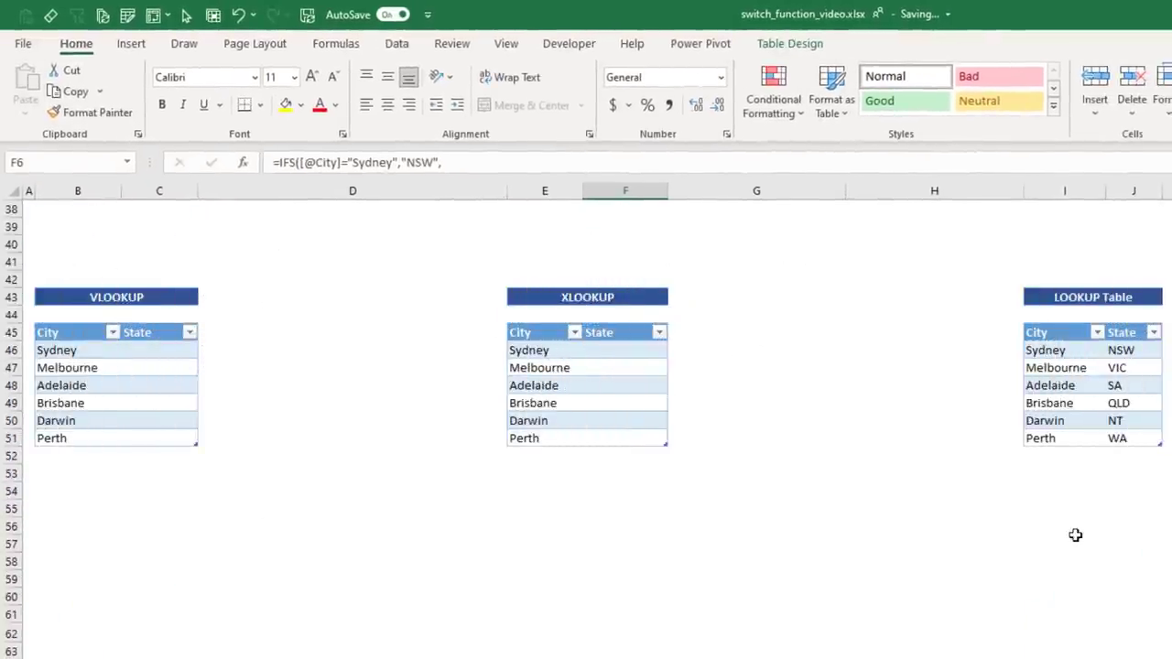
click(1044, 349)
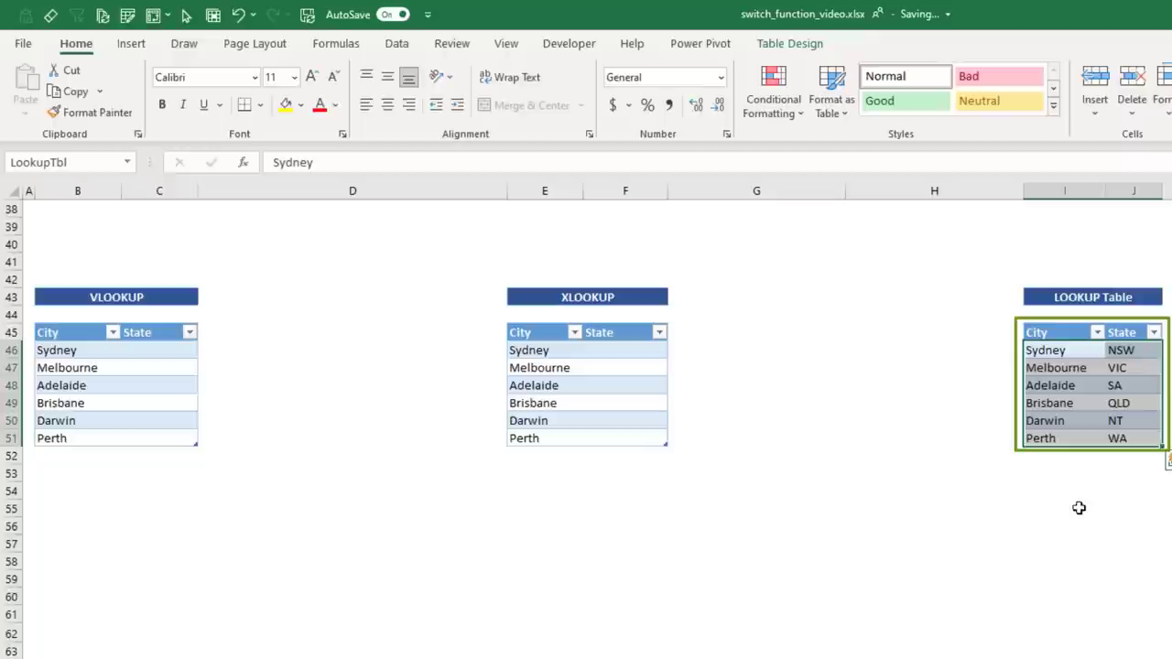
click(157, 350)
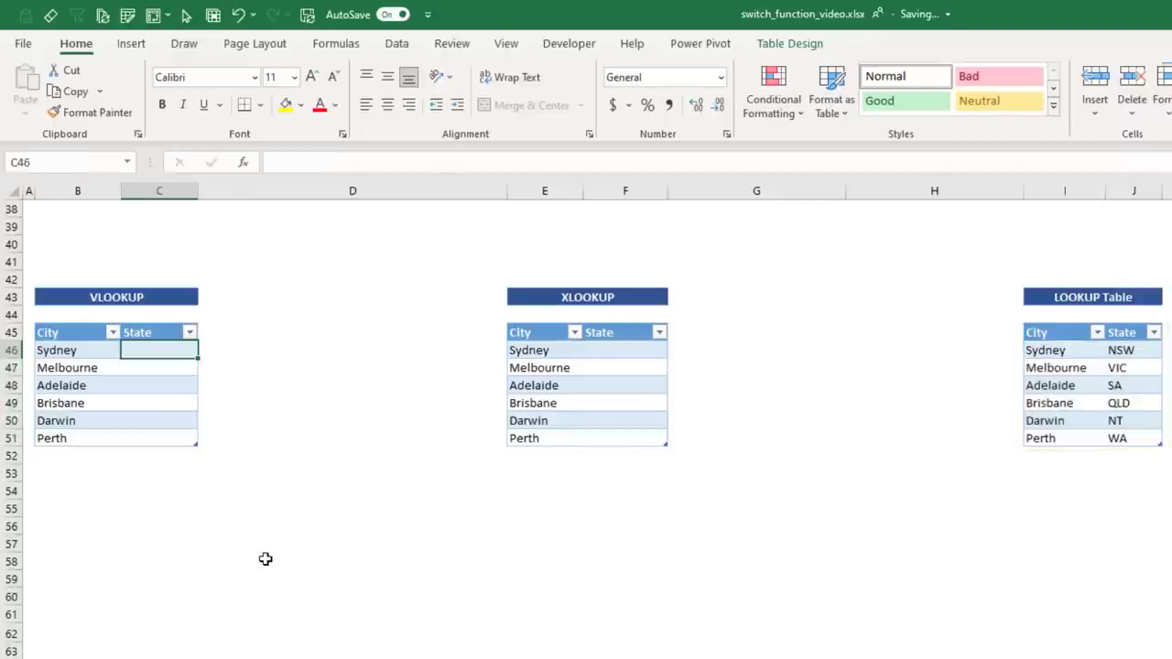
text(=VLOOKUP([@City],LookupTbl,)
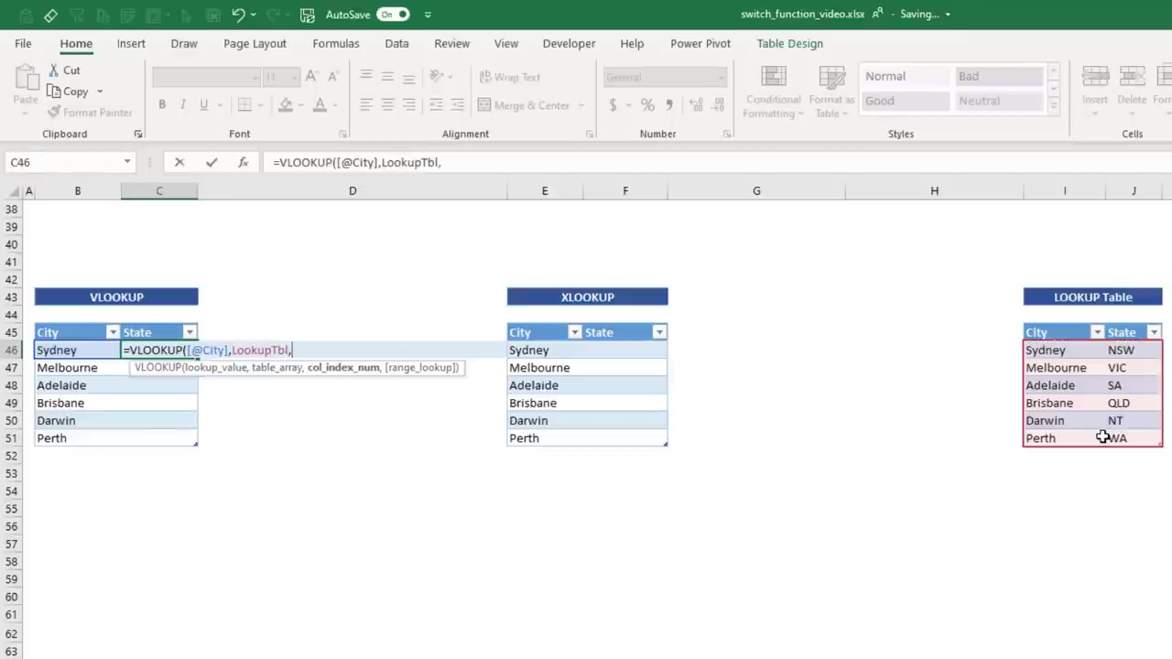
text(2)
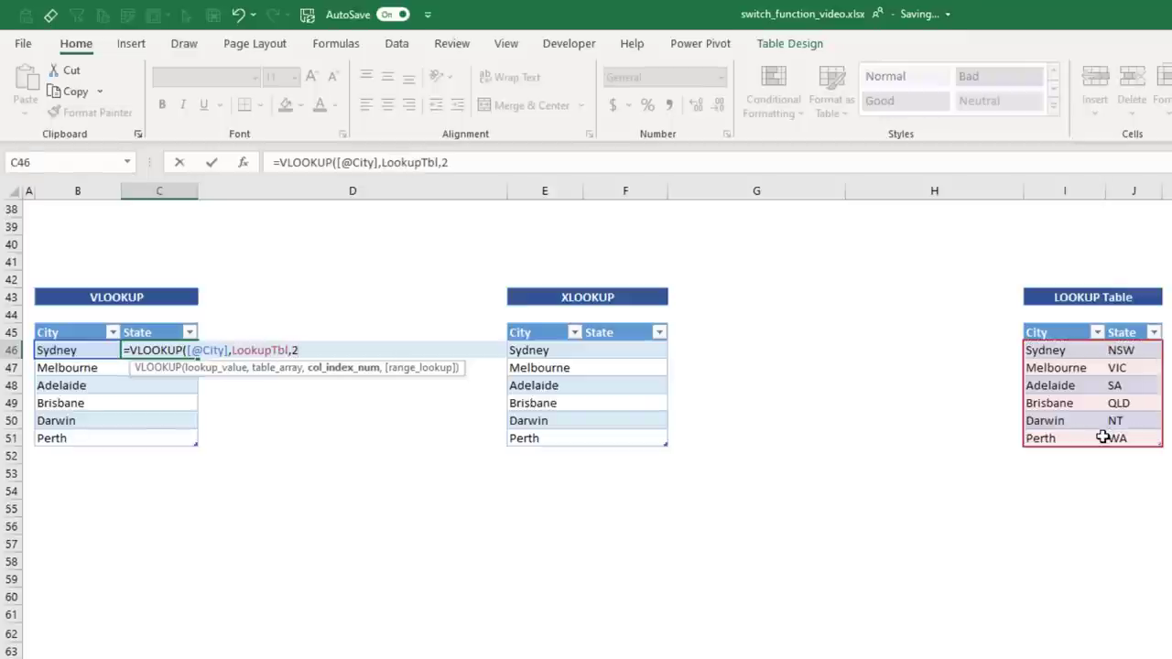
text(,)
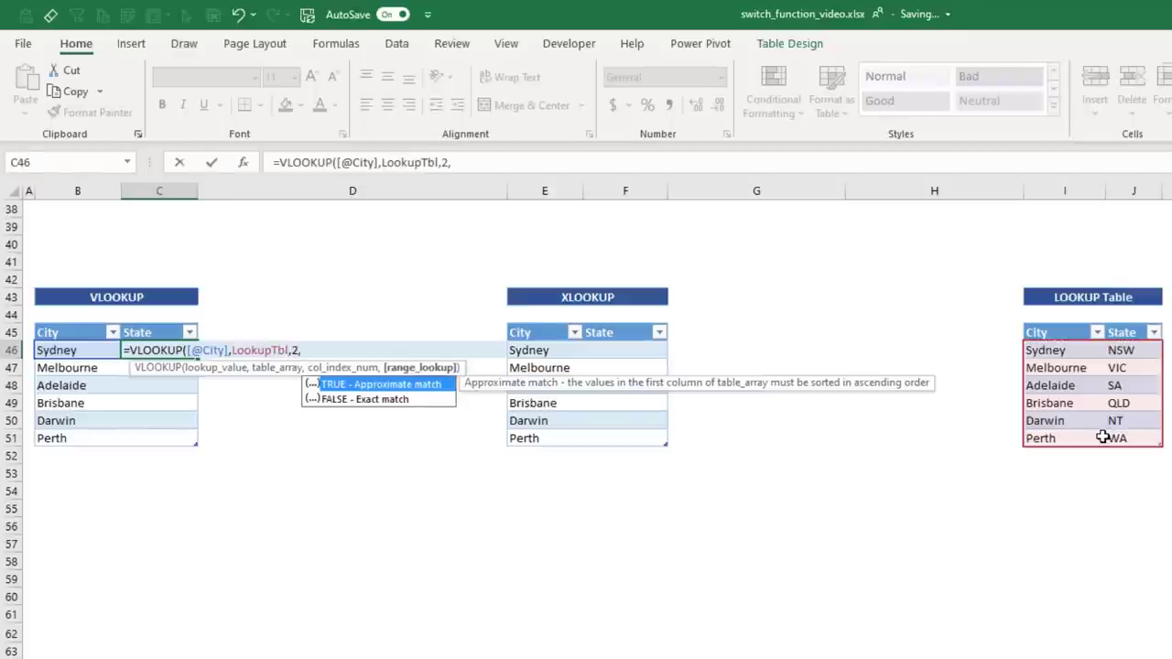
text(0)
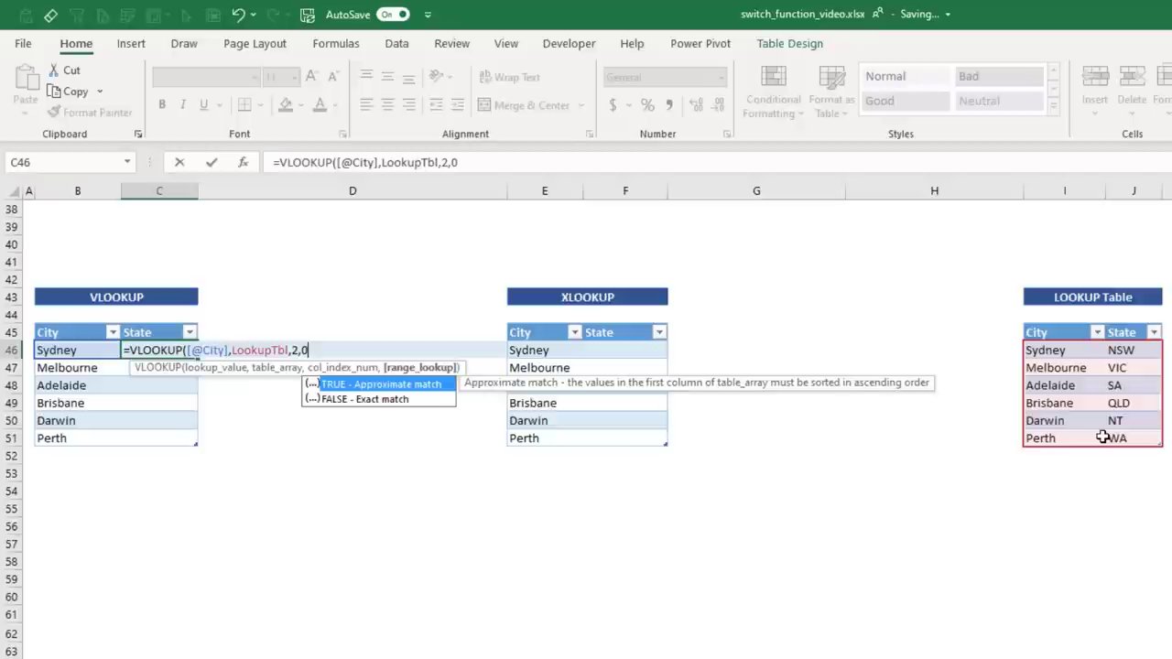
key(Return)
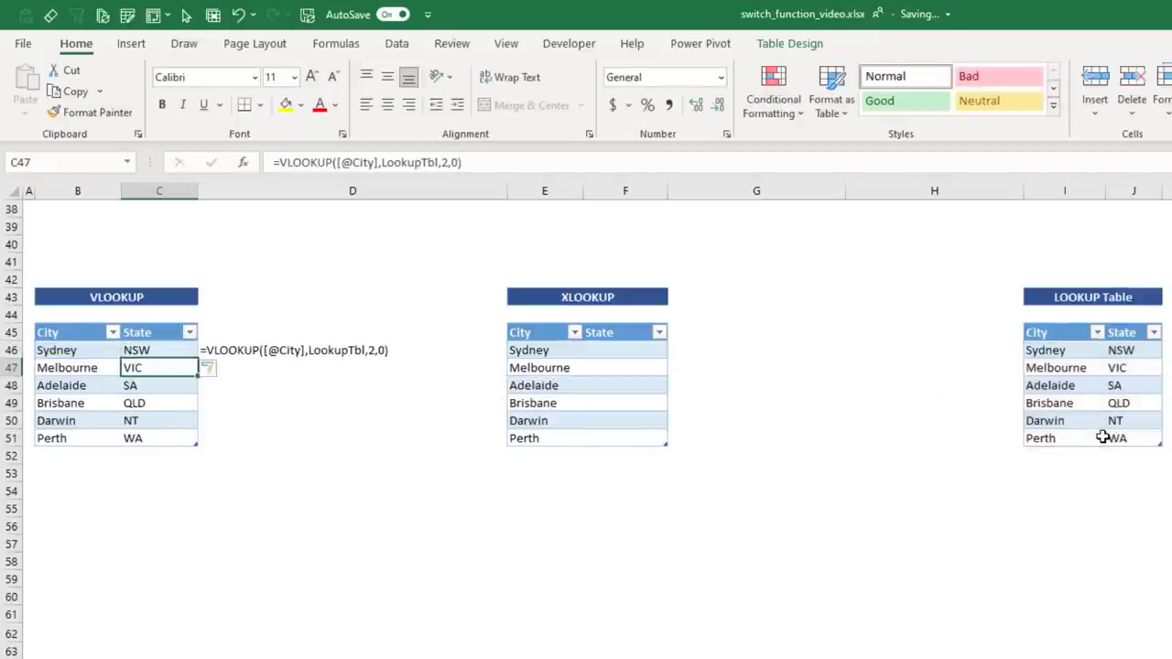
click(626, 350)
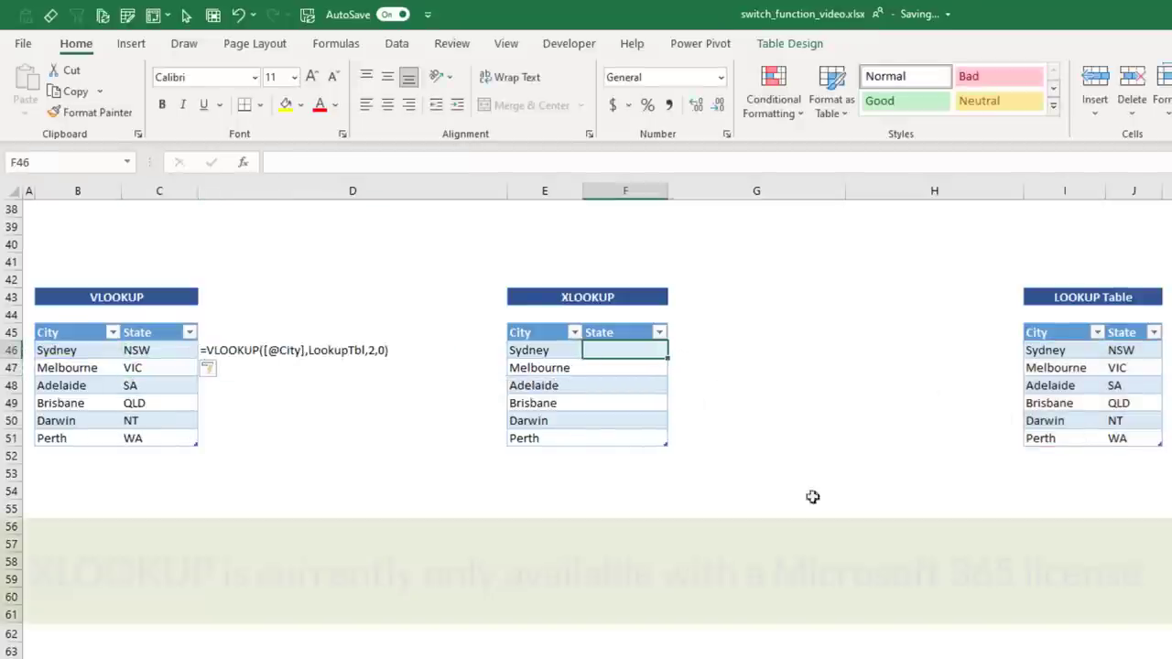
text(=XLOOKUP([@City],LookupTbl[City],LookupTbl[@State)
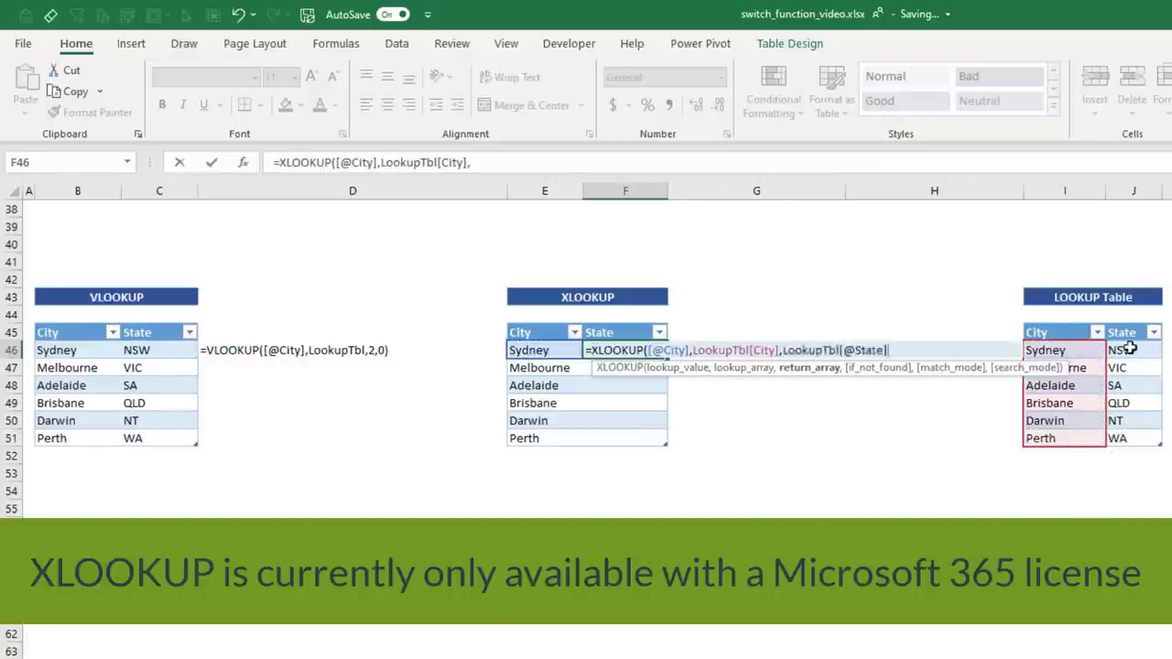
key(Return)
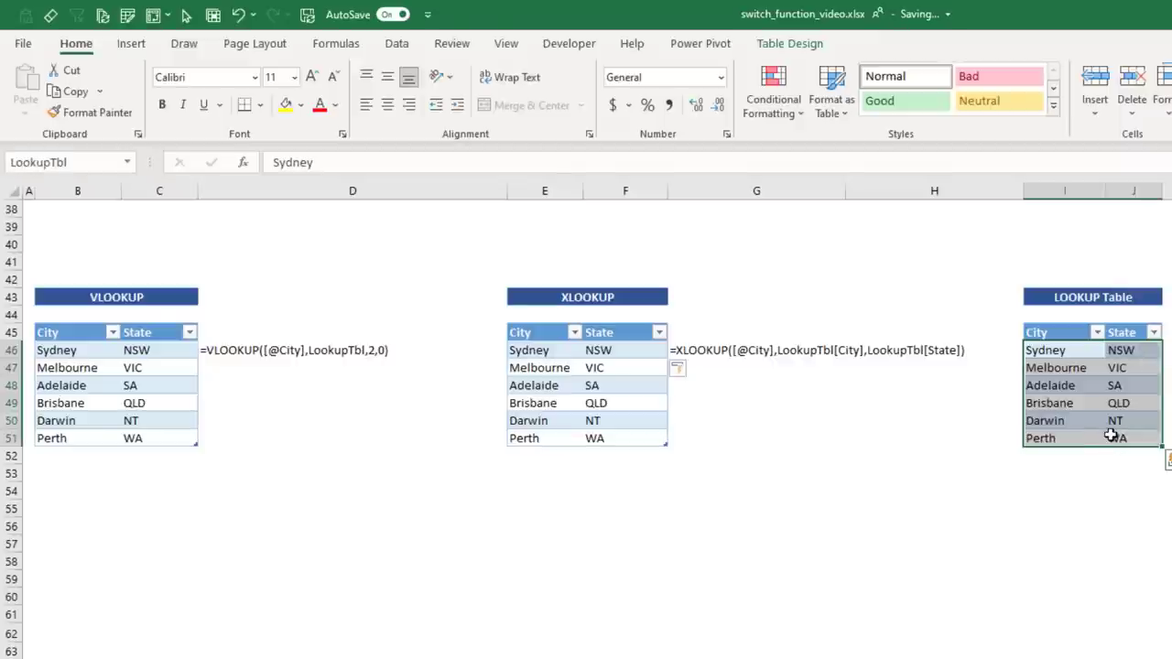
mouse_move(1071, 446)
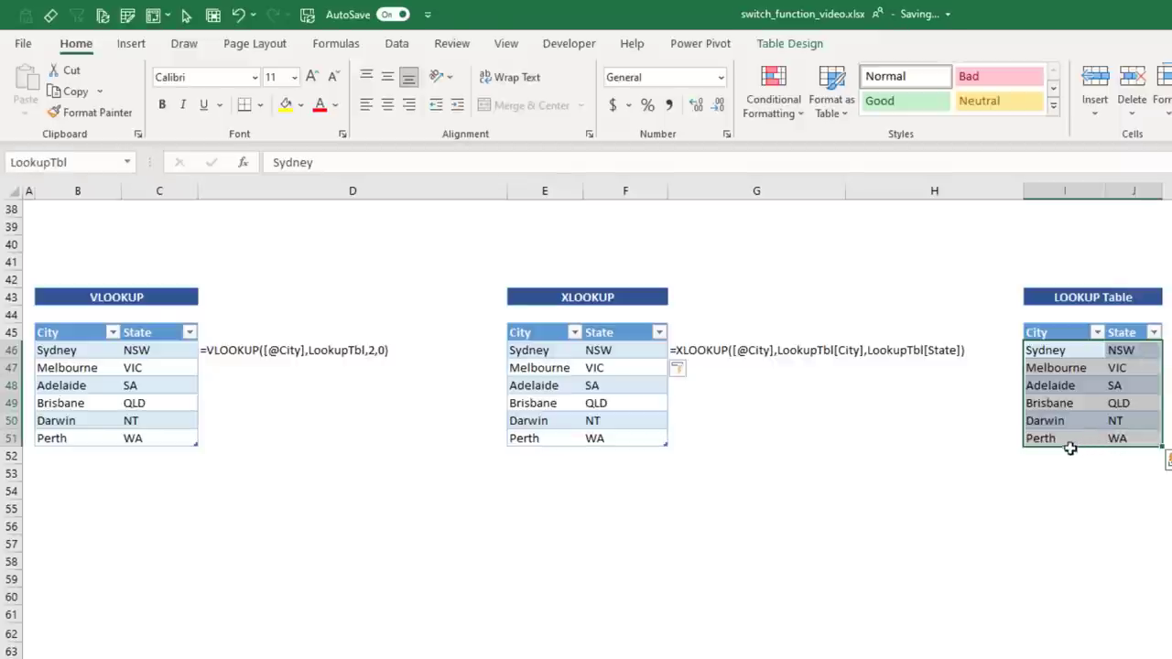
Review the XLOOKUP results against the lookup table's City and State columns
click(1062, 454)
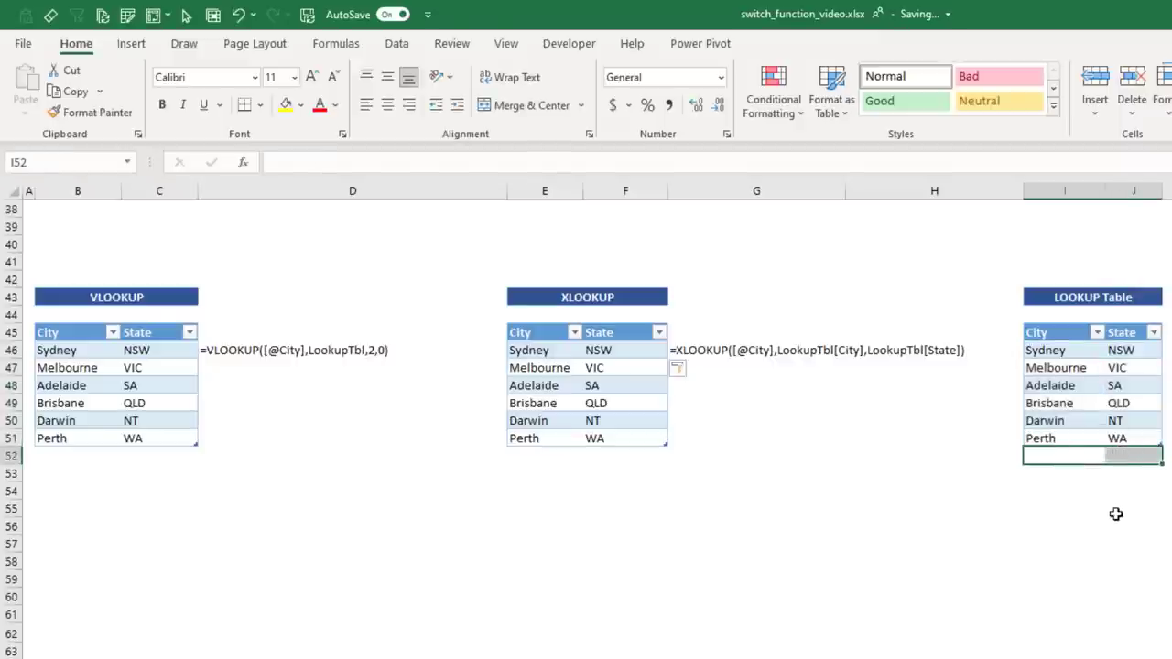
click(626, 350)
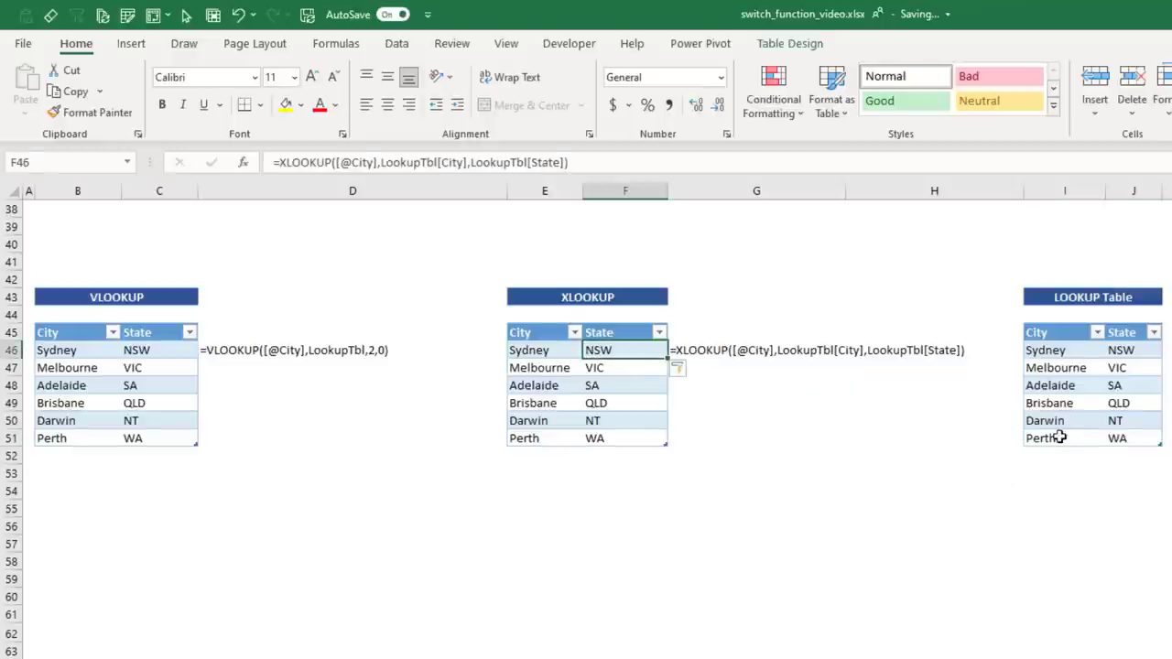
click(1045, 332)
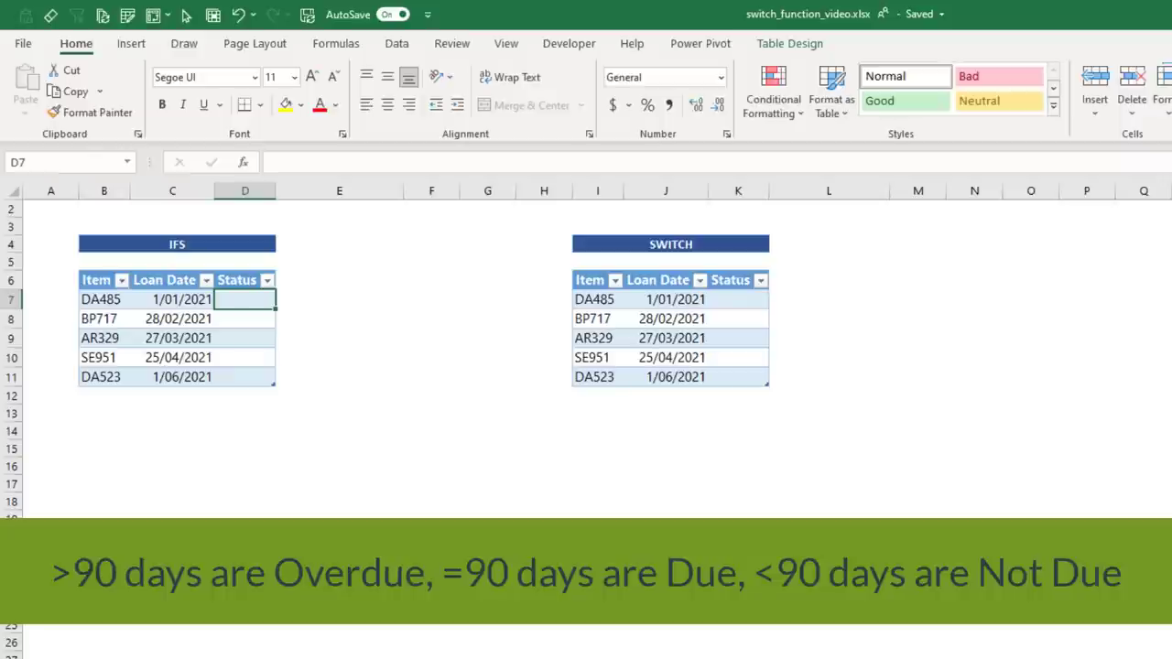
Begin =IFS( labelling loans Overdue when TODAY()-[@[Loan Date]] exceeds 90
text(=if)
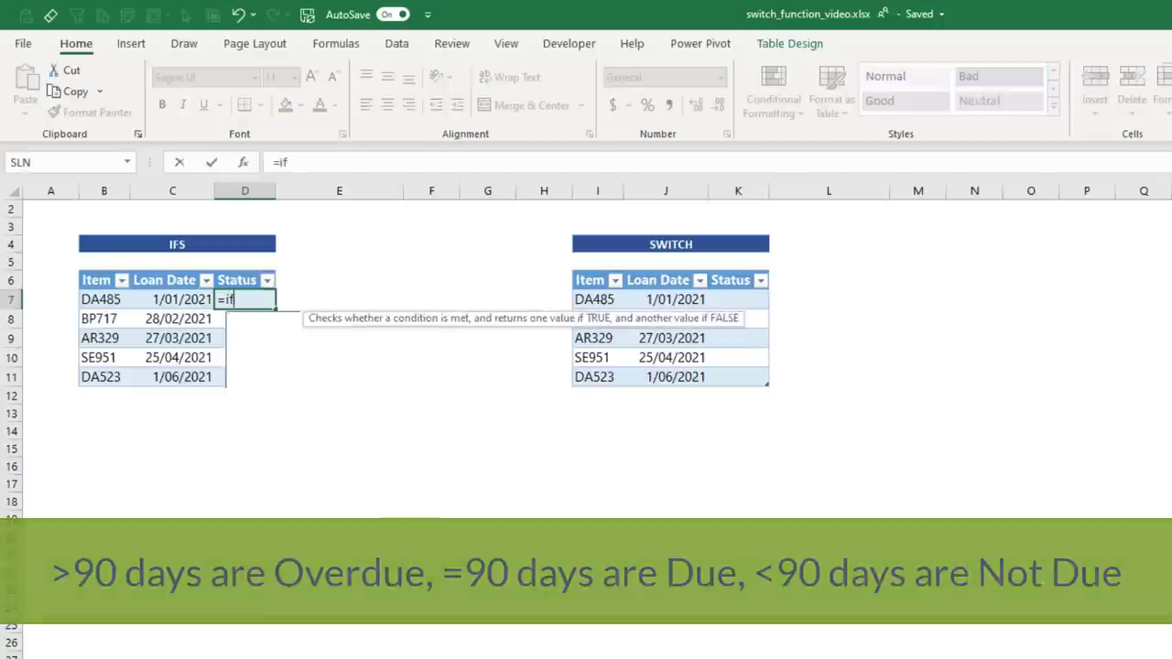
text(FS()
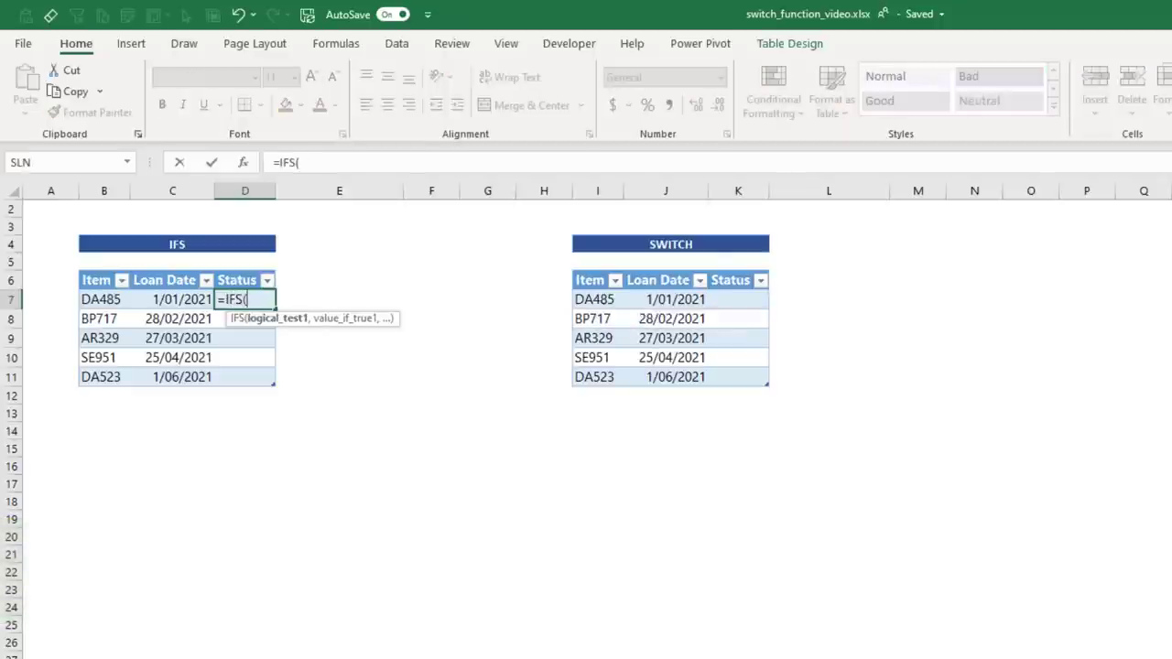
text(t)
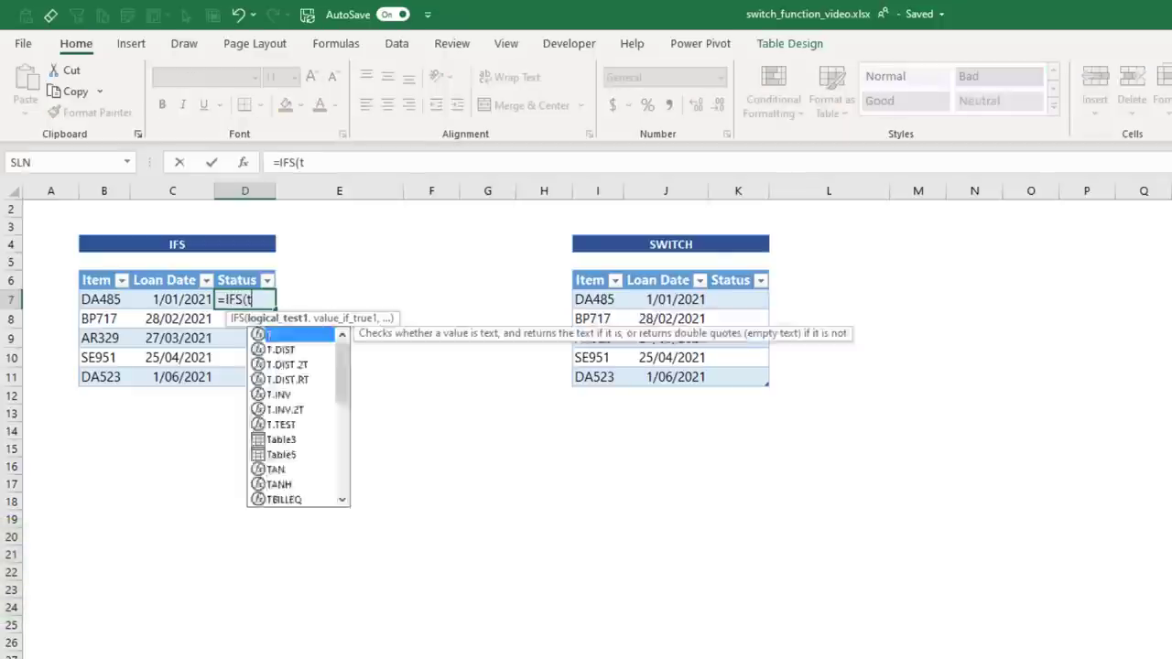
text(ODAY()-[@[Loan Date)
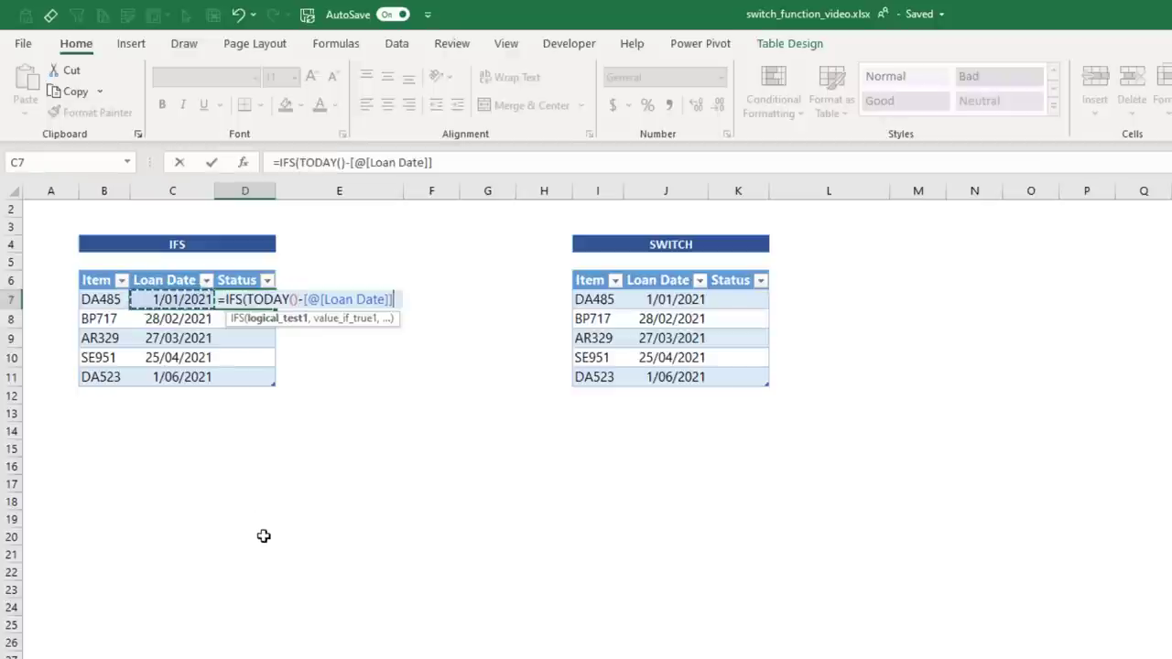
text(>90)
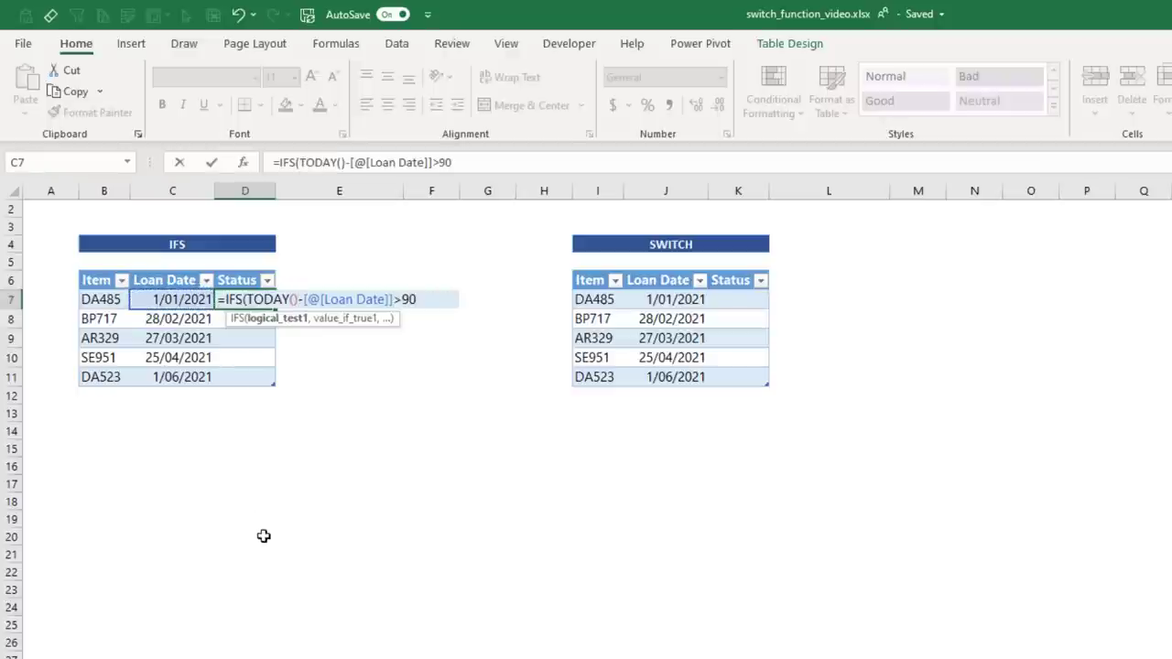
text(,"Overdue")
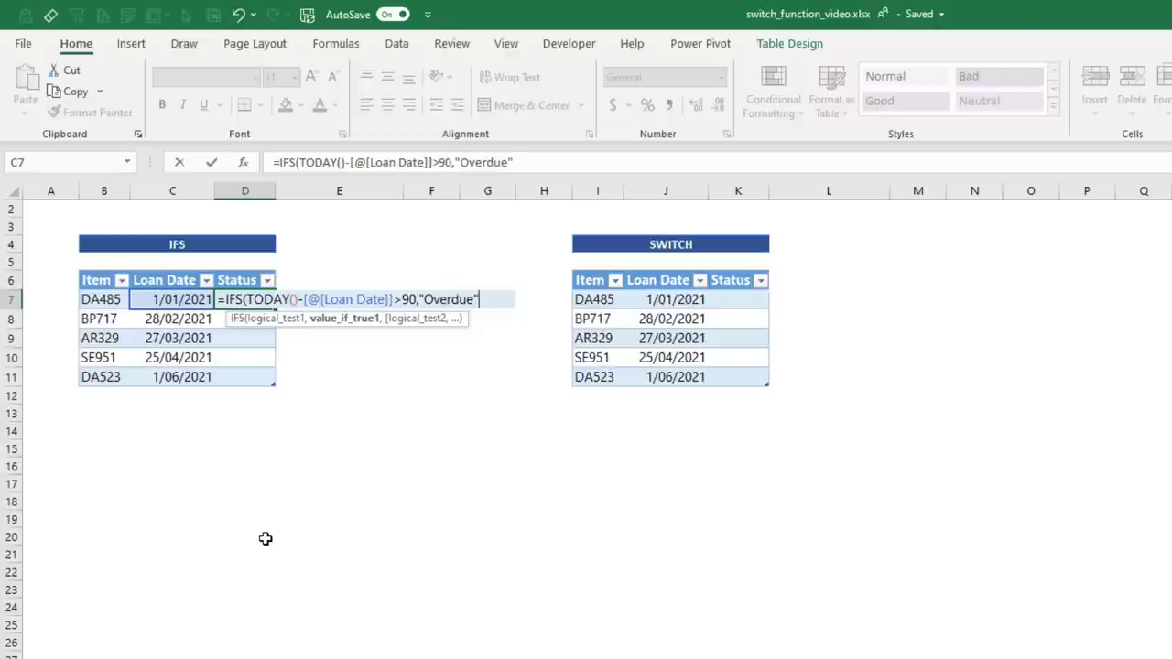
text(,)
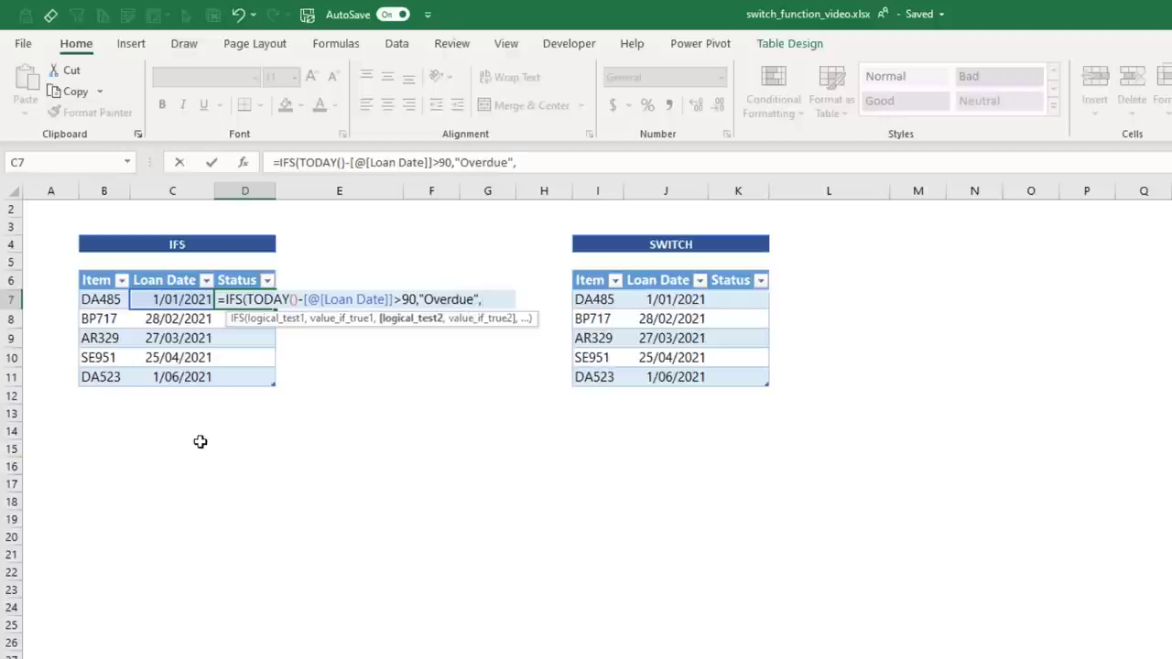
Add Due at exactly 90 days and a TRUE "Not Due" fallback, then commit the Status formula
text(TODAY()
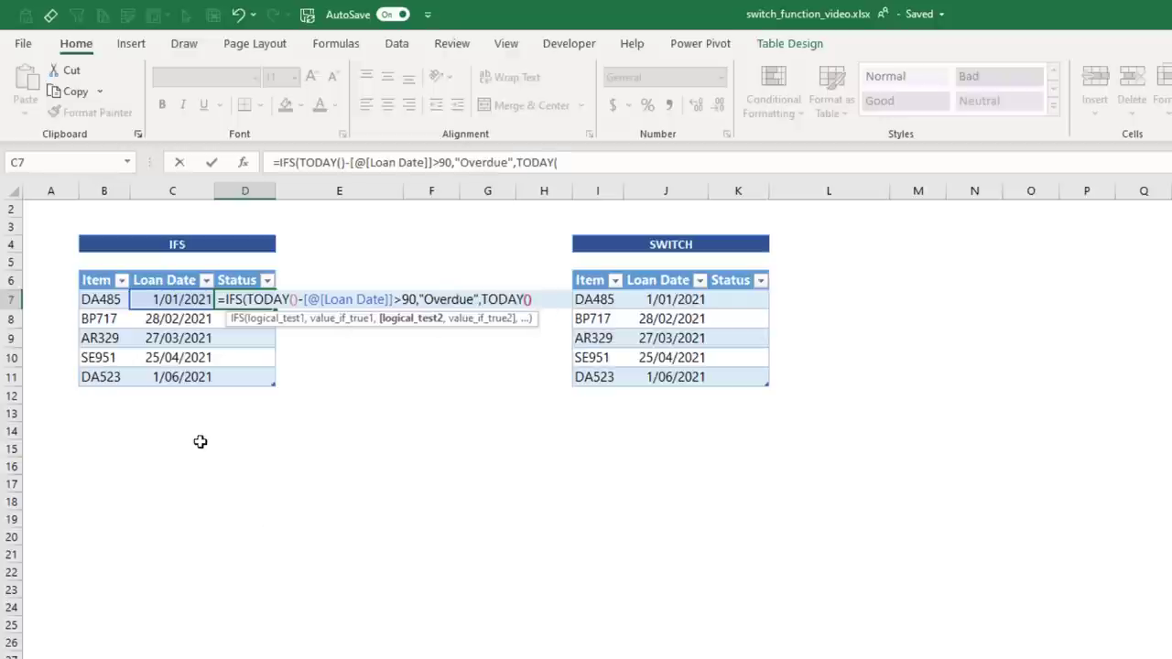
text(-[@[Loan Date]])
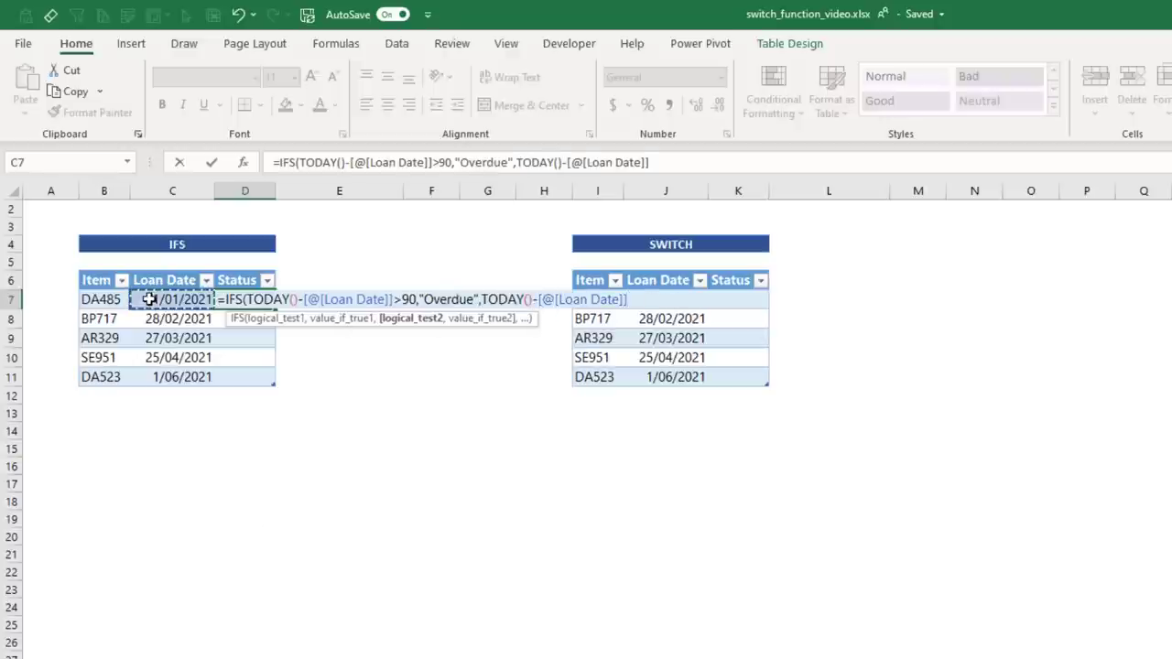
text(=90,)
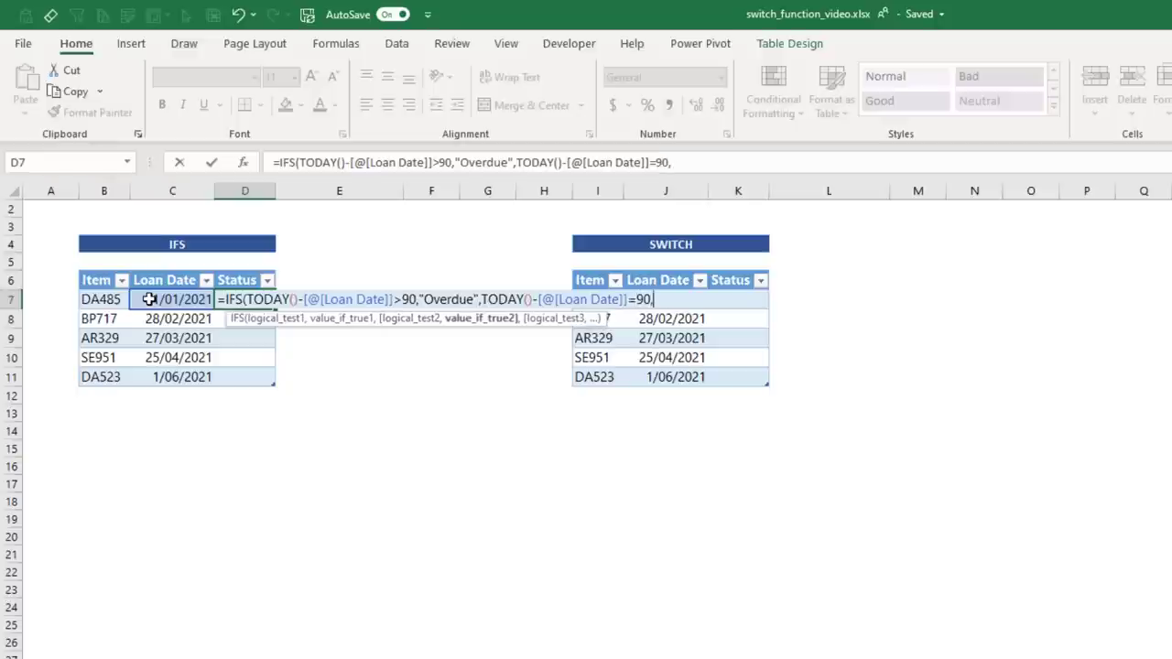
text("Due",)
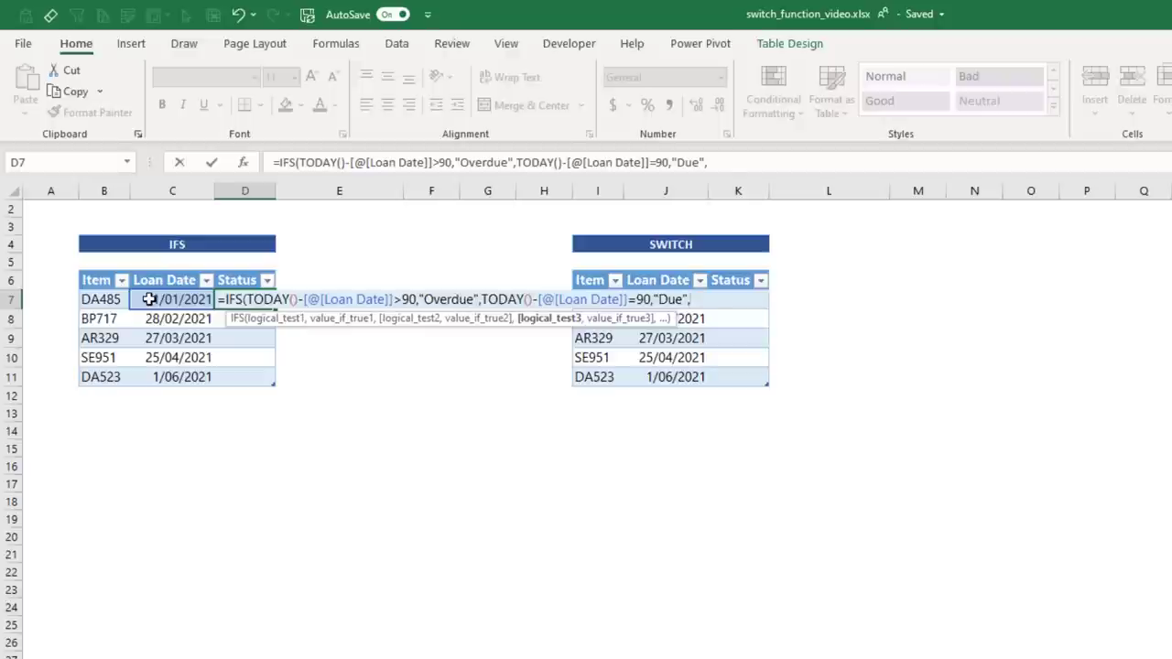
text(TRUE,)
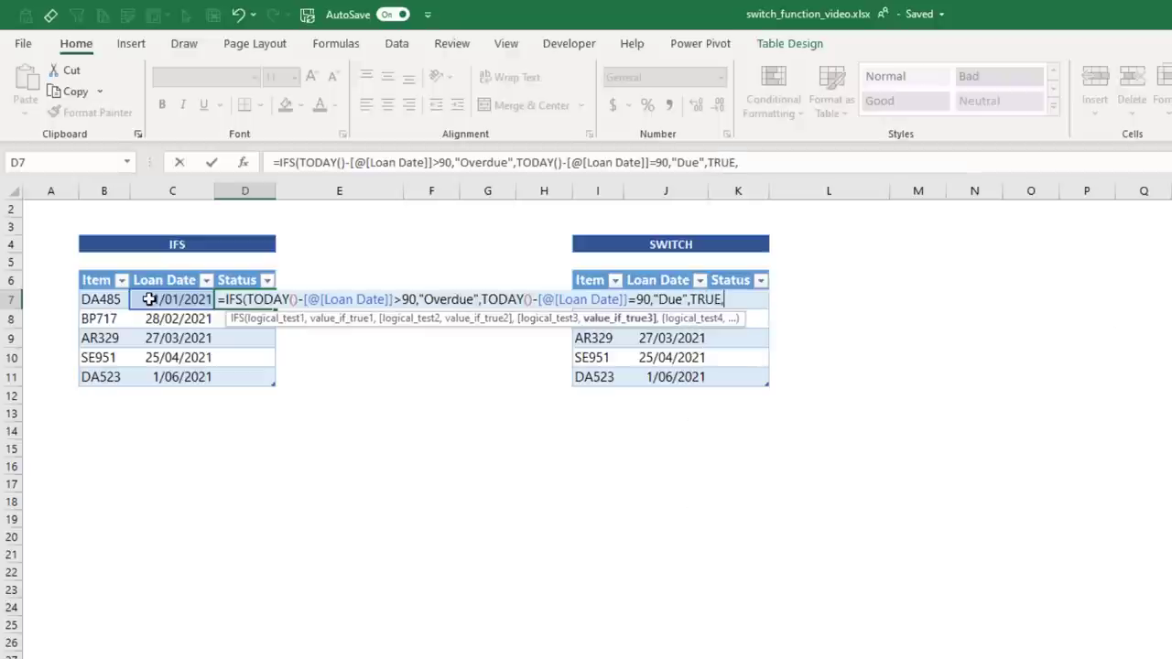
text("Not Due)
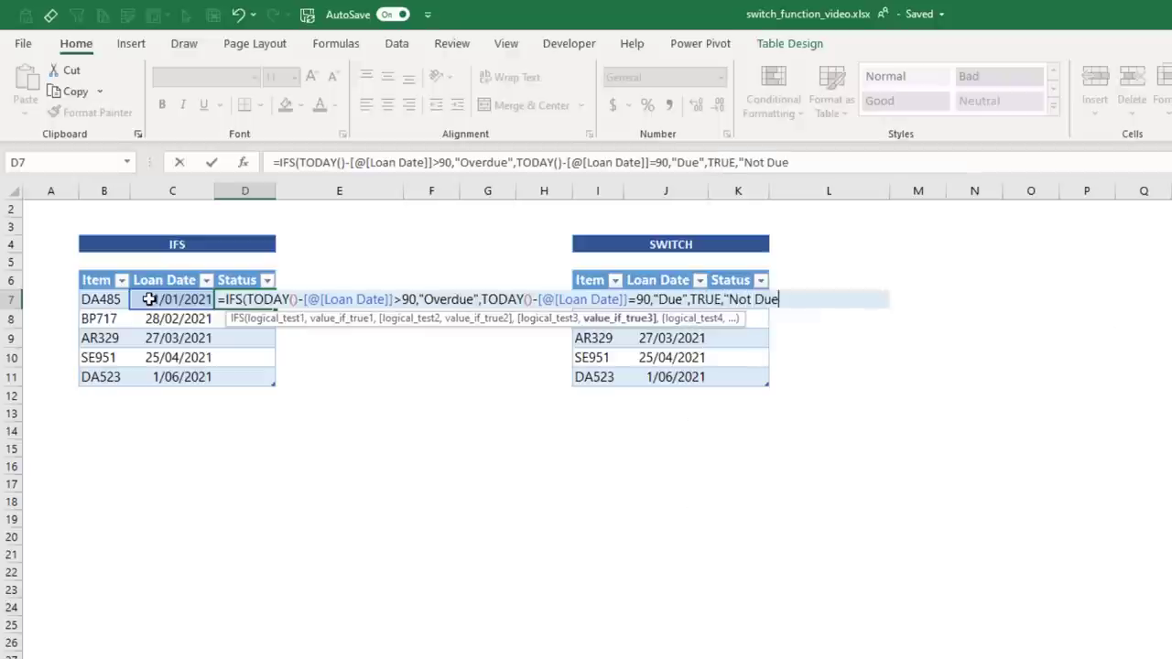
key(Return)
text(=SWITCH(t)
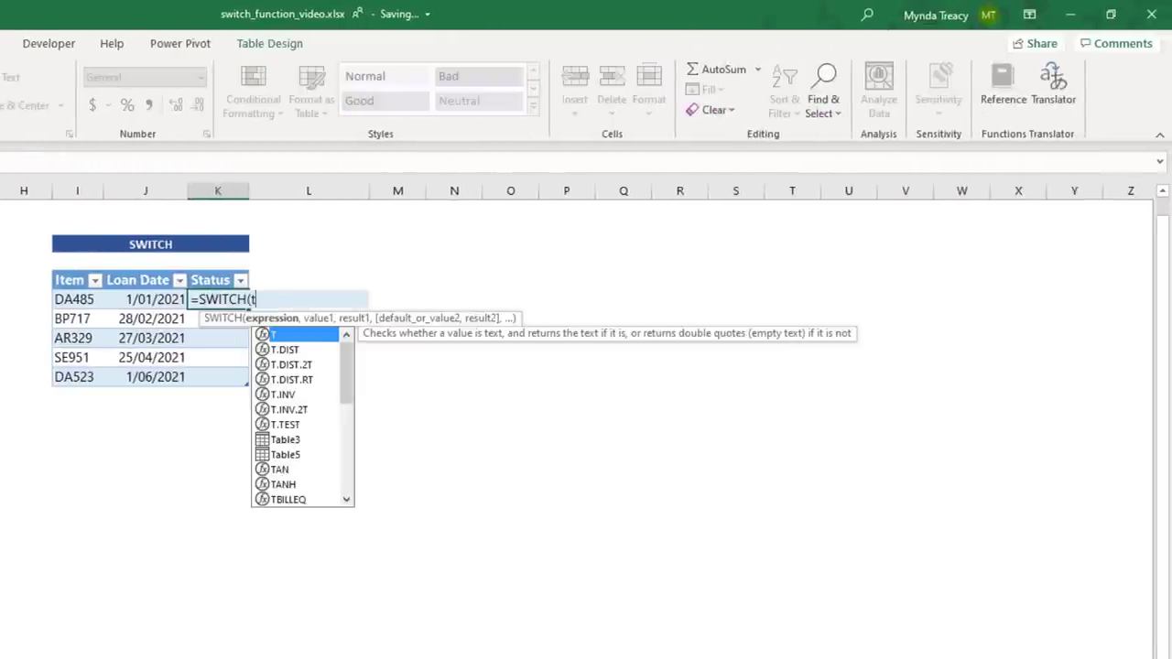
Begin =SWITCH(TRUE, labelling loans Overdue when TODAY()-[@[Loan Date]]>90
text(RUE,)
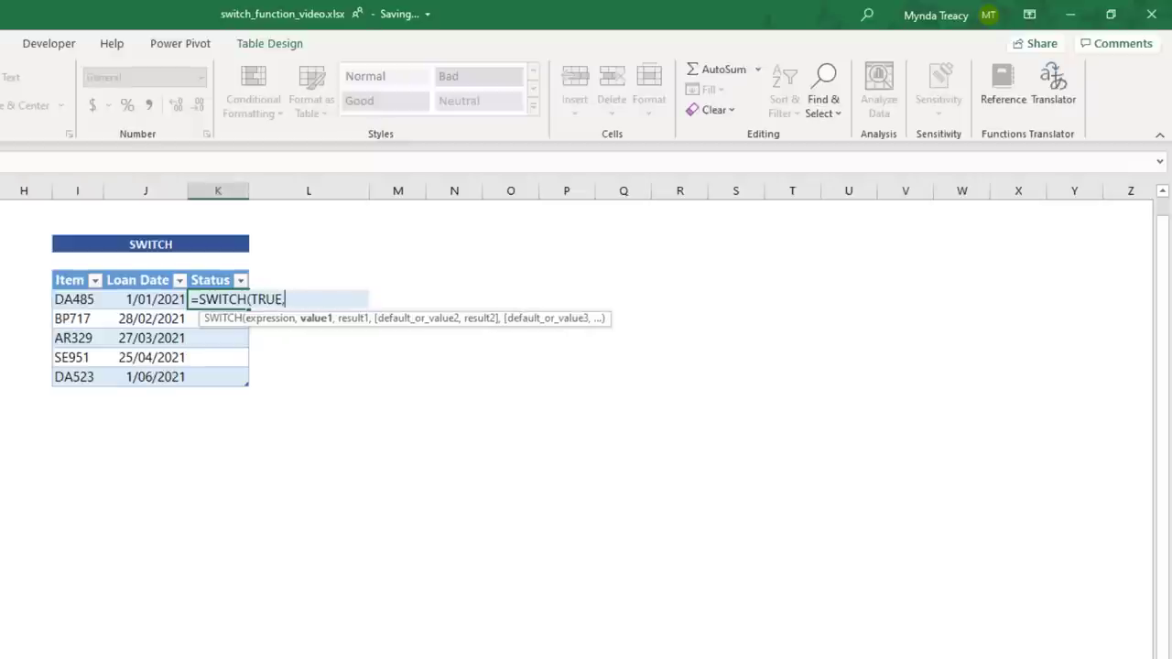
mouse_move(282, 362)
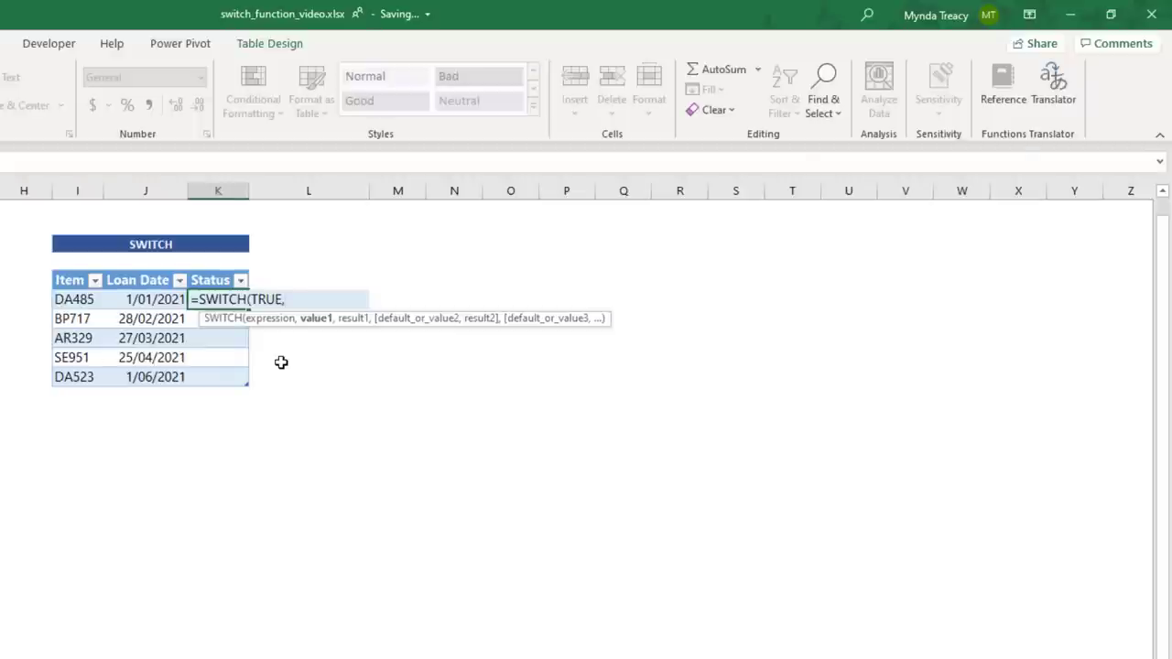
text(TODAY()
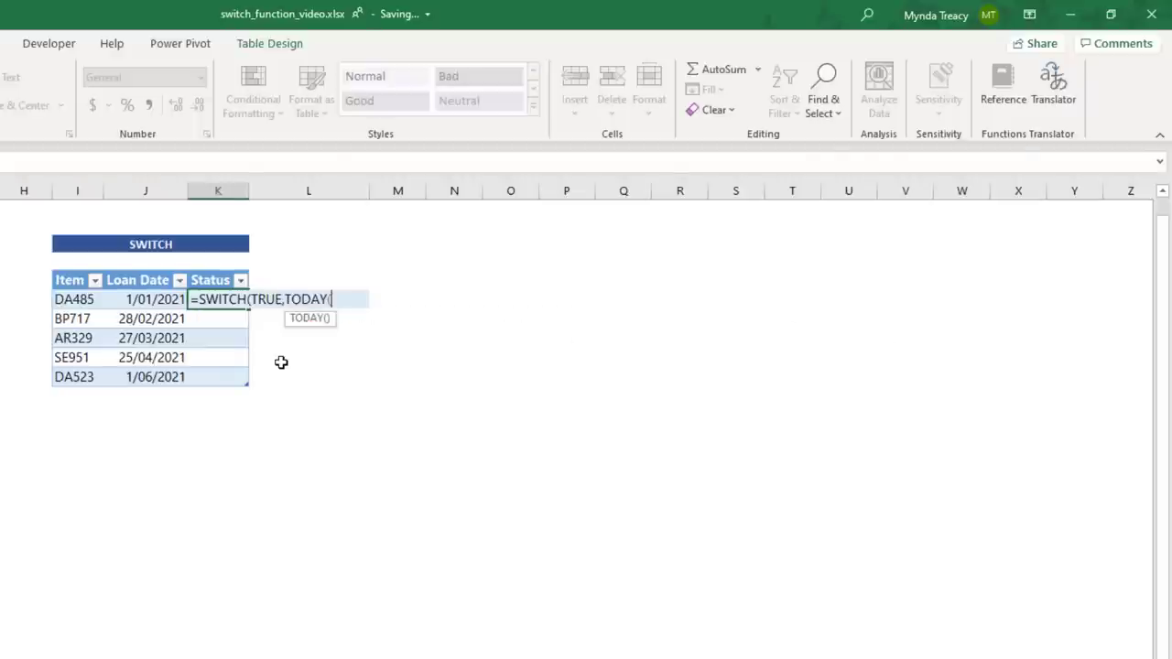
text()-)
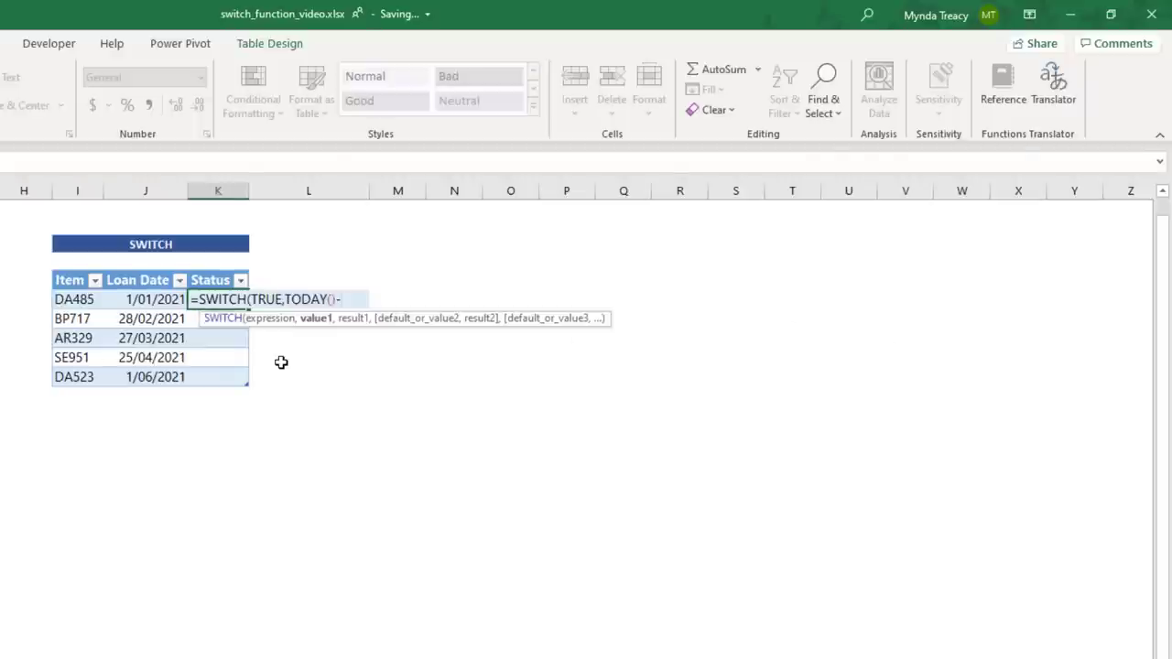
text(-[@[Loan Date]]>)
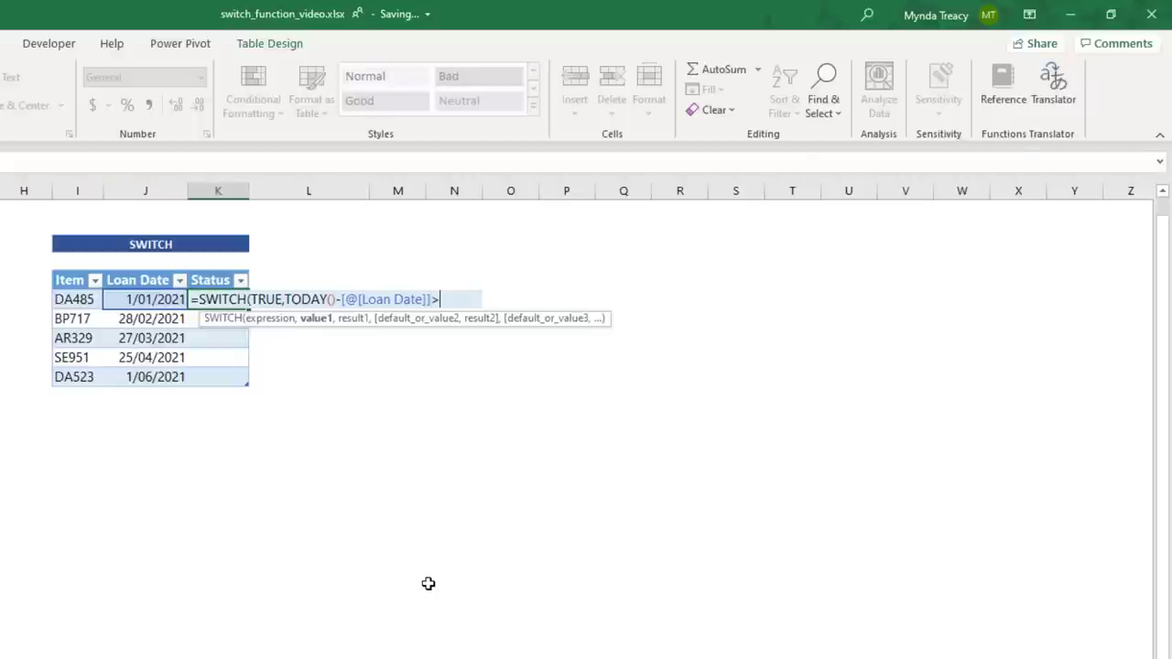
text(90,"Ov)
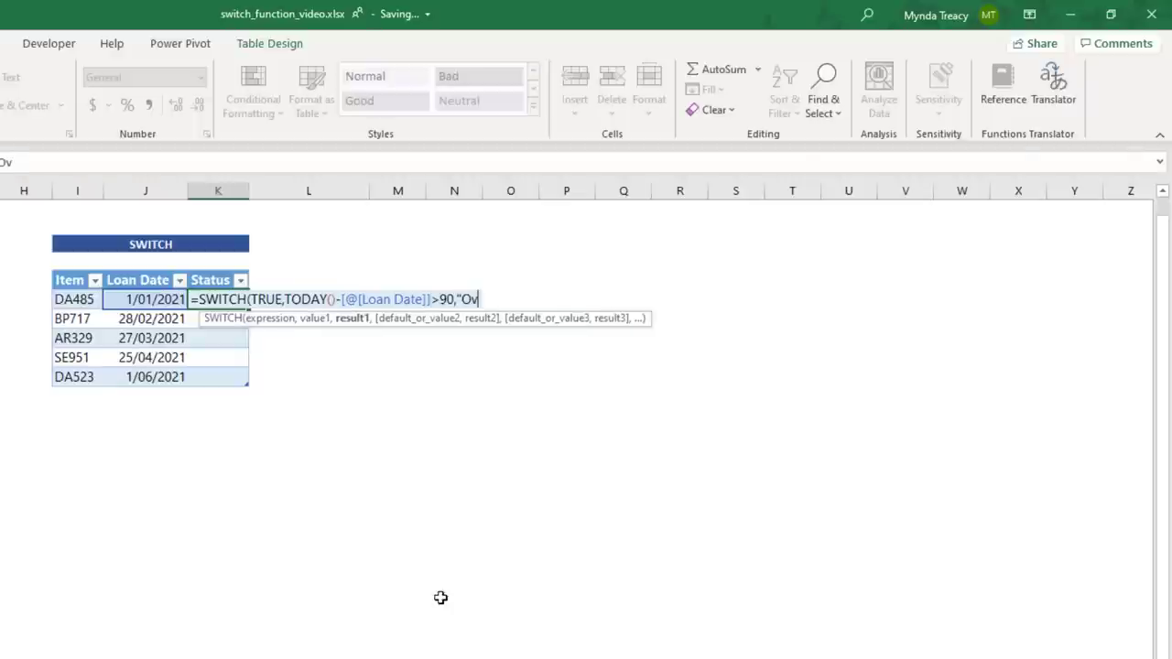
text(erdue",)
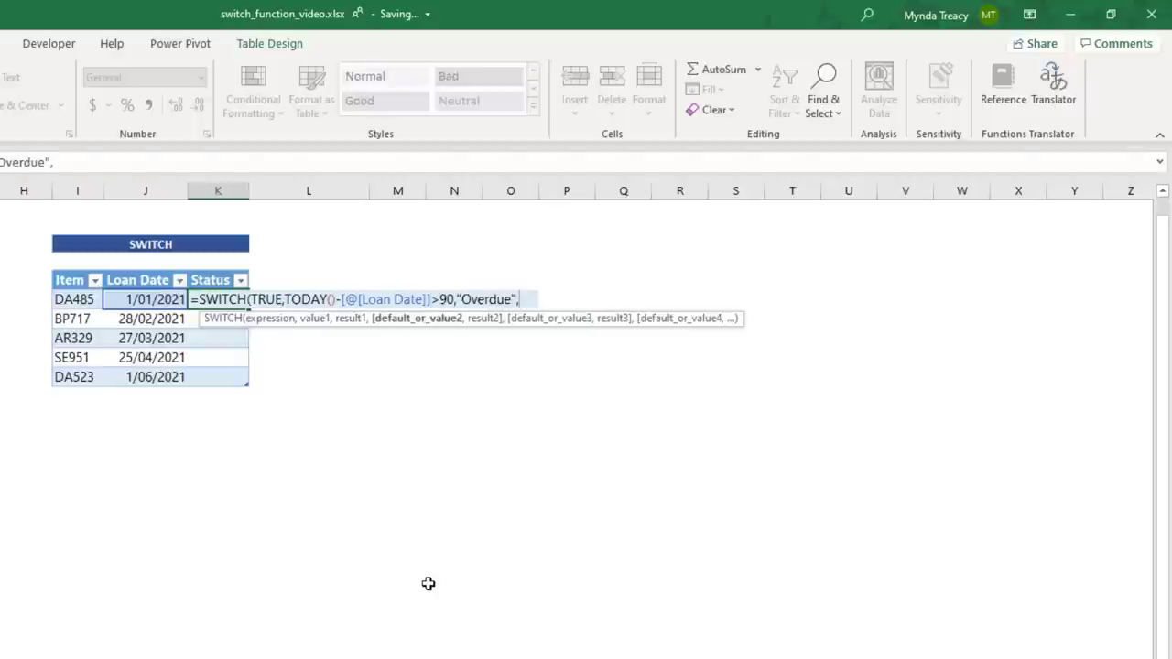
Add Due when the difference equals 90 and a "Not Due" default to finish the SWITCH formula
text(TODAY()
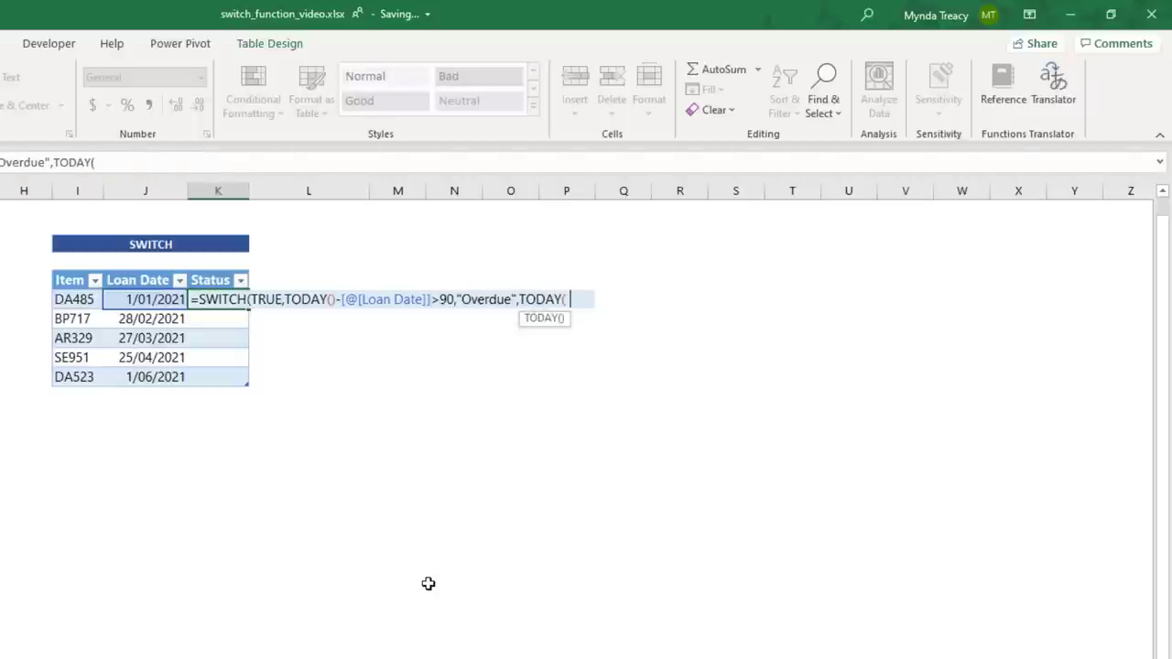
text(-)
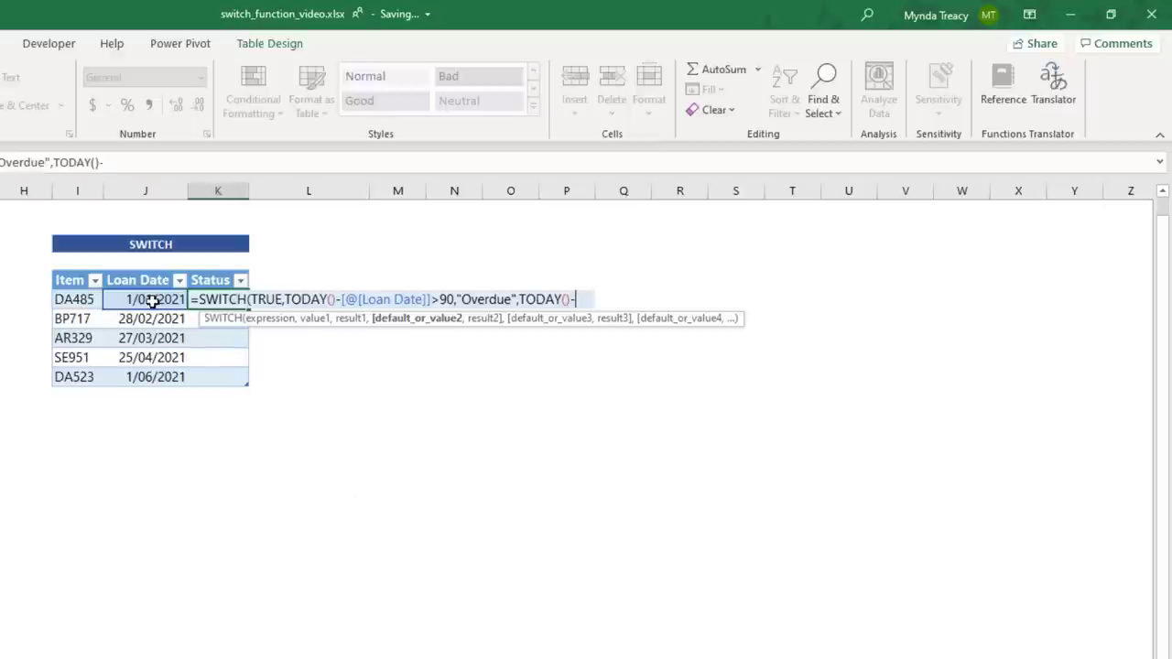
text(-[@[Loan Date]]=)
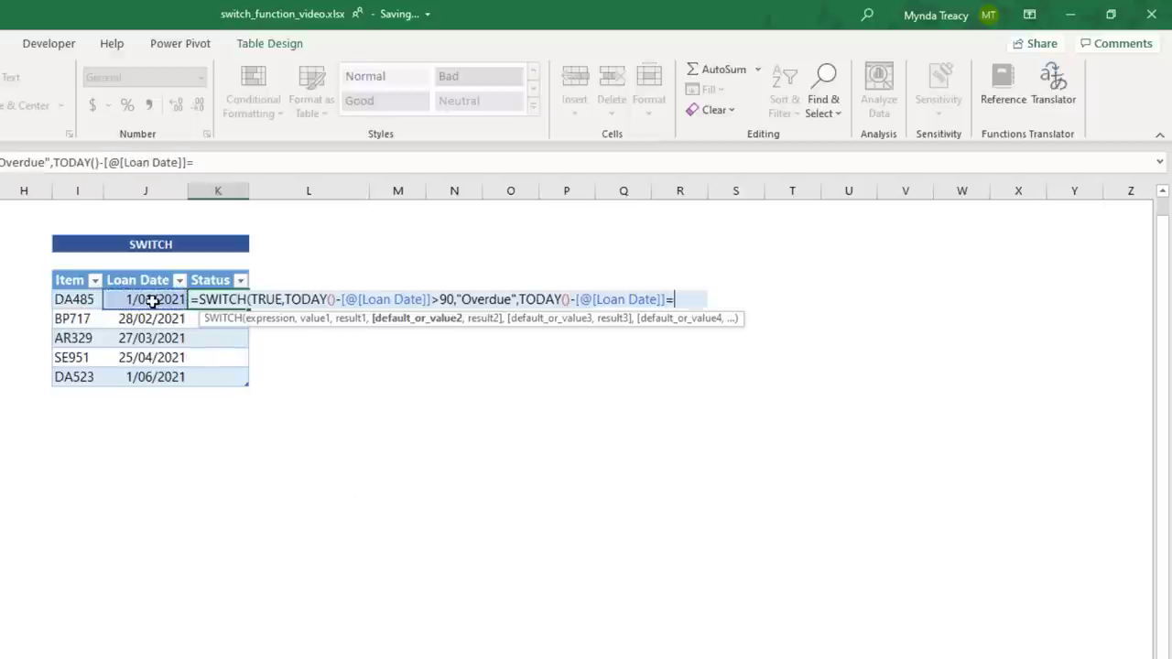
text(90,")
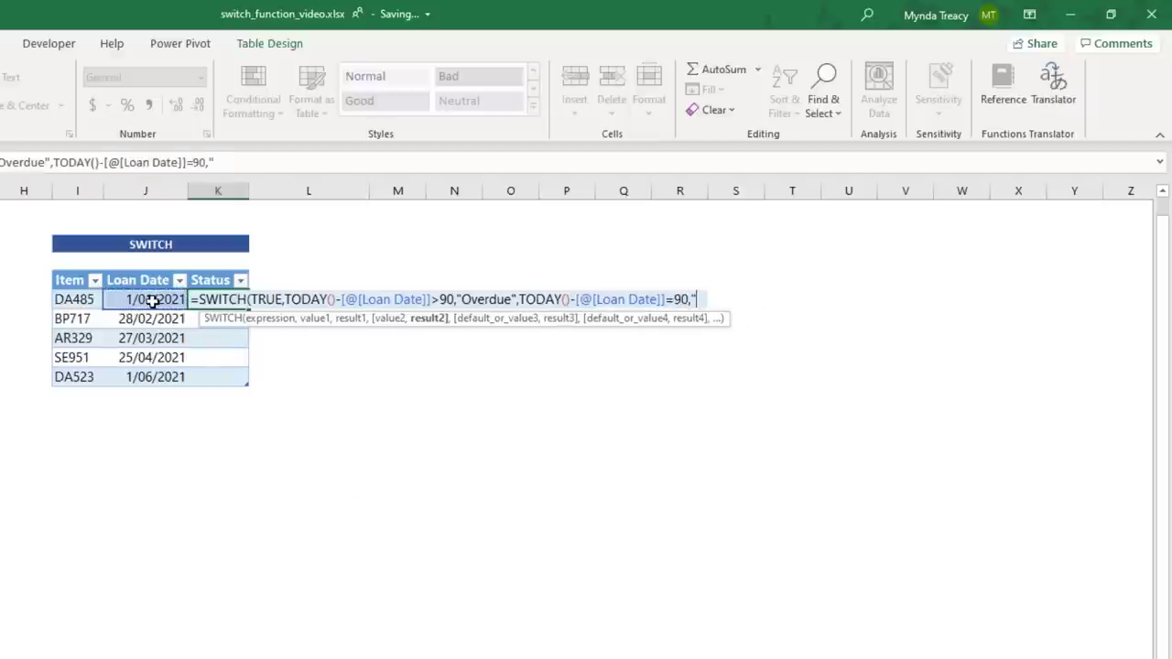
text(Due",)
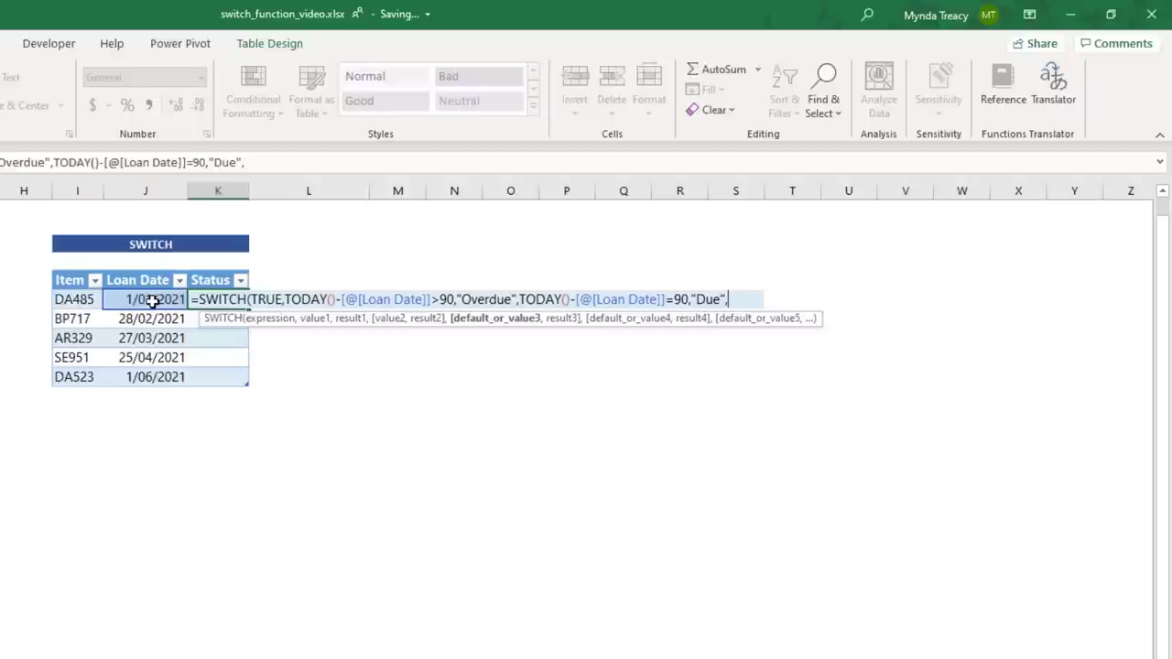
text("No)
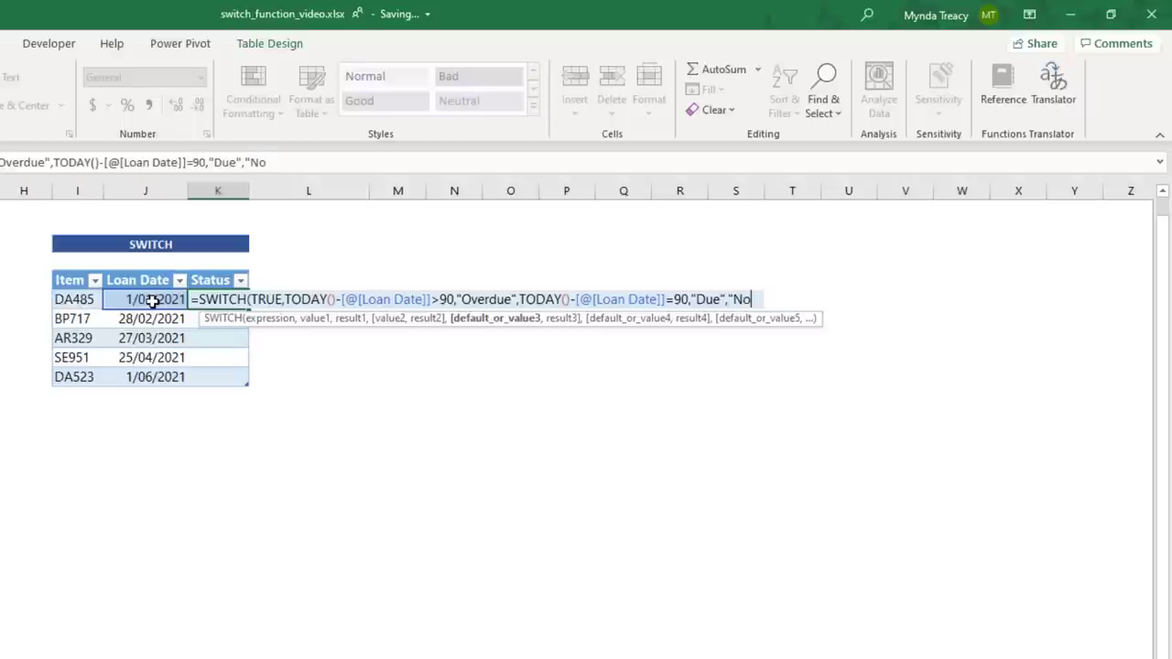
text(t Due"))
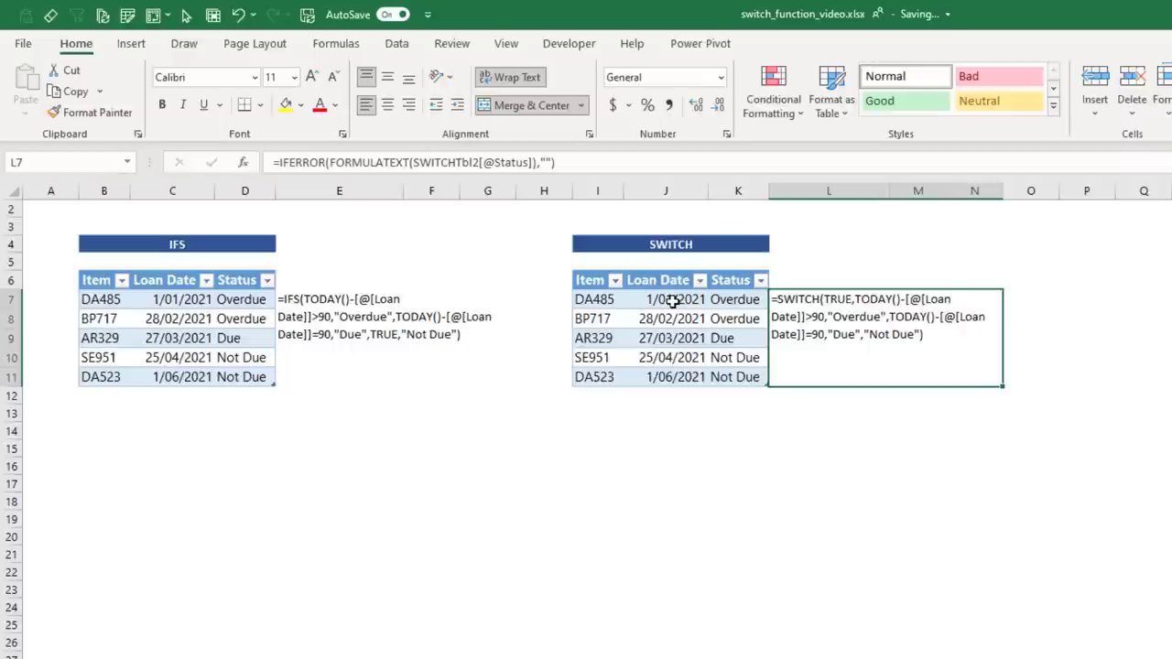
Review both Status columns reading Overdue, Overdue, Due, Not Due, Not Due beside their formula text
click(736, 300)
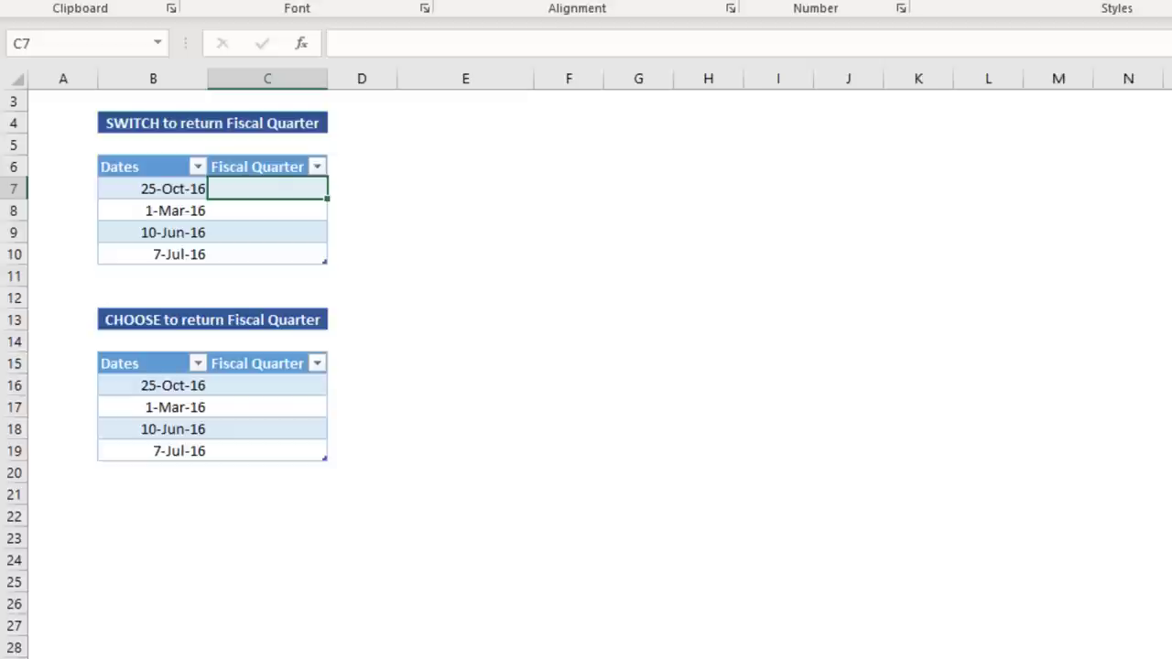
text(=s)
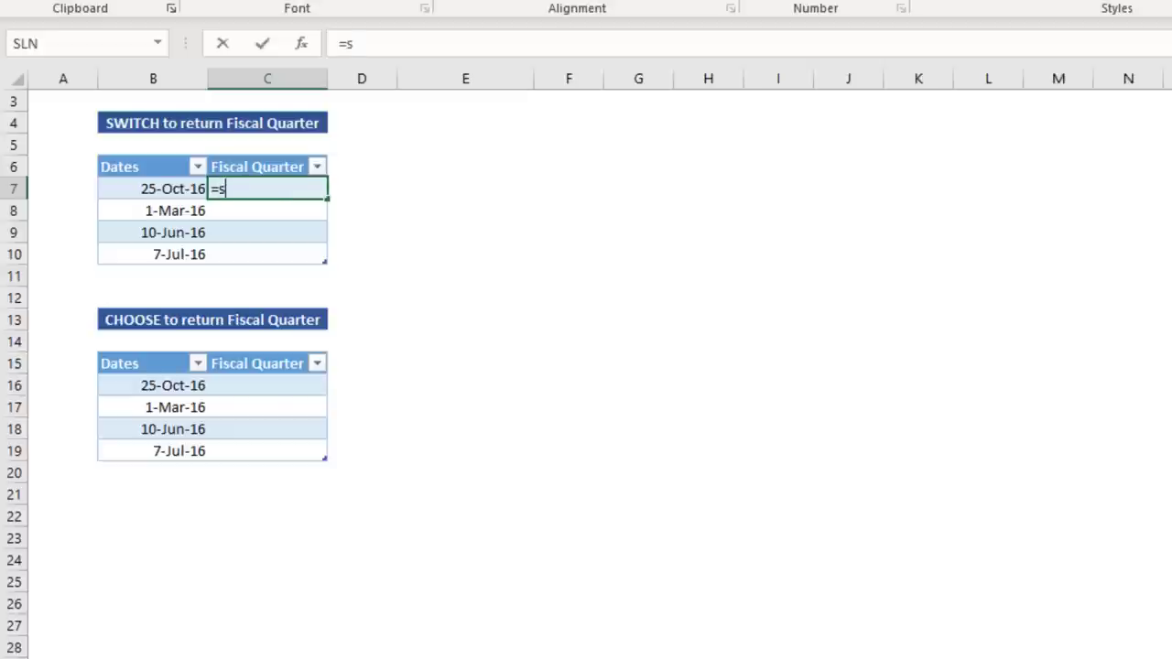
text(WITCH(mon)
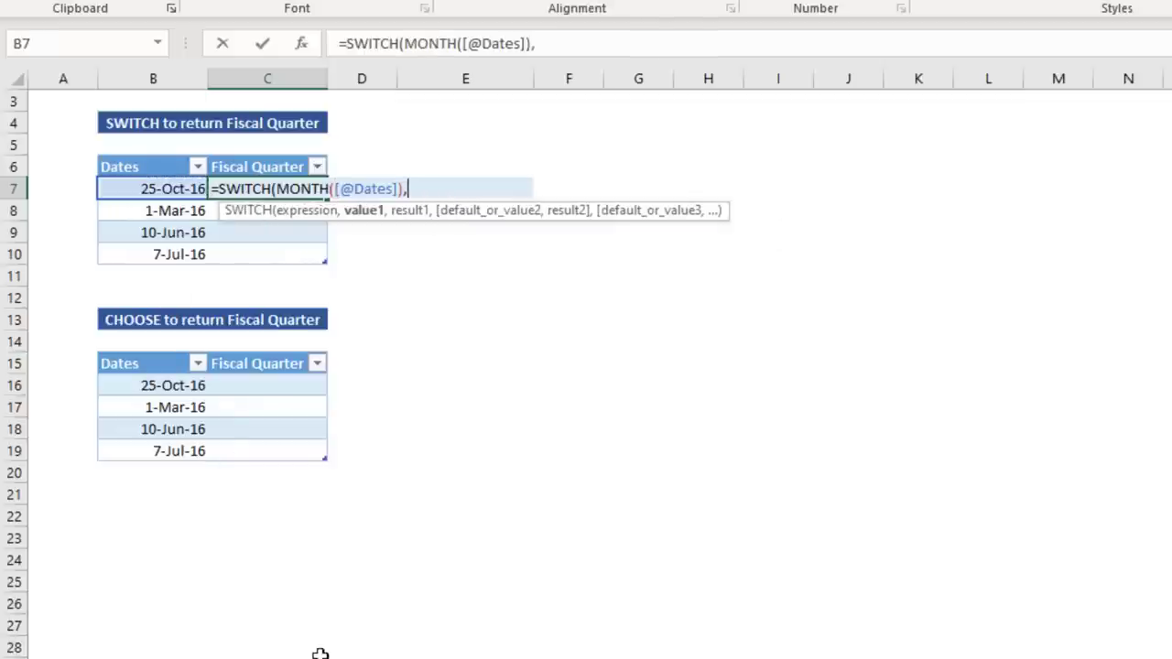
text(1)
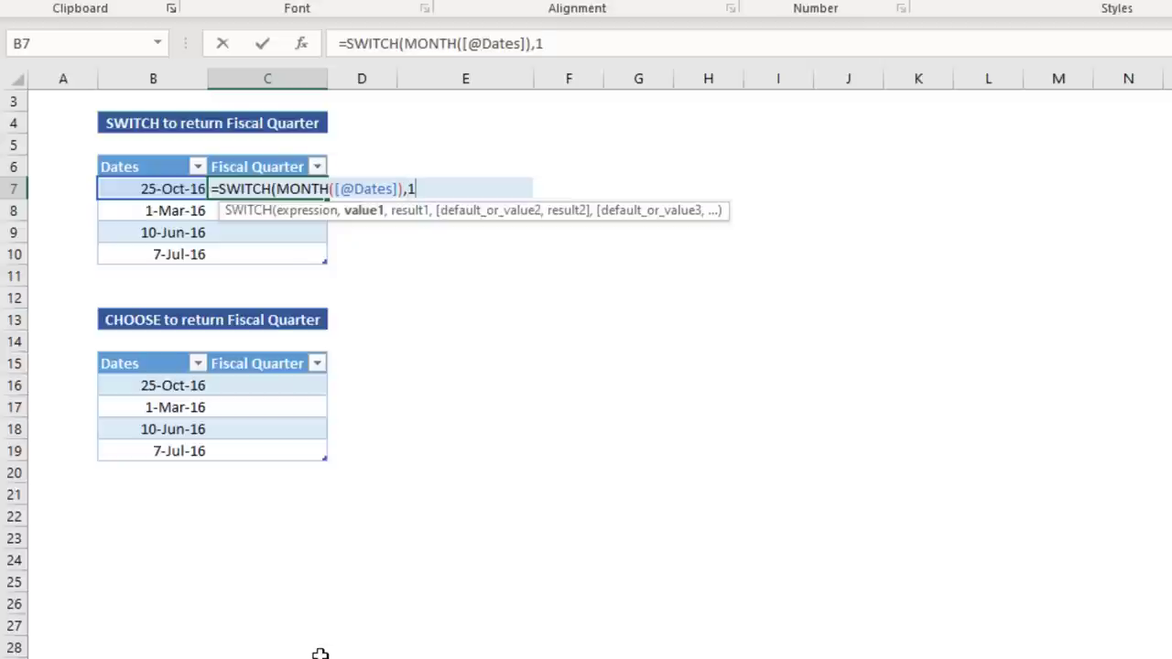
text(,3)
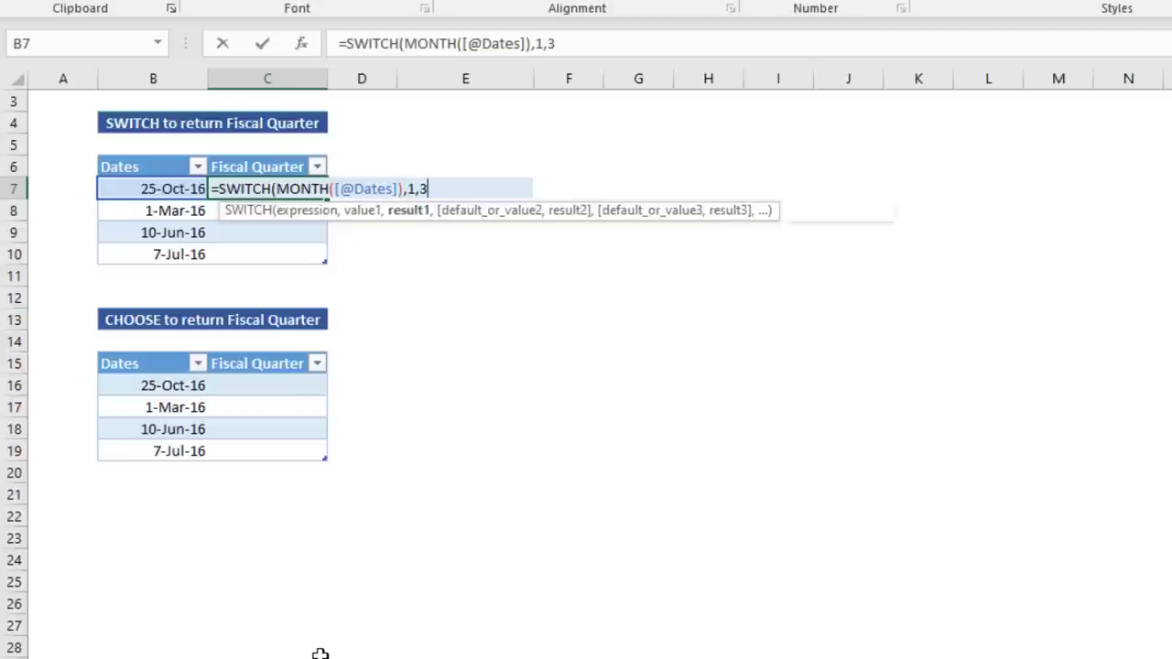
text(,2,3)
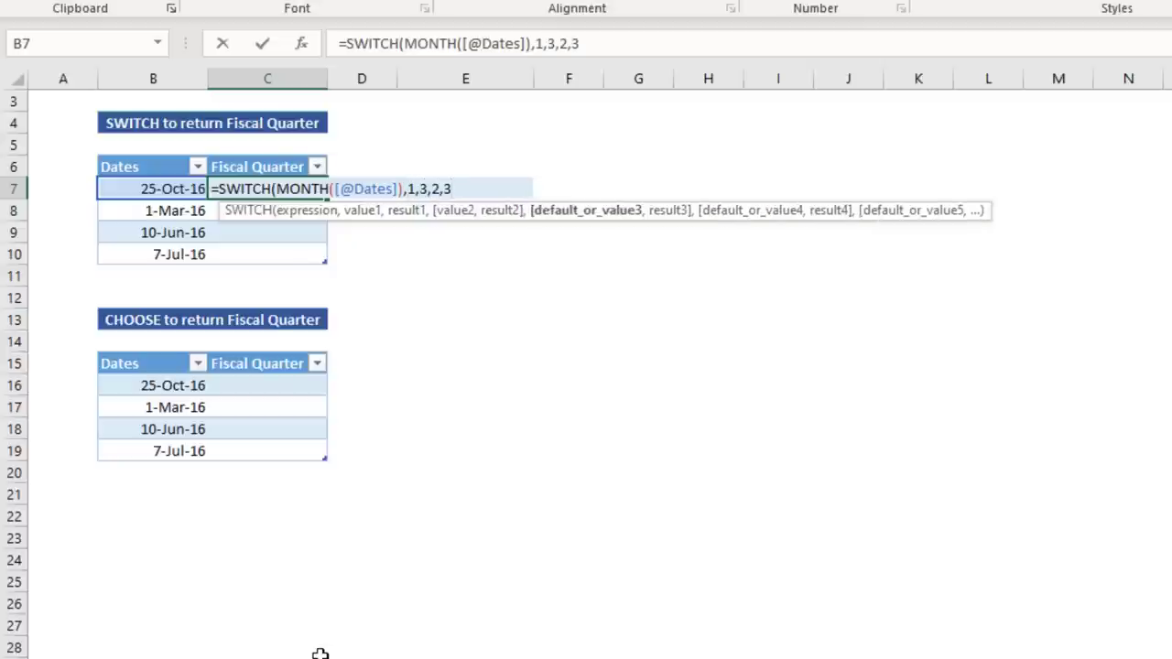
text(,3,3)
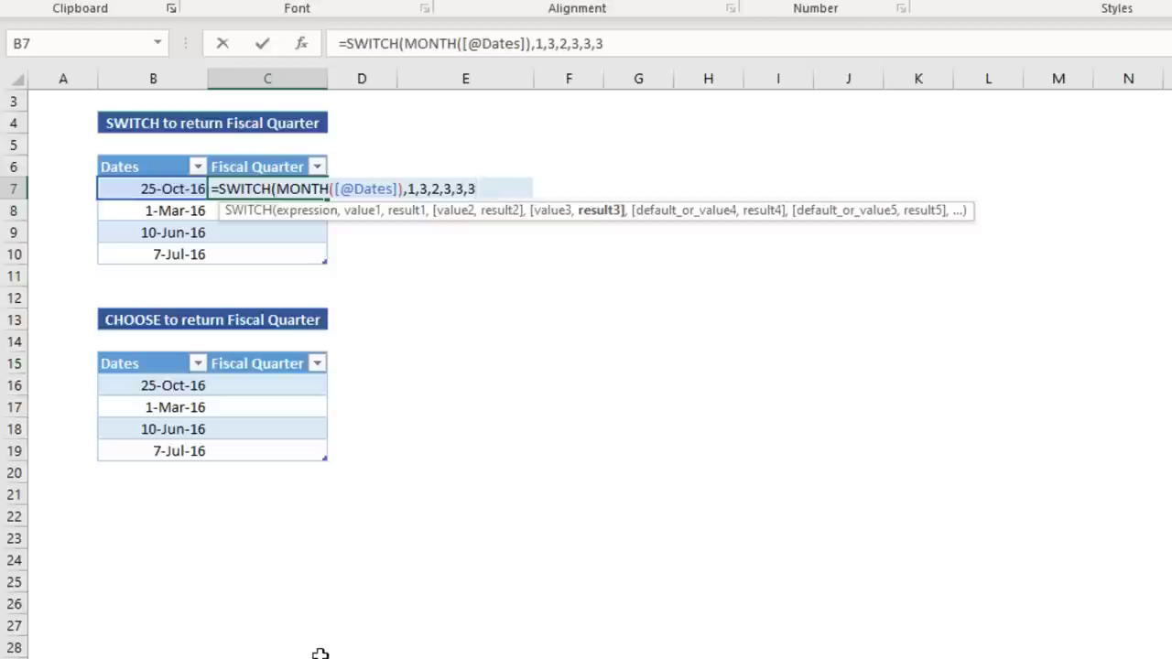
text(,4)
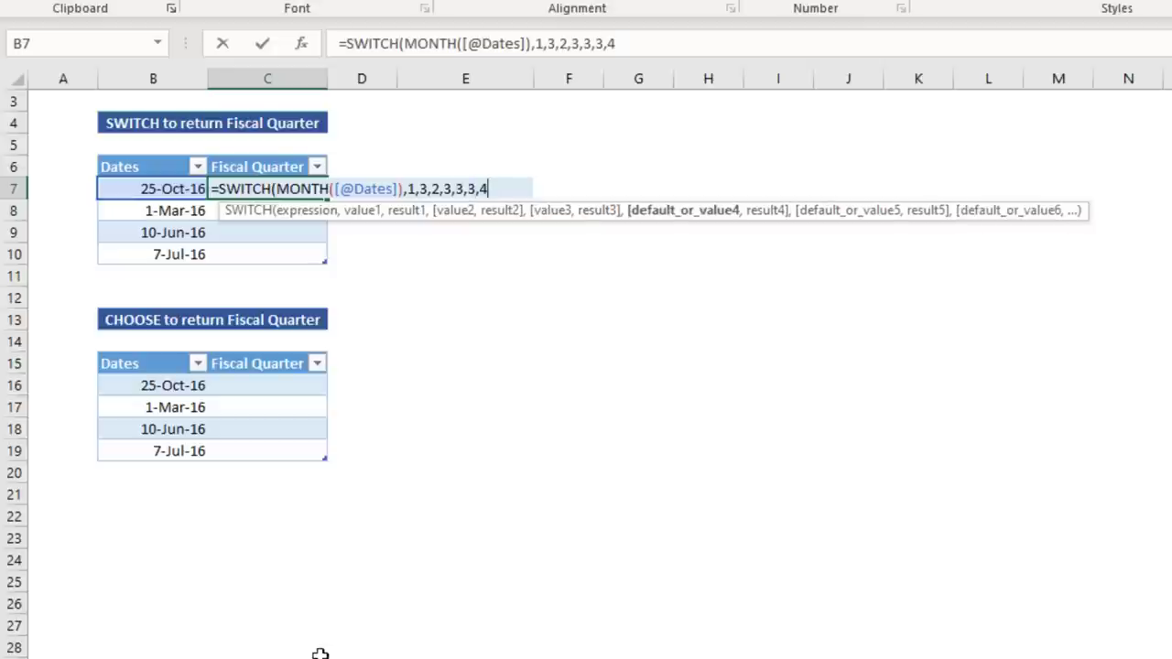
text(,4,5,4,6,)
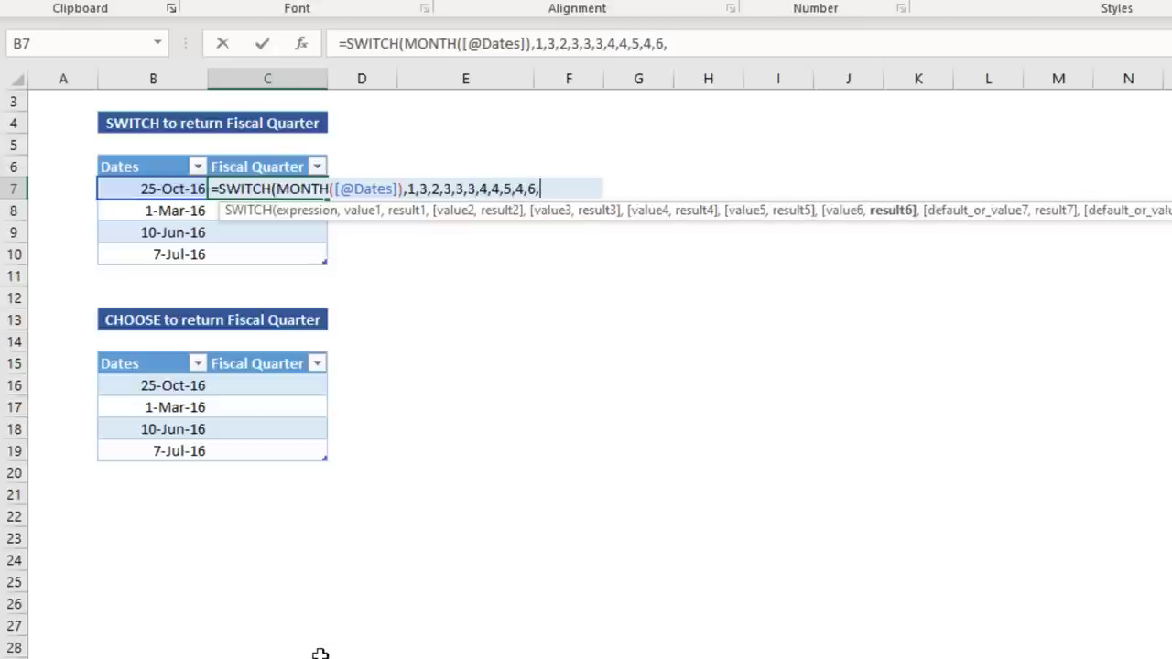
Map month 6 to quarter 4, 7-9 to 1 and 10-12 to 2, giving Fiscal Quarters 2, 3, 4, 1
text(4,)
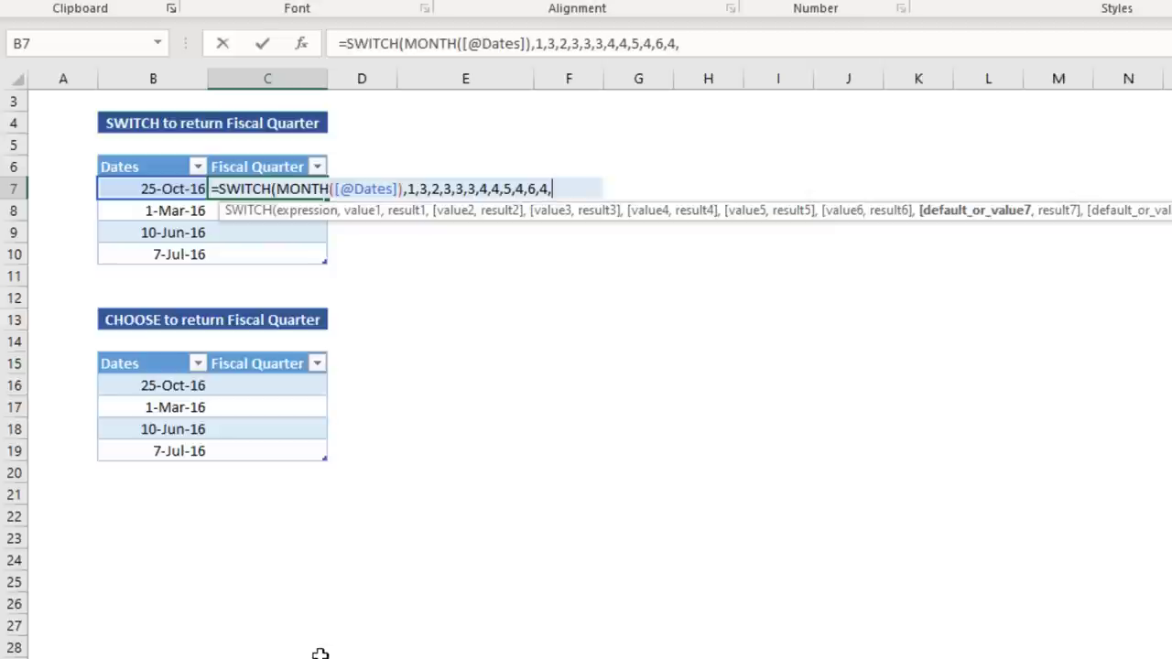
text(7,1,8,1,9,1,)
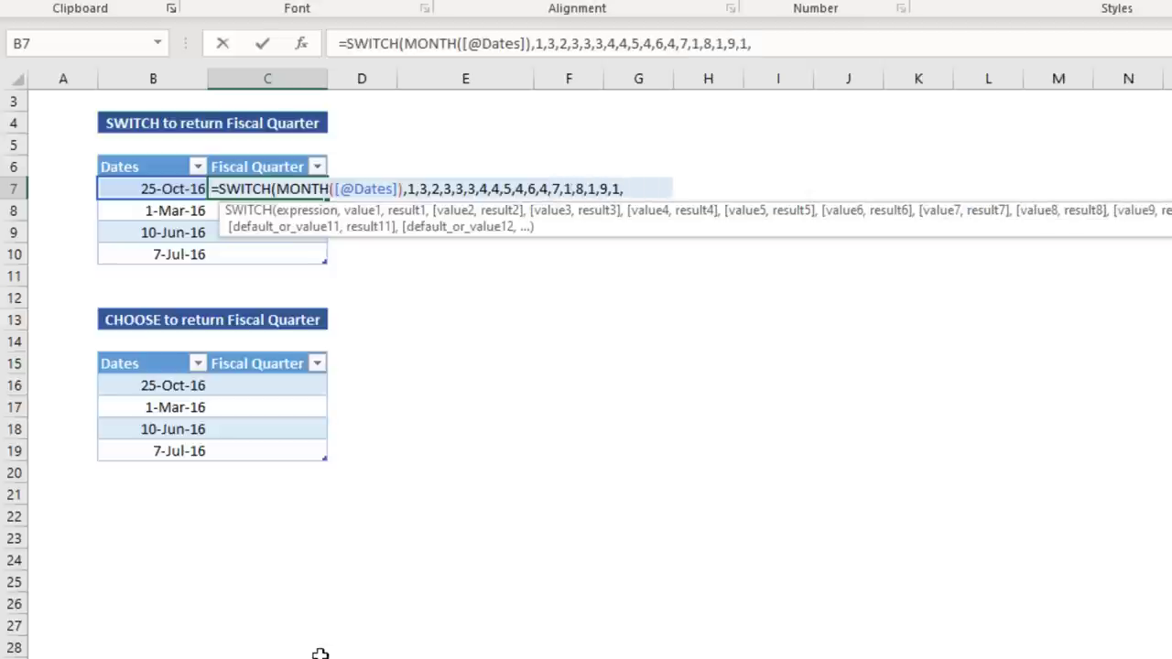
text(10,2,11,2,12,2)
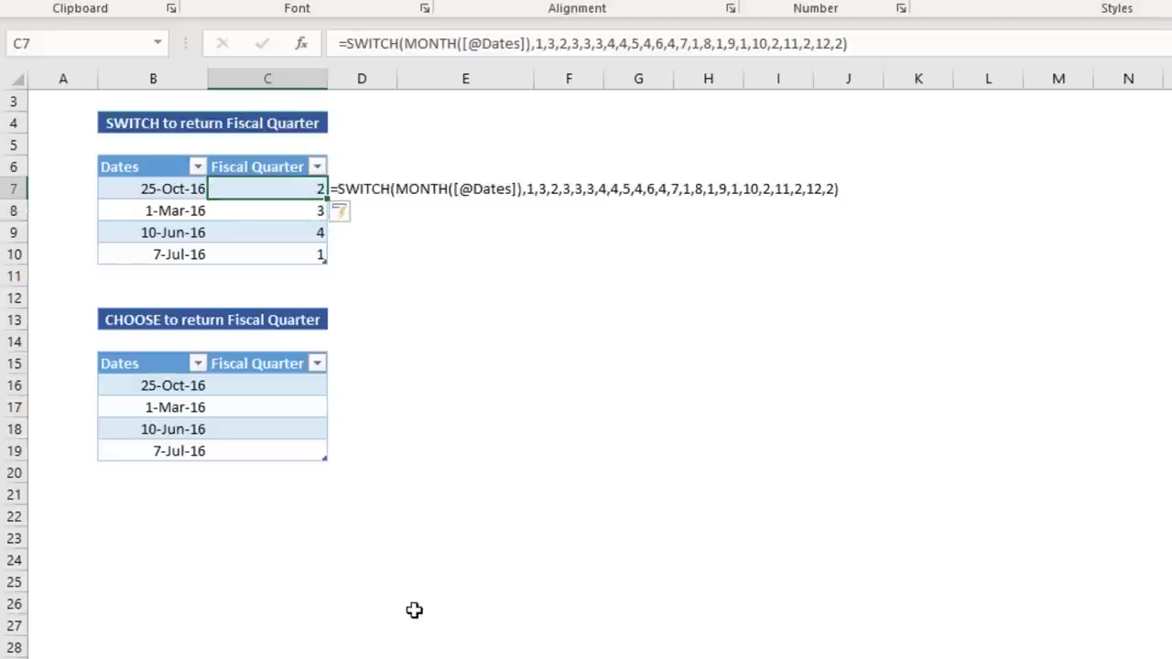
mouse_move(401, 586)
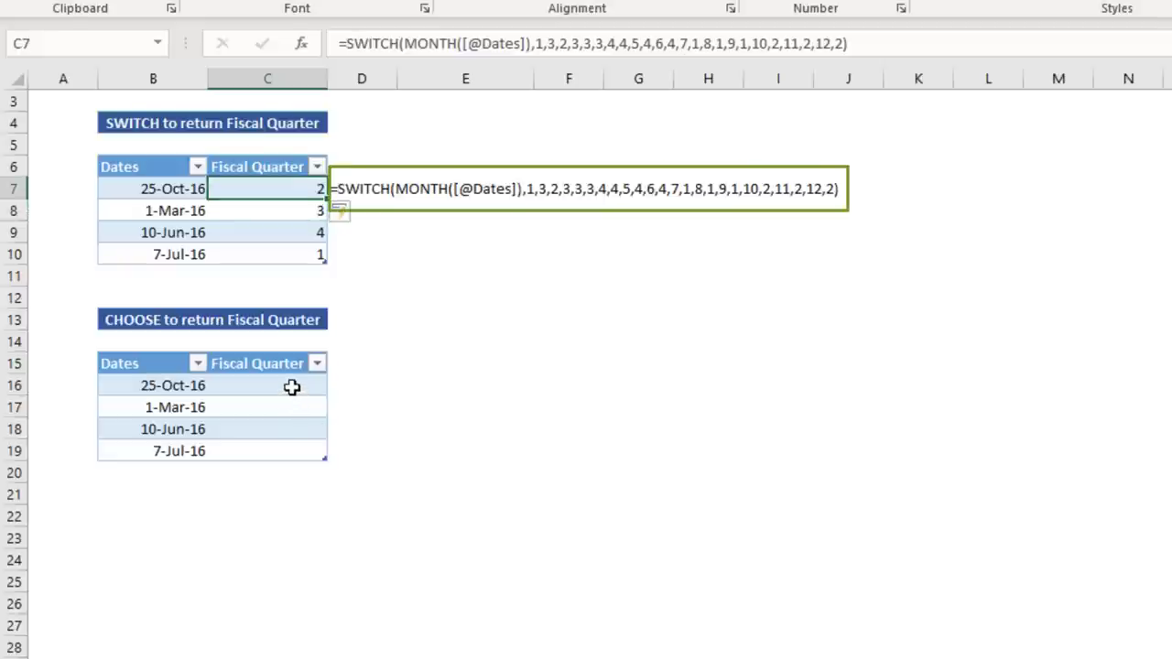
click(267, 384)
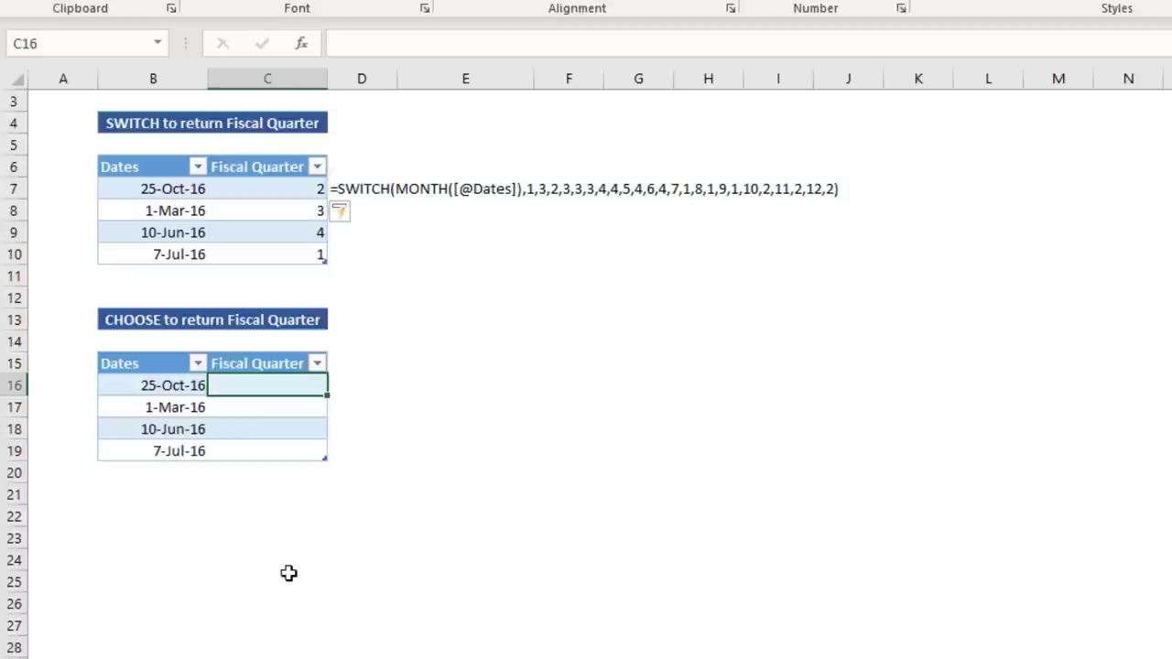
text(=)
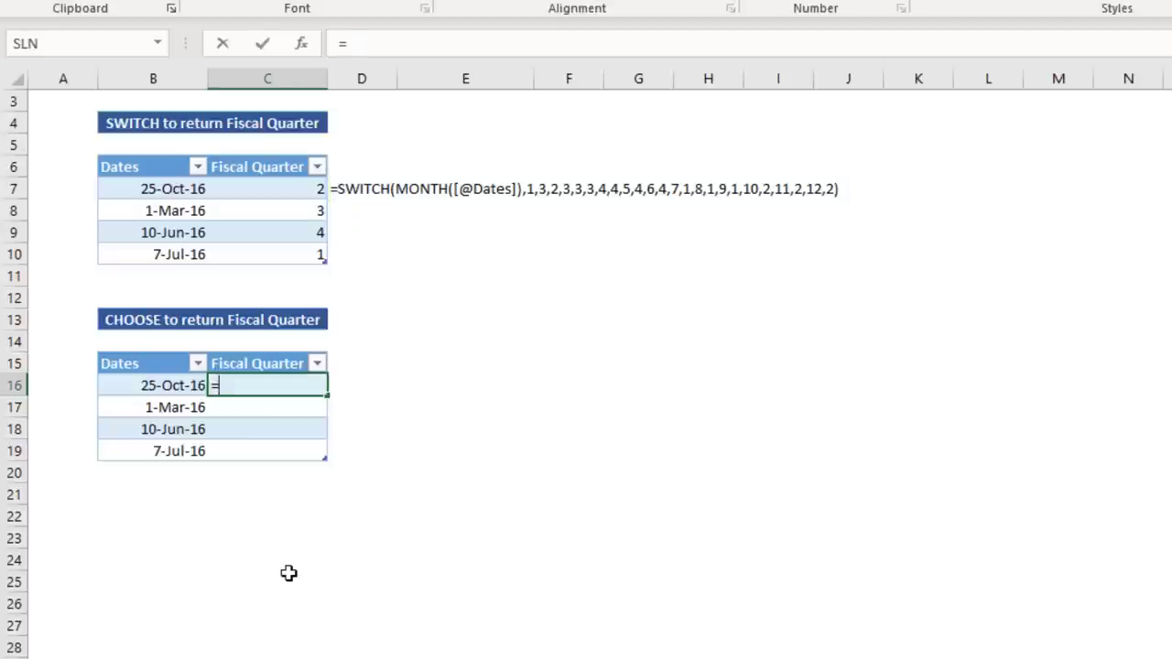
text(CHOOSE()
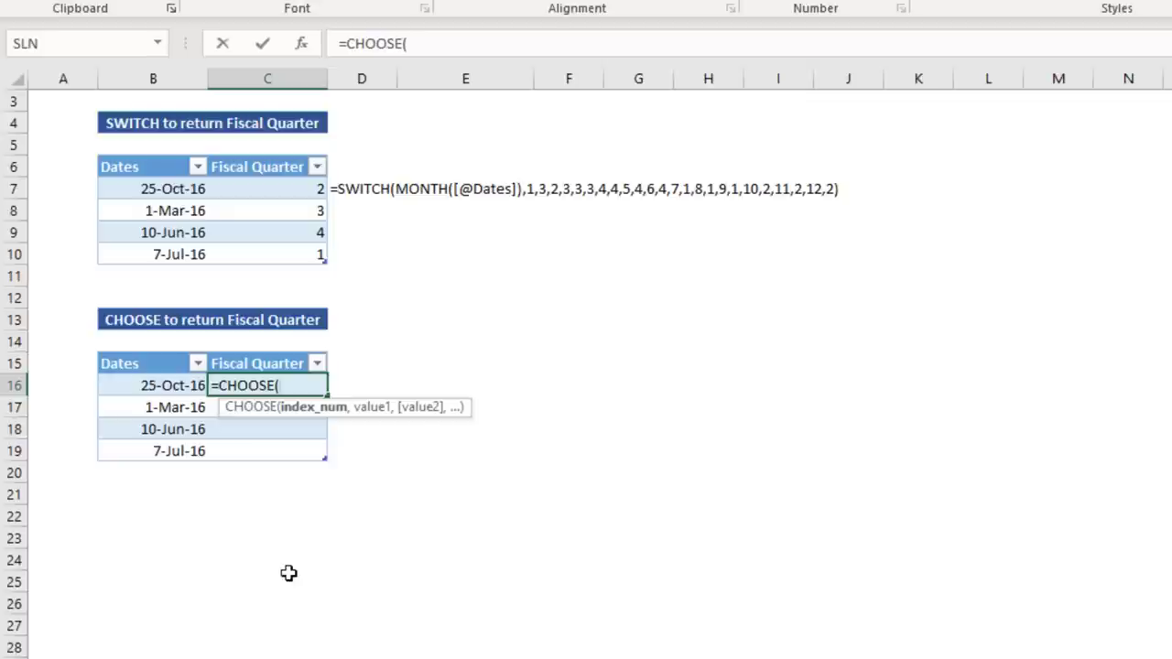
text(MONTH()
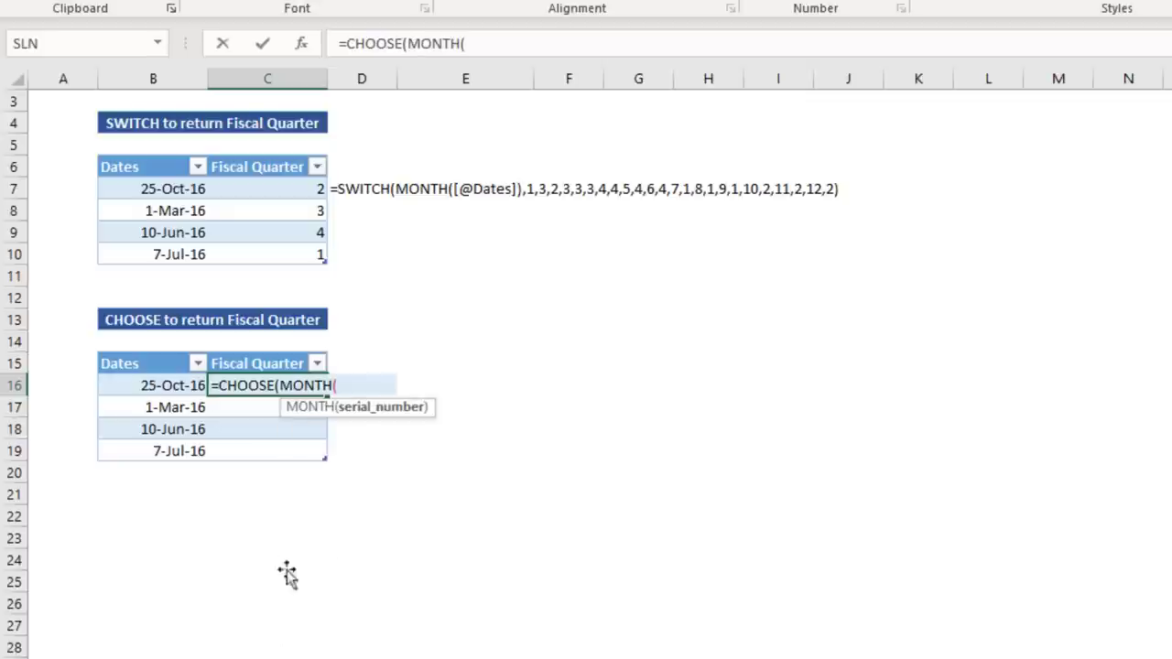
text([@Dates]))
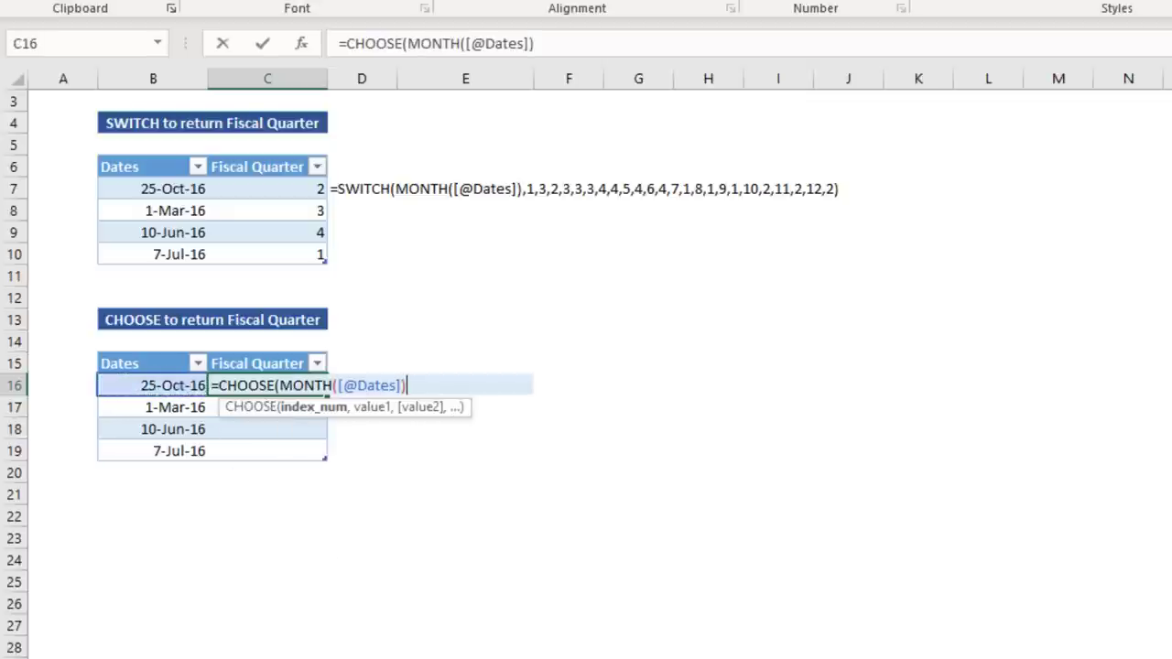
text(,)
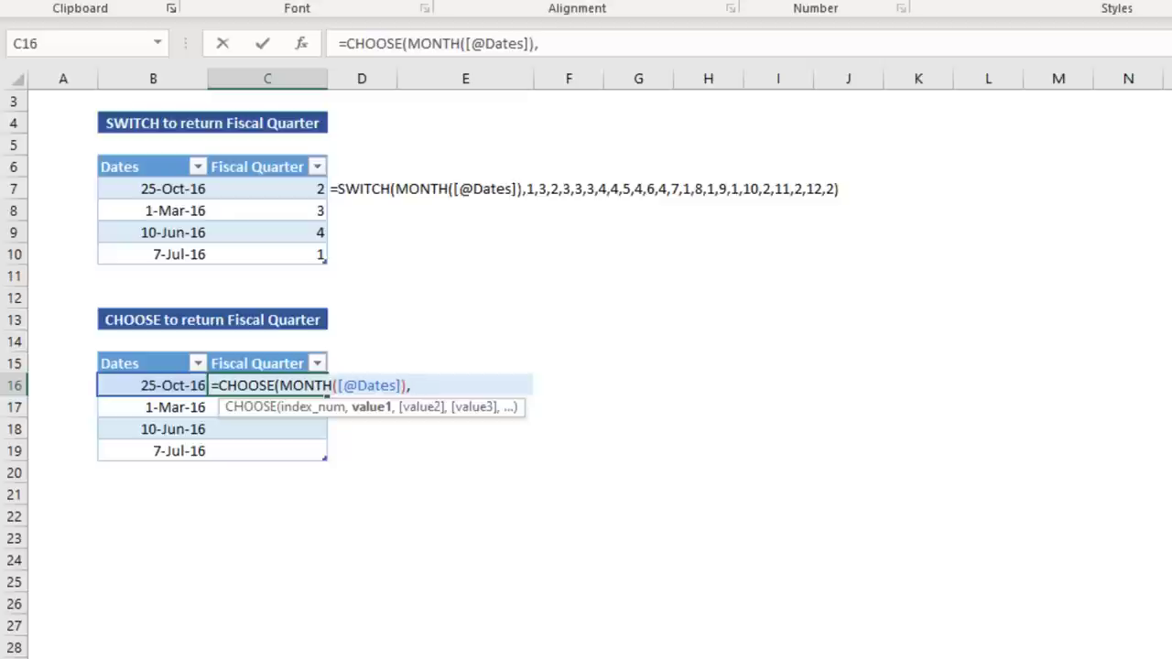
text(3,3)
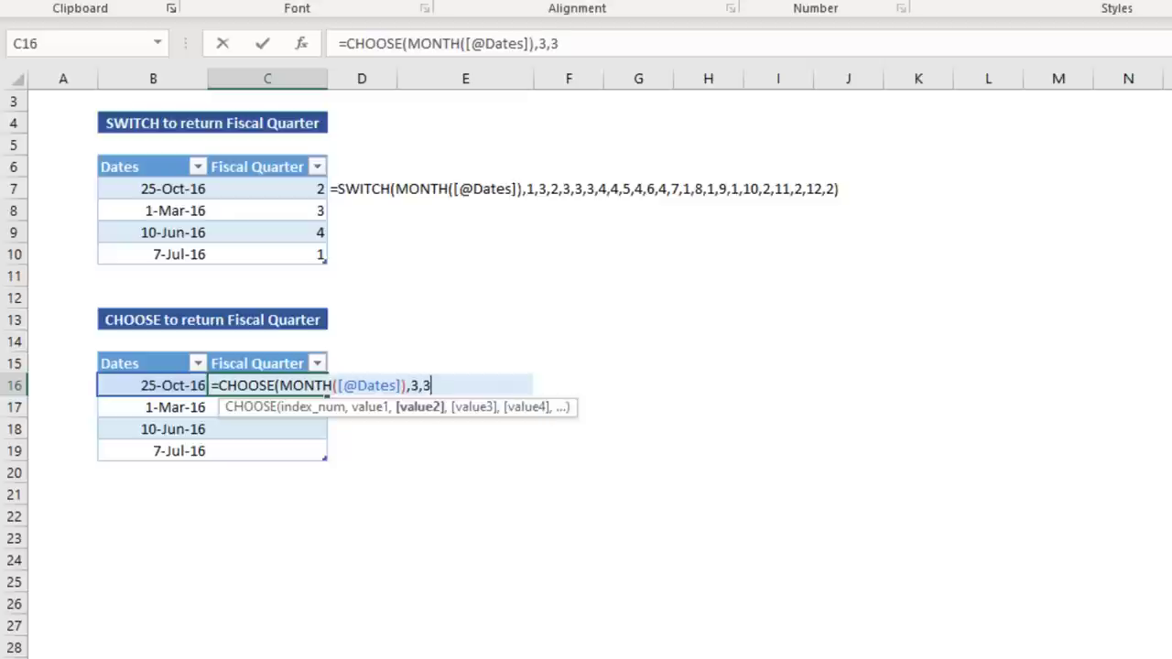
text(3,4,4,4)
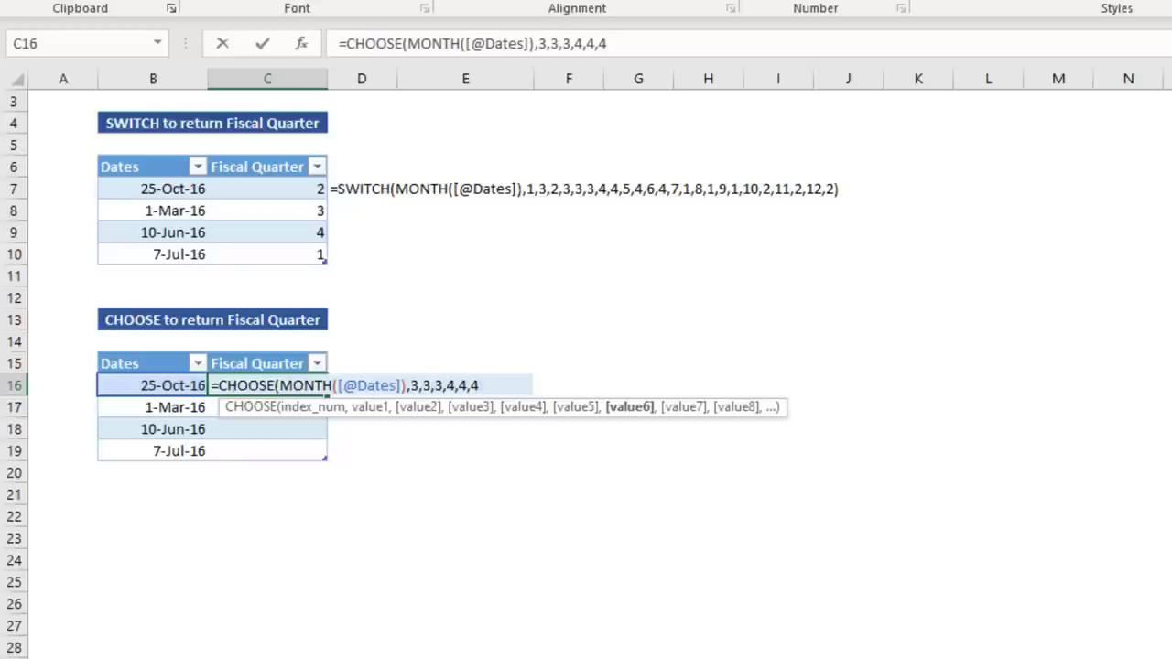
text(,1,1,1)
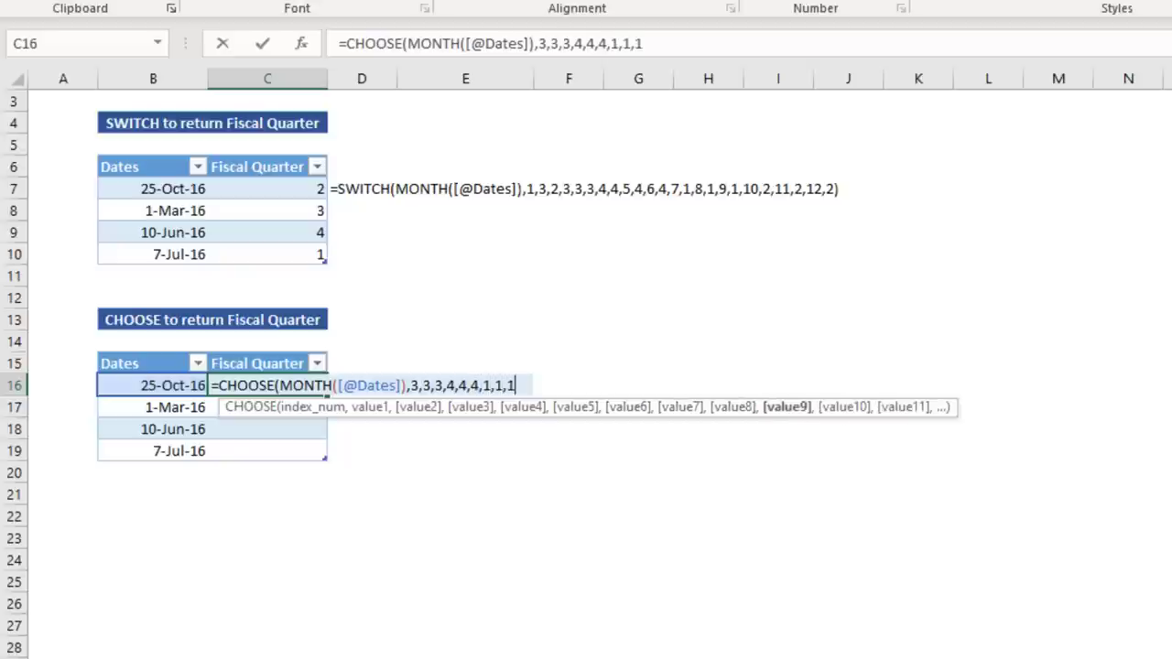
text(,2,2,2)
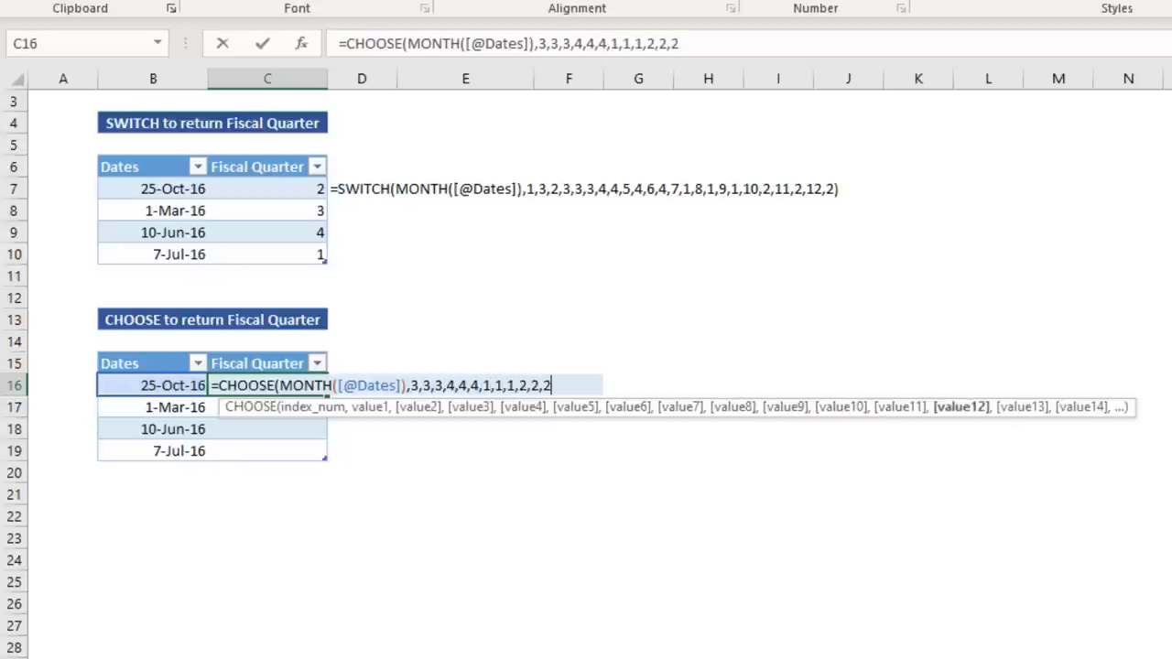